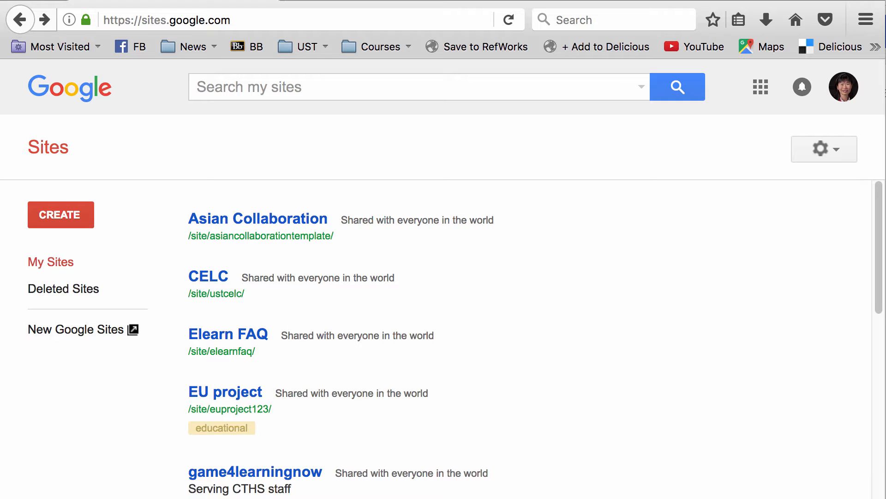
pyautogui.moveTo(857, 90)
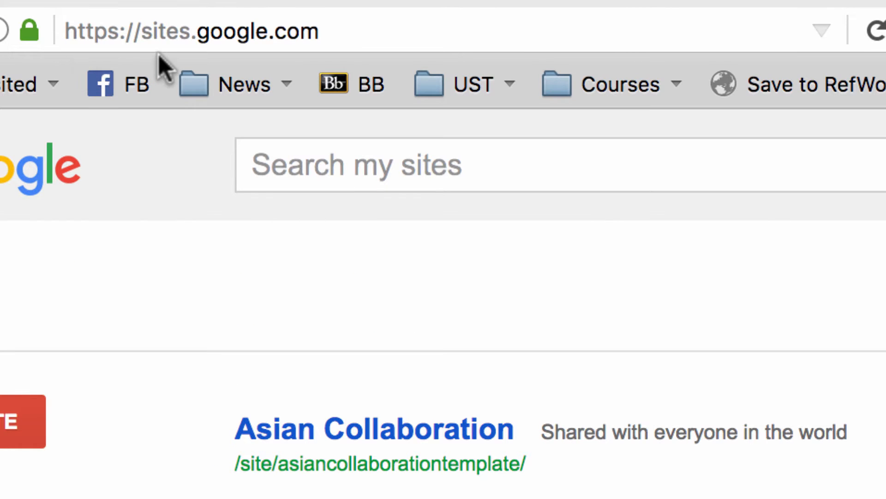
pyautogui.moveTo(112, 475)
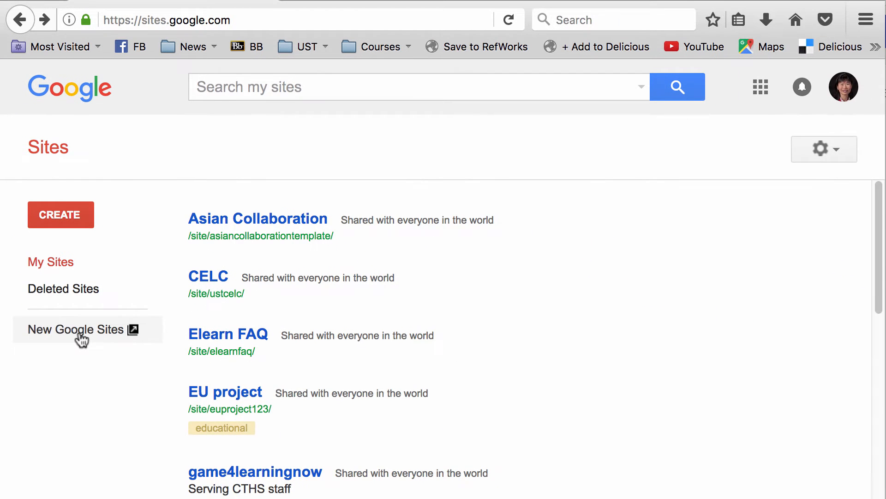
# - Switch from classic Google Sites to the new Google Sites home
pyautogui.click(76, 329)
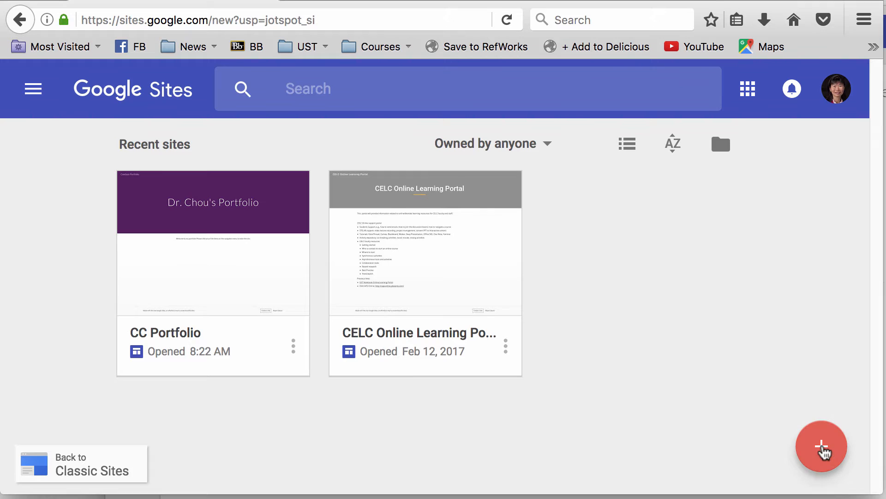
# - Create a new site and set its header title to 'Dr. Chou's Portfolio' in a widened title box
pyautogui.click(821, 447)
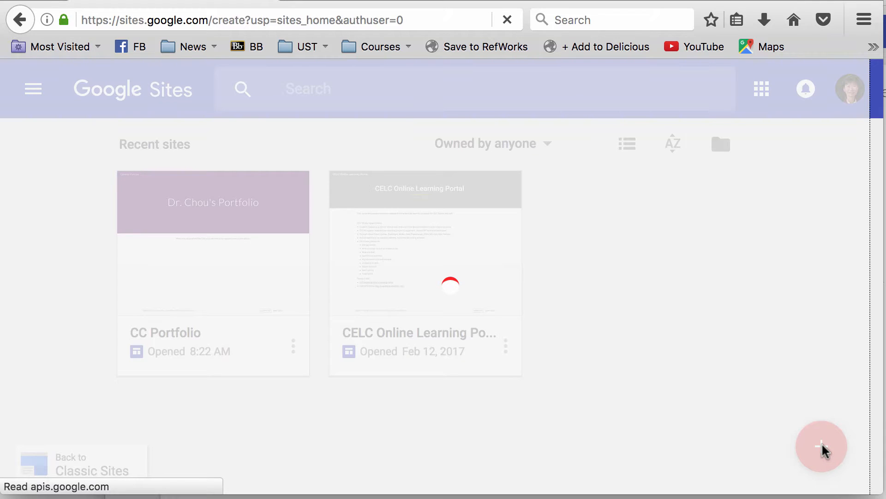
pyautogui.click(821, 447)
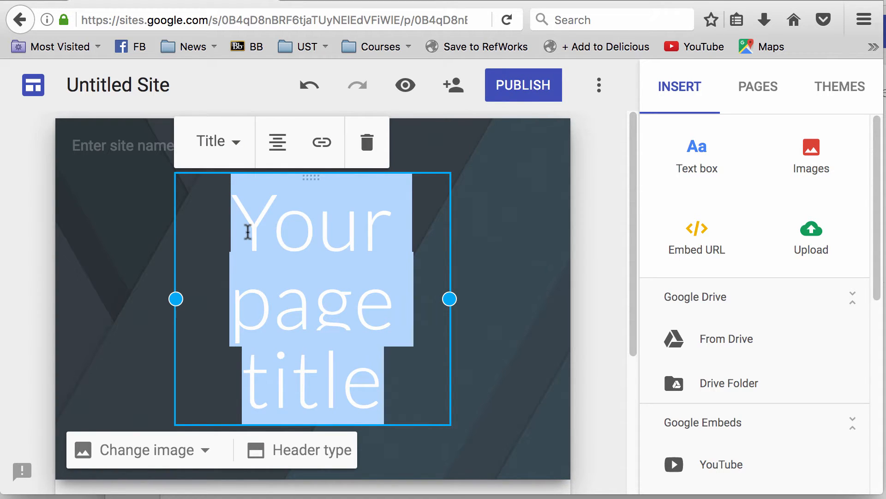
pyautogui.write("Dr. Chou's")
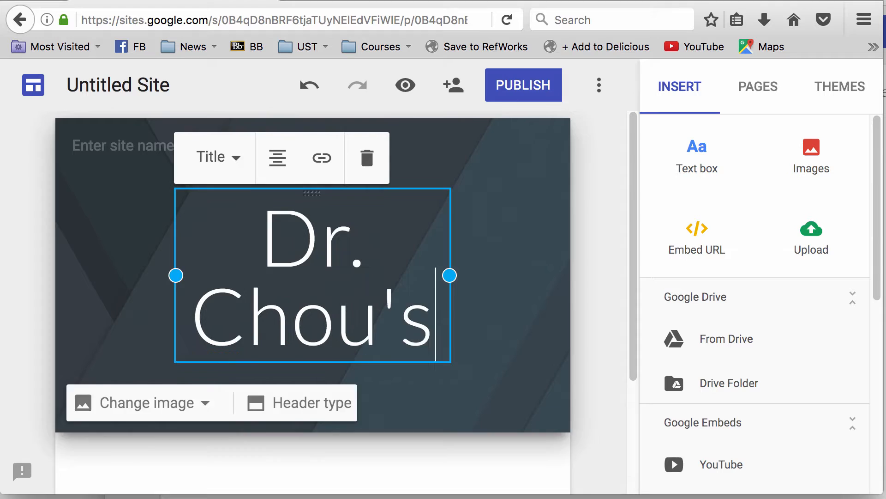
pyautogui.write('Portfolio')
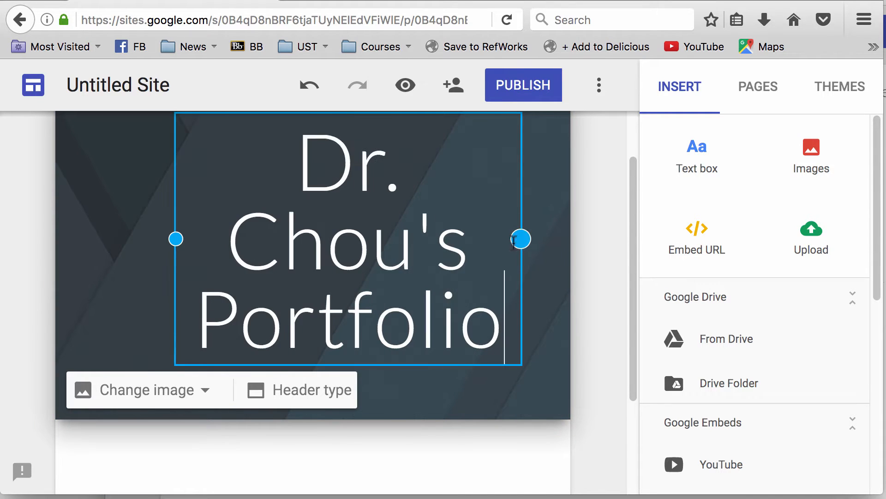
pyautogui.click(339, 237)
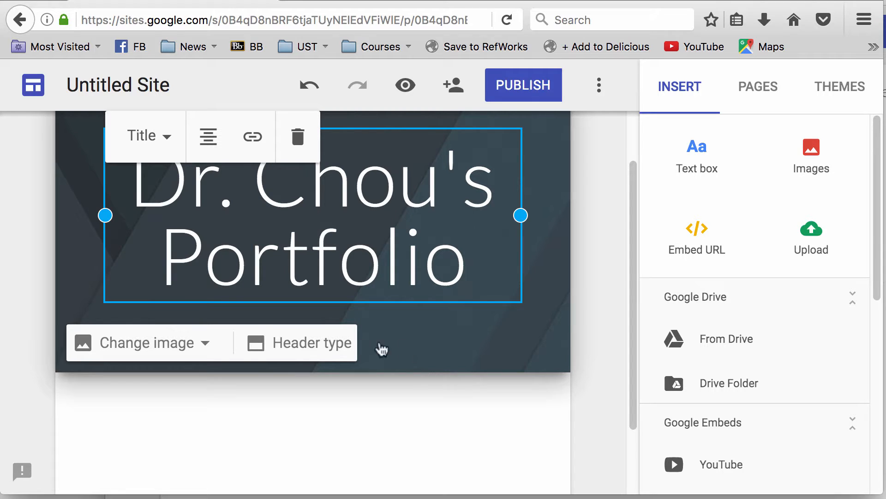
# - Set the header background to the icy lake photo from the stock image gallery
pyautogui.click(145, 343)
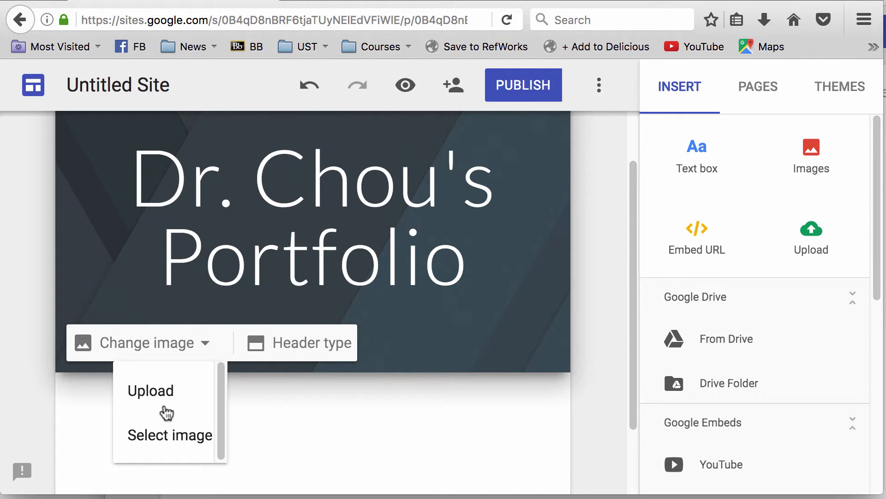
pyautogui.click(169, 435)
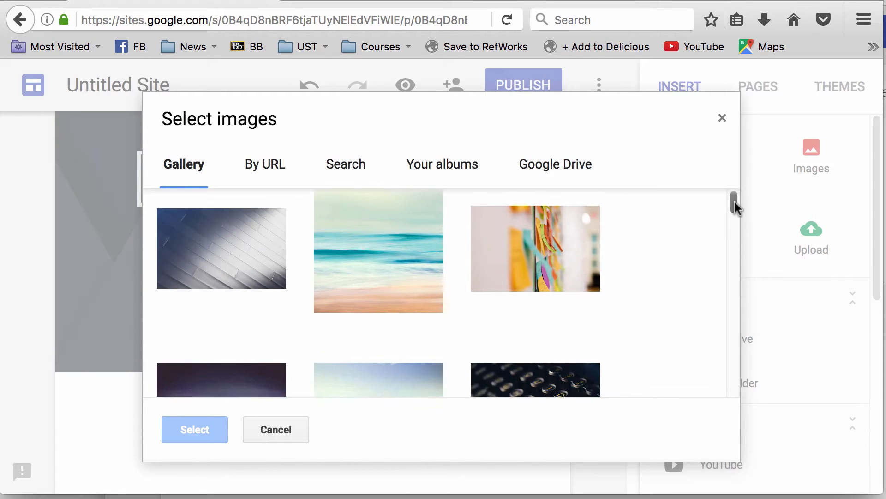
pyautogui.scroll(-3)
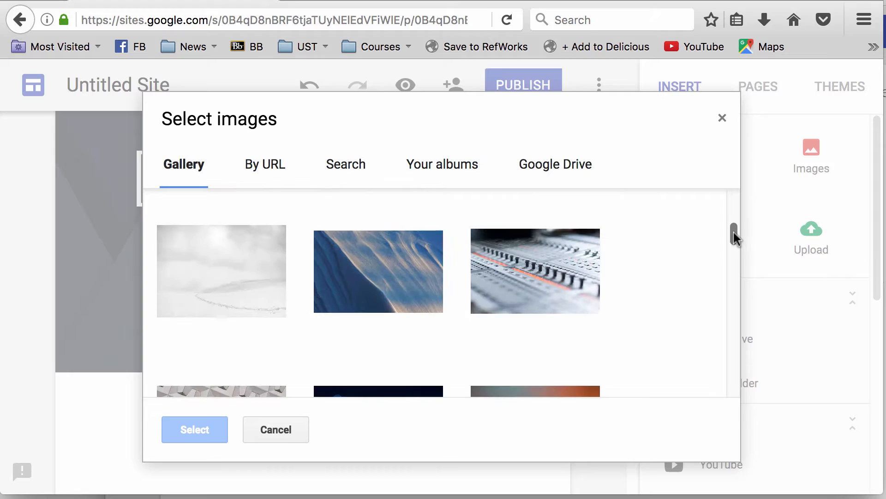
pyautogui.scroll(-3)
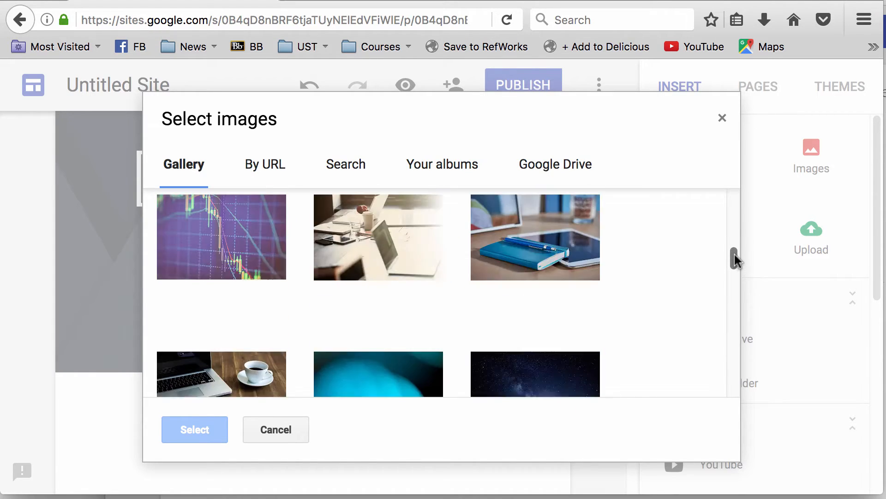
pyautogui.scroll(-3)
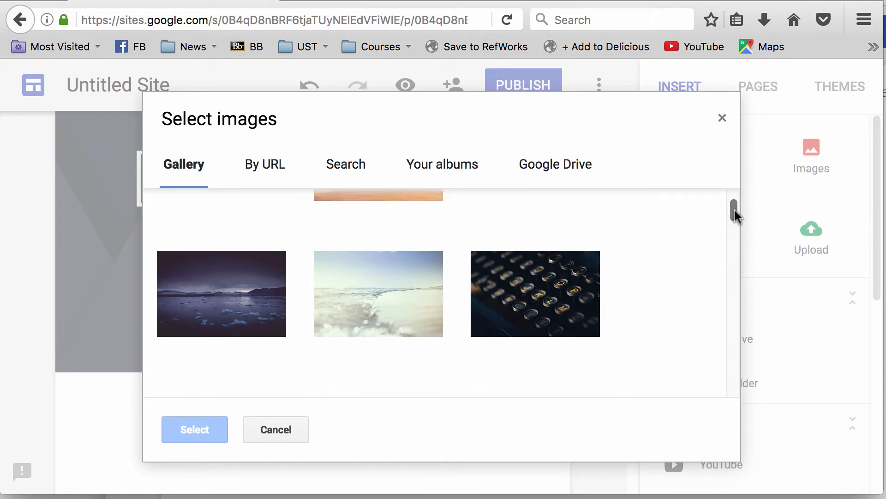
pyautogui.click(220, 294)
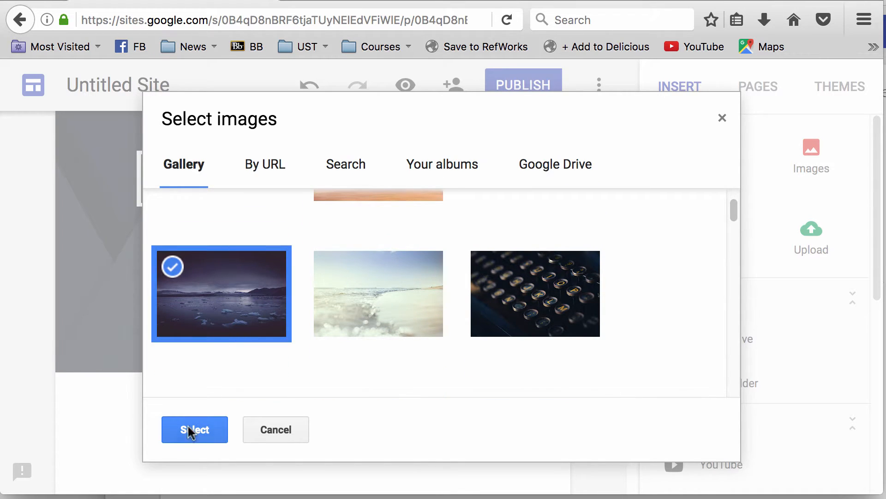
pyautogui.click(195, 430)
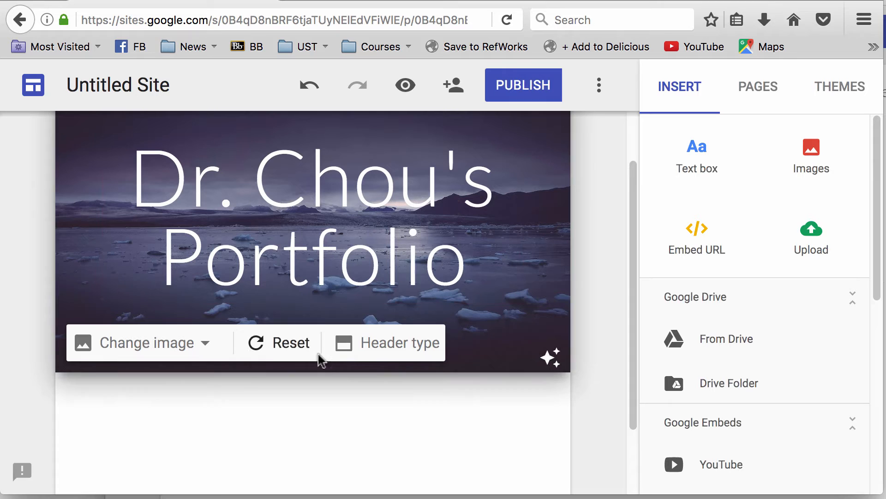
pyautogui.moveTo(403, 342)
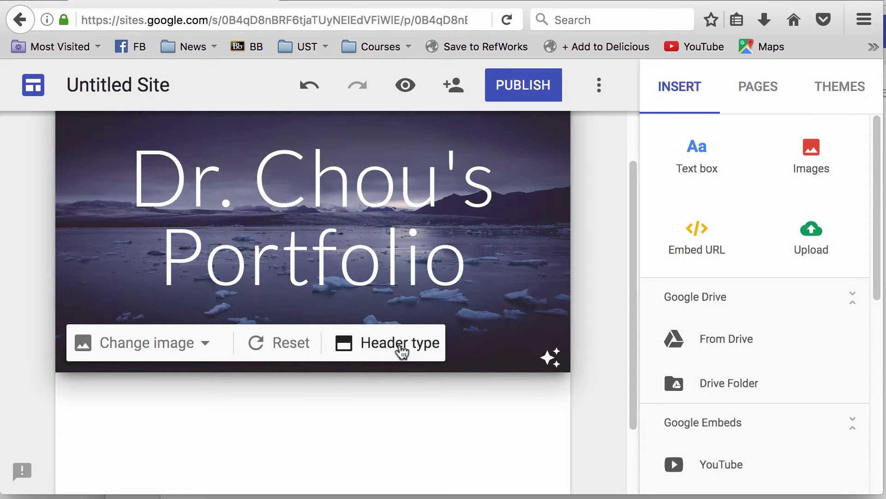
# - Change the header type to the taller large banner layout
pyautogui.click(404, 343)
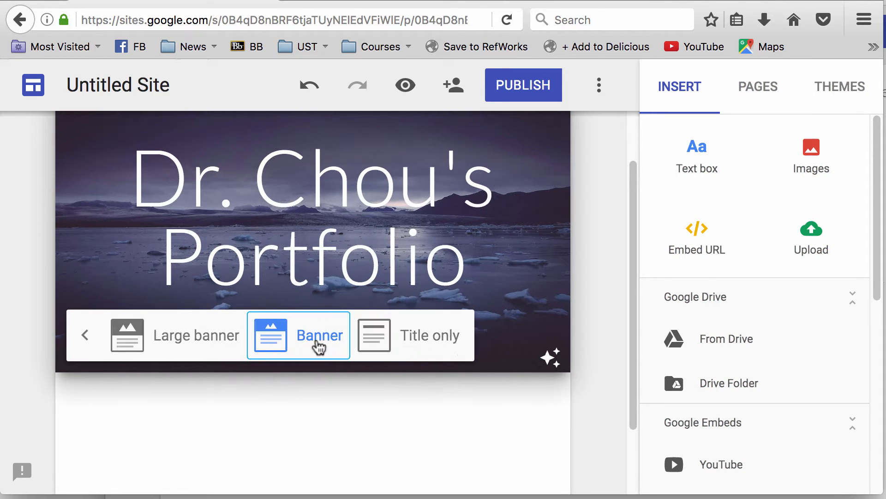
pyautogui.click(429, 334)
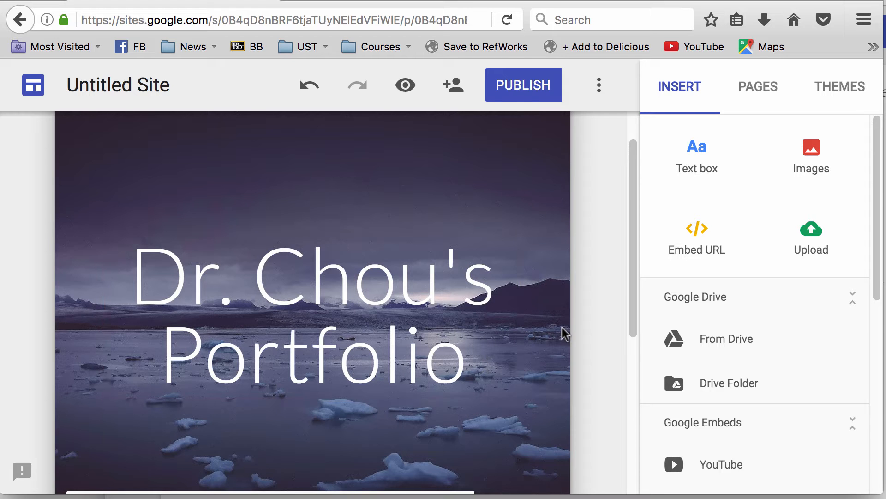
pyautogui.moveTo(170, 82)
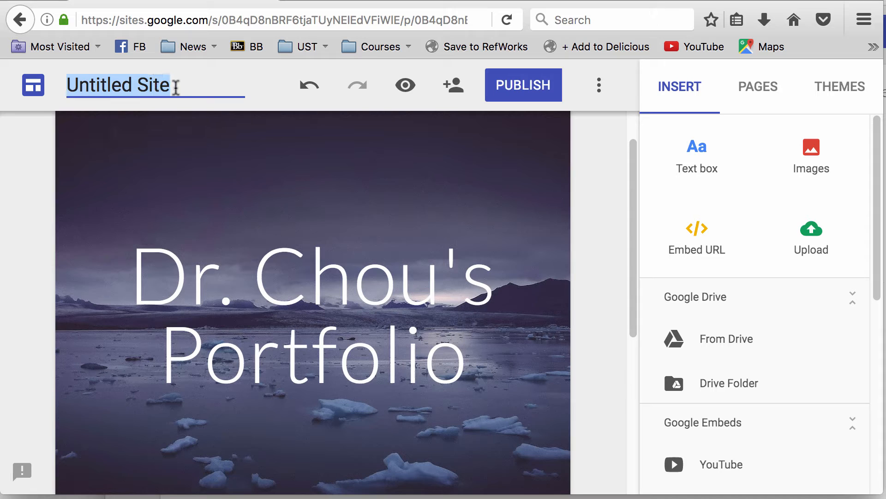
# - Rename the site from Untitled Site to 'CCportfolio'
pyautogui.write('CC')
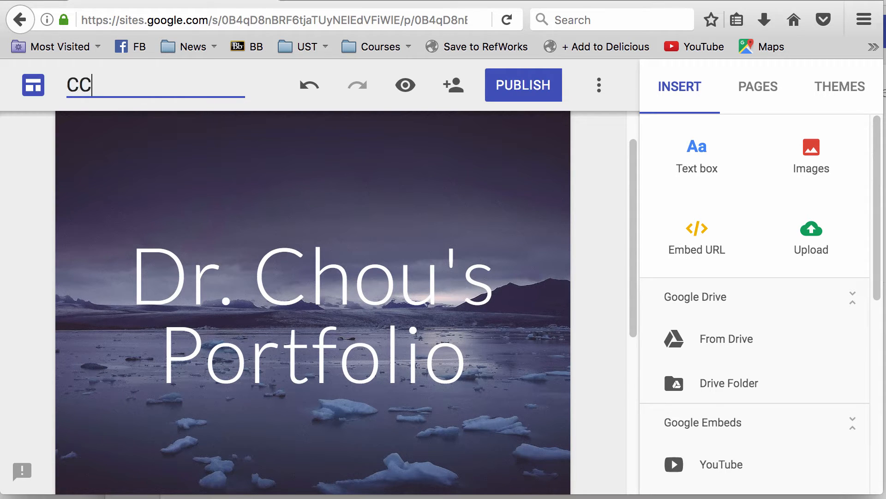
pyautogui.write('port')
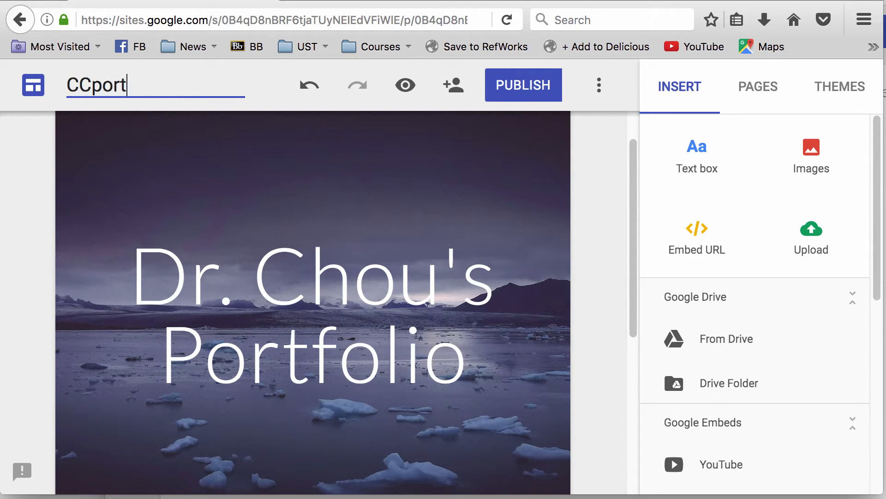
pyautogui.write('folio')
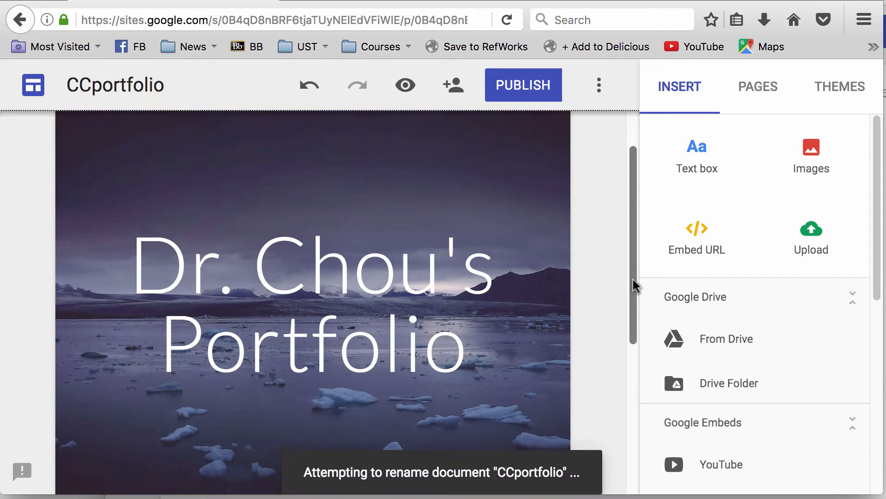
pyautogui.scroll(-3)
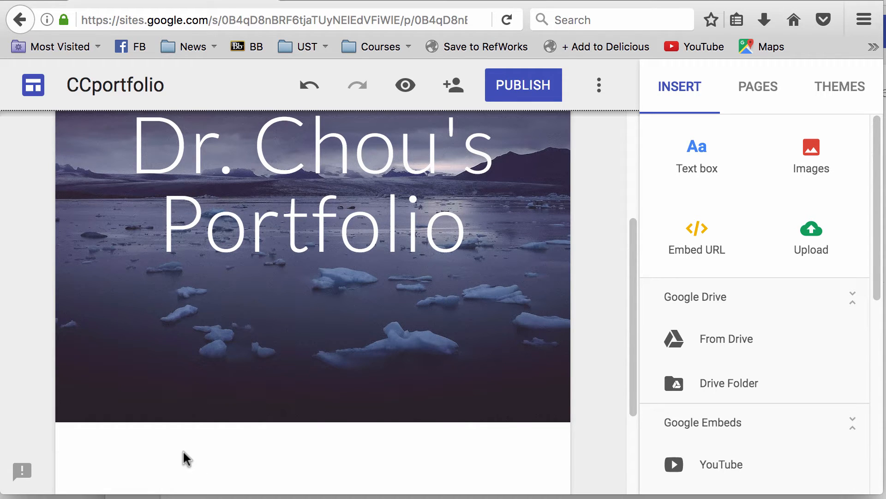
# - Add a text box reading 'Welcome to my site. Please click the navigation bar to enter.'
pyautogui.click(186, 458)
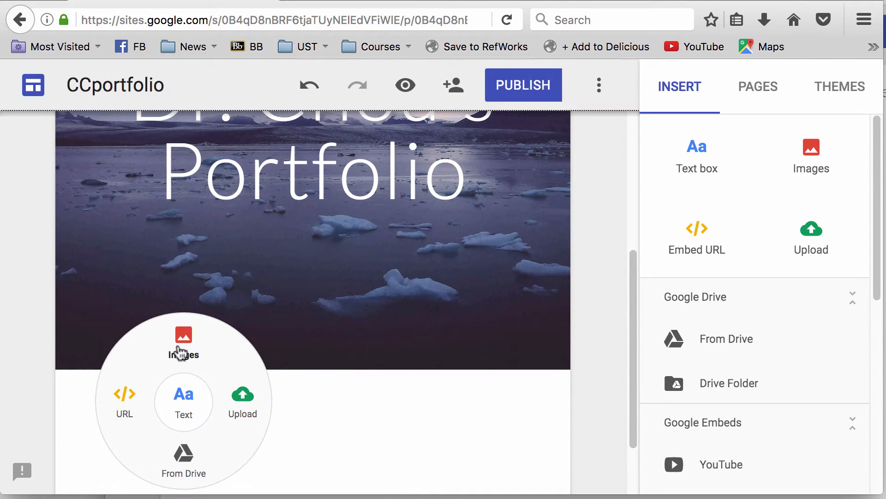
pyautogui.moveTo(183, 403)
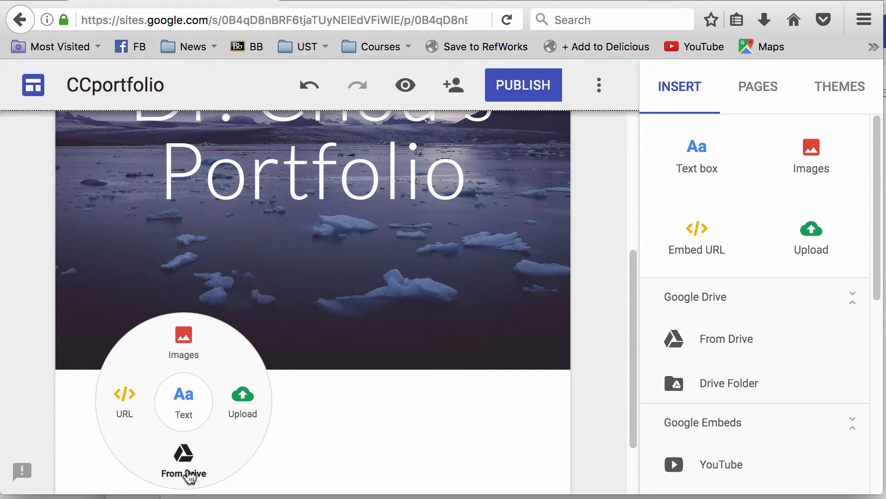
pyautogui.moveTo(183, 403)
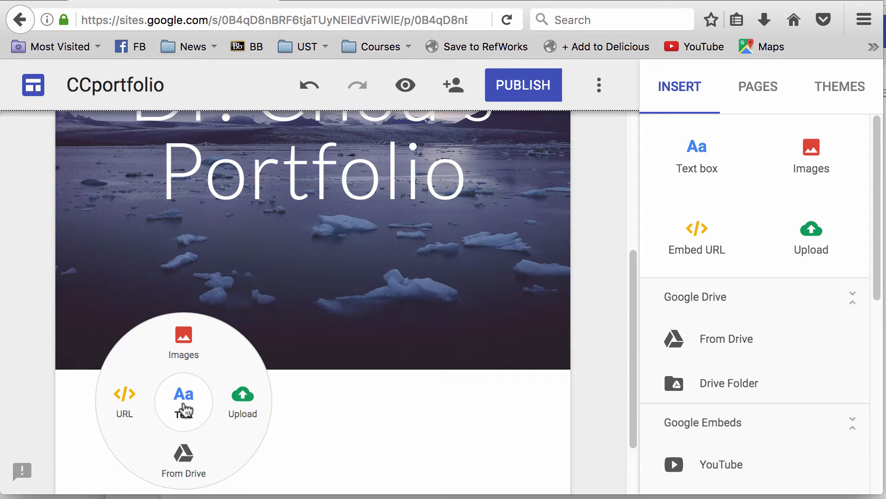
pyautogui.click(183, 401)
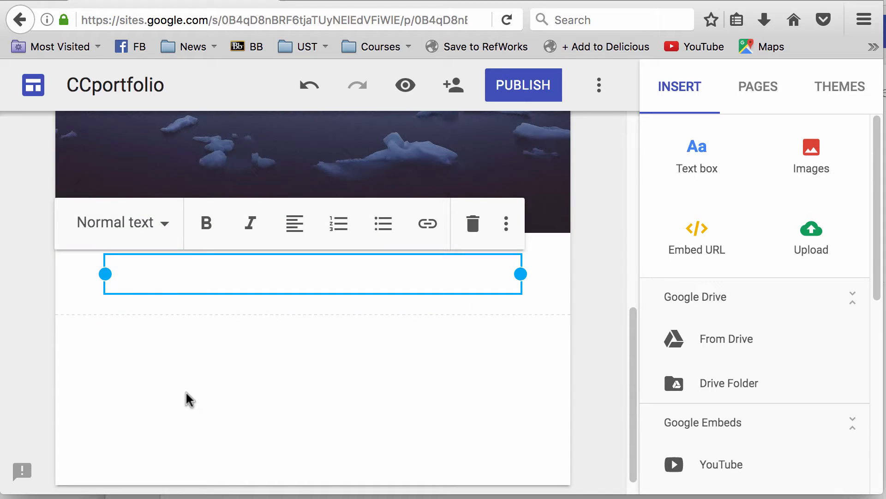
pyautogui.write('Welcome to my site. Please click')
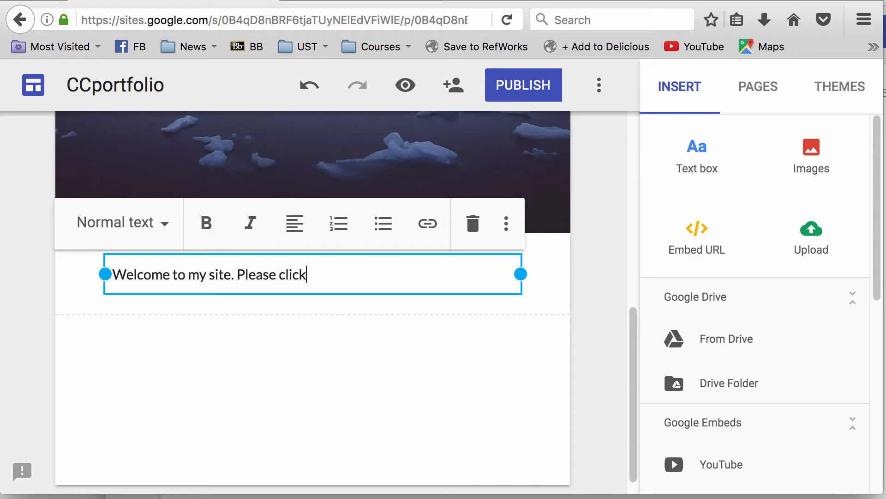
pyautogui.write('the')
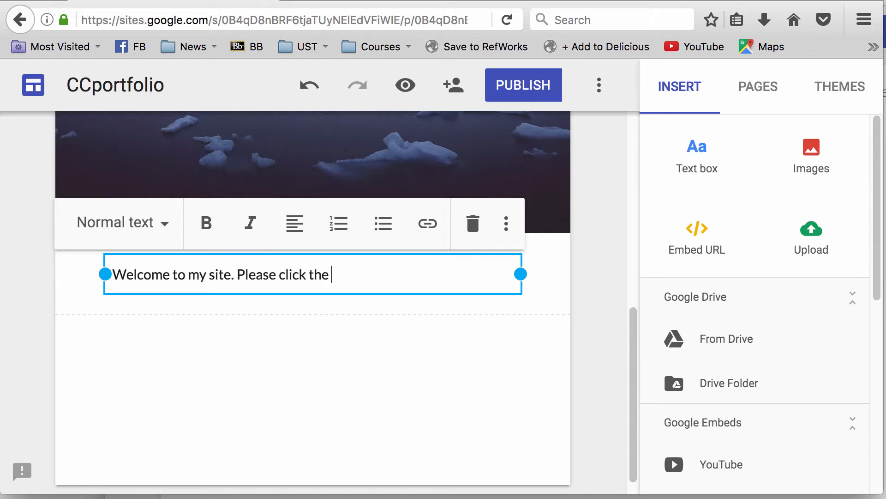
pyautogui.write('navigation v')
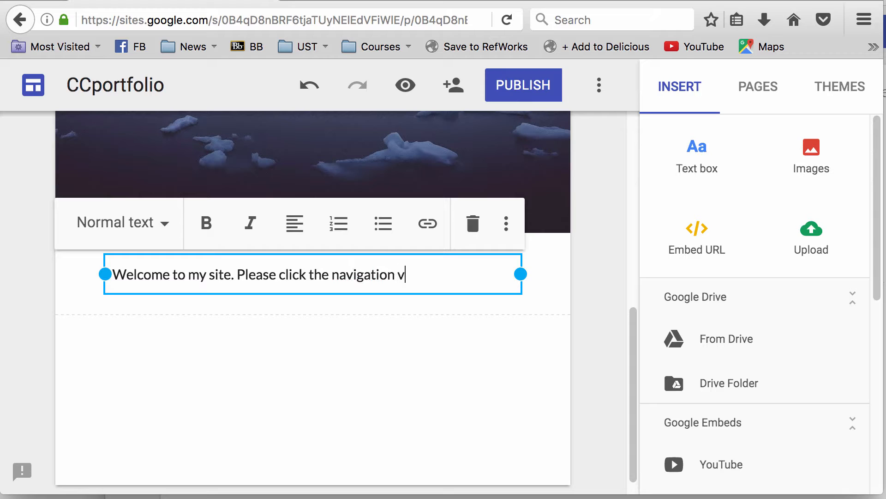
pyautogui.write('bar to enter')
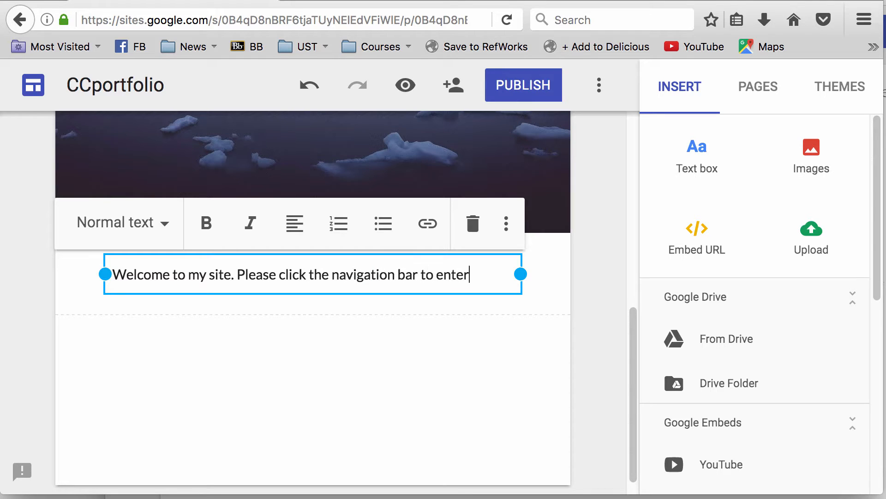
pyautogui.write('.')
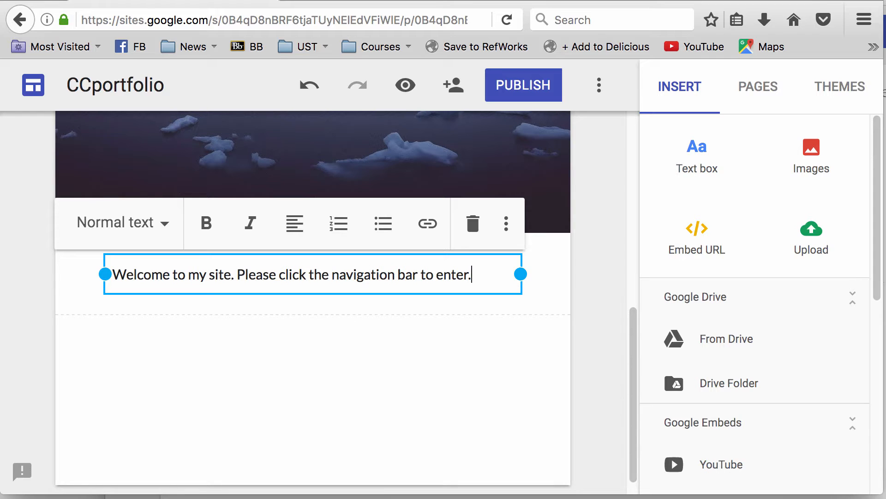
pyautogui.scroll(-3)
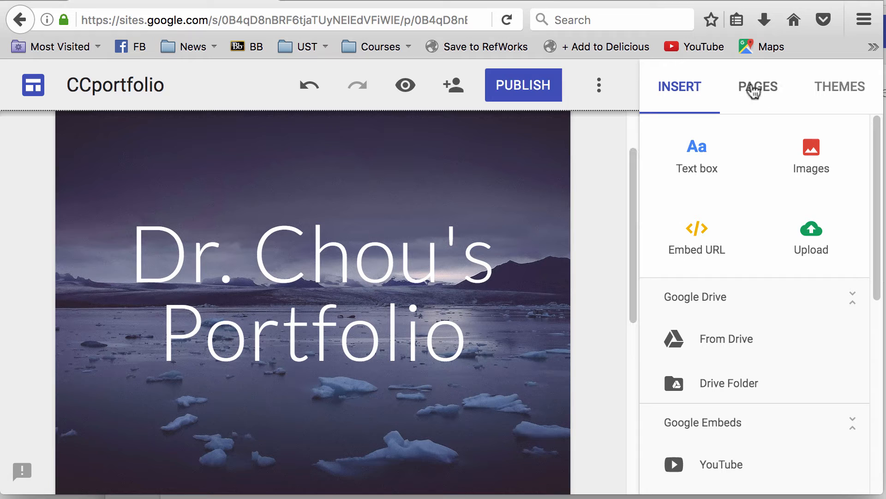
# - Add a second page named 'Introduction' to the site after Home
pyautogui.click(757, 86)
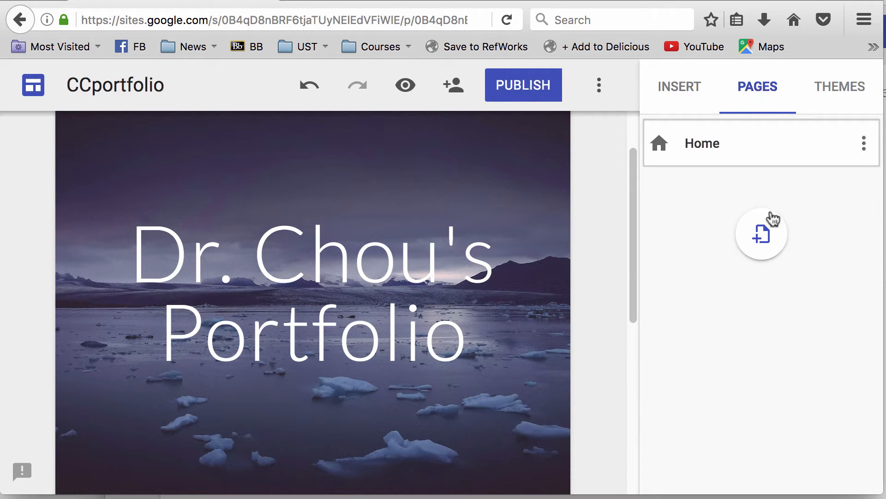
pyautogui.click(761, 234)
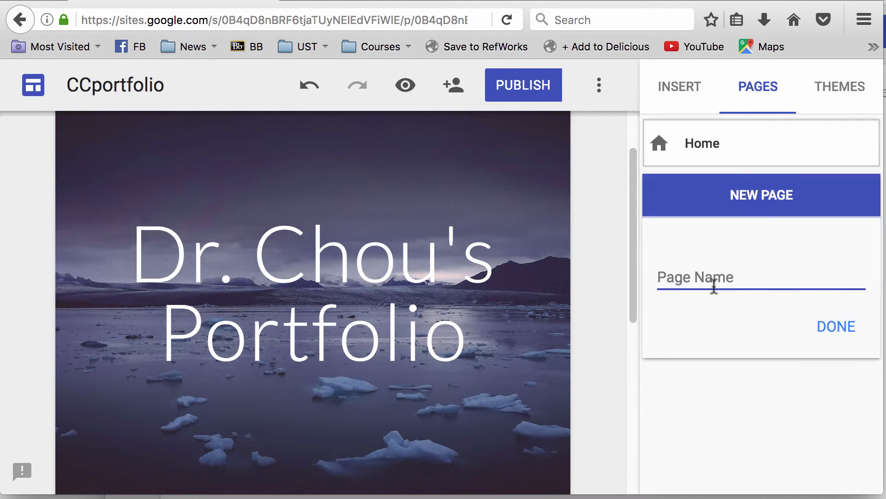
pyautogui.write('Introduc')
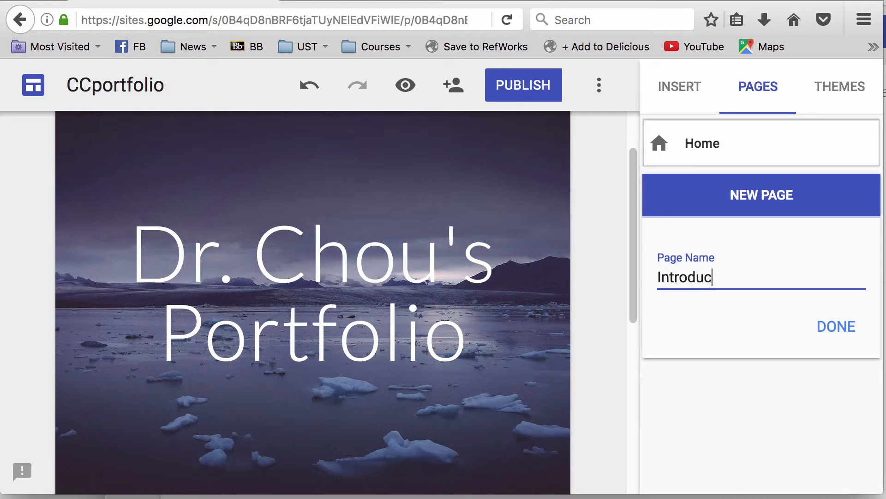
pyautogui.write('tion')
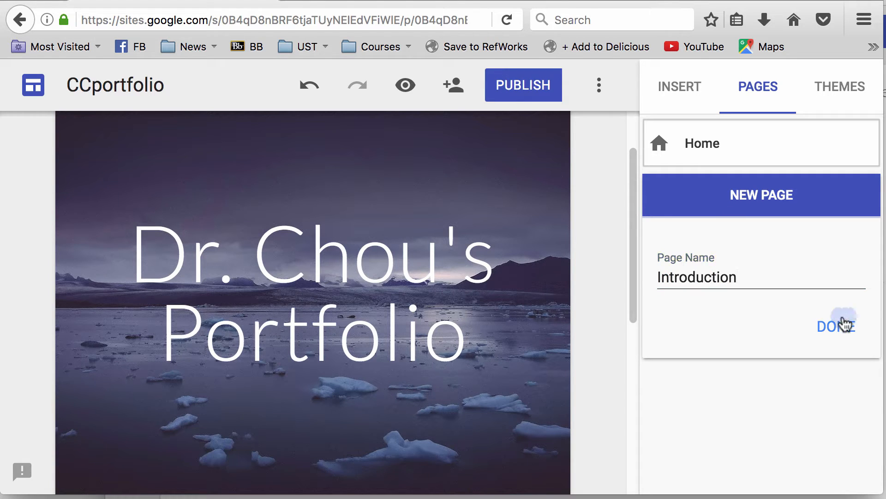
pyautogui.click(835, 325)
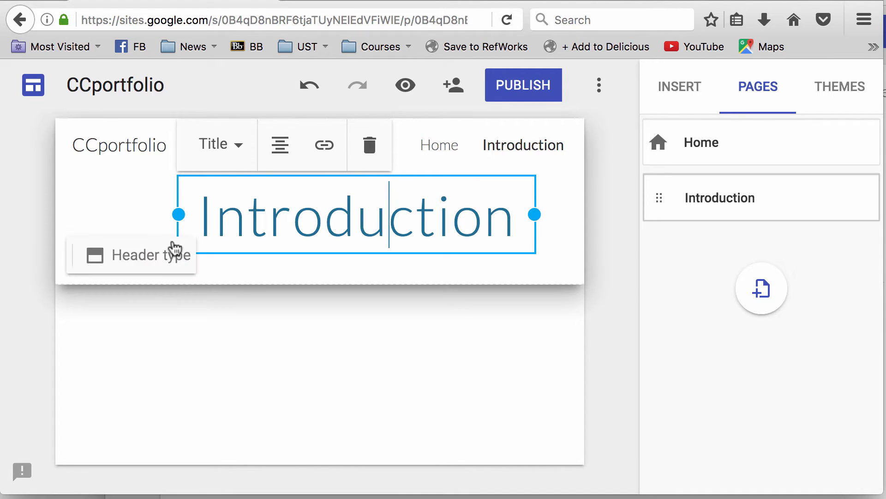
pyautogui.click(150, 255)
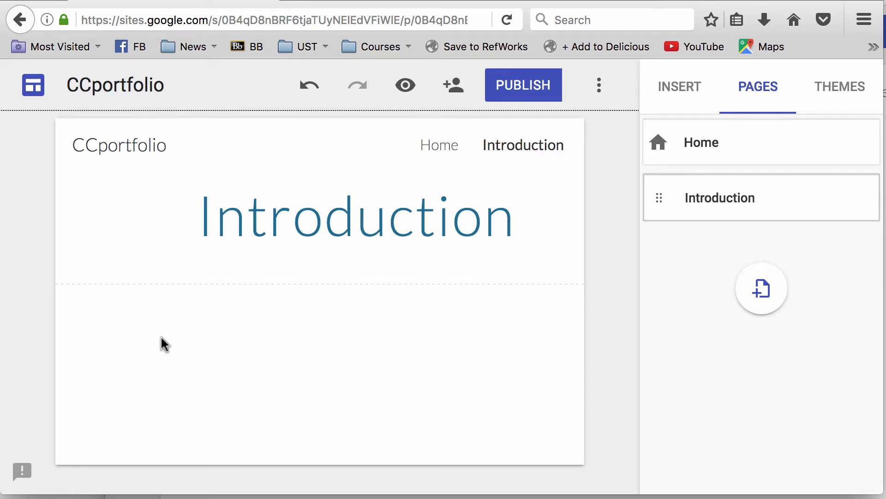
pyautogui.moveTo(189, 339)
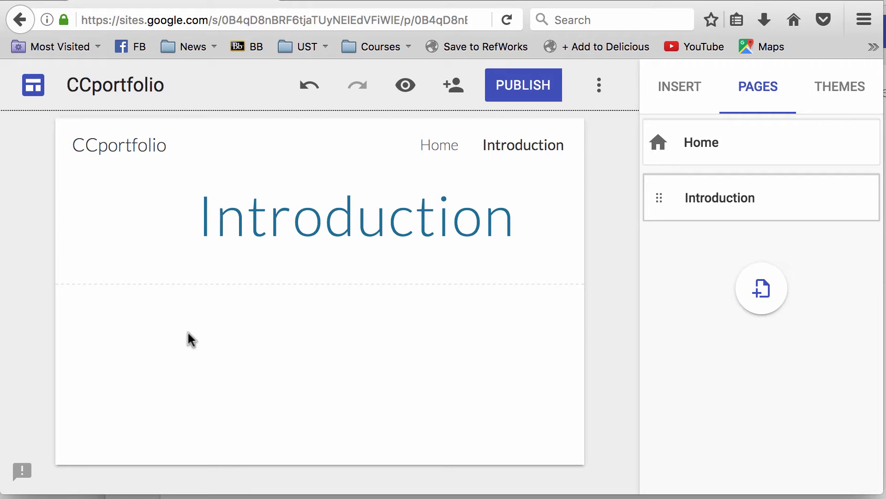
pyautogui.moveTo(238, 356)
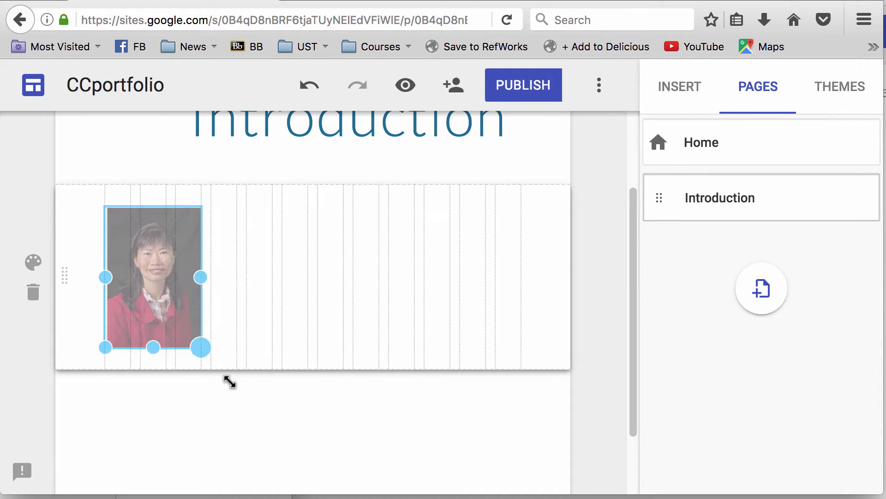
# - Enlarge the portrait photo and insert an empty text box beside it
pyautogui.moveTo(200, 347); pyautogui.dragTo(236, 400)
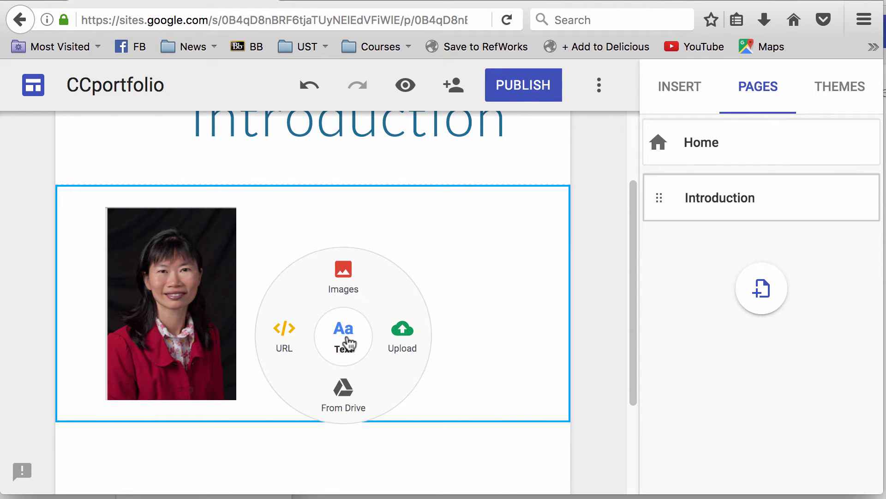
pyautogui.click(343, 336)
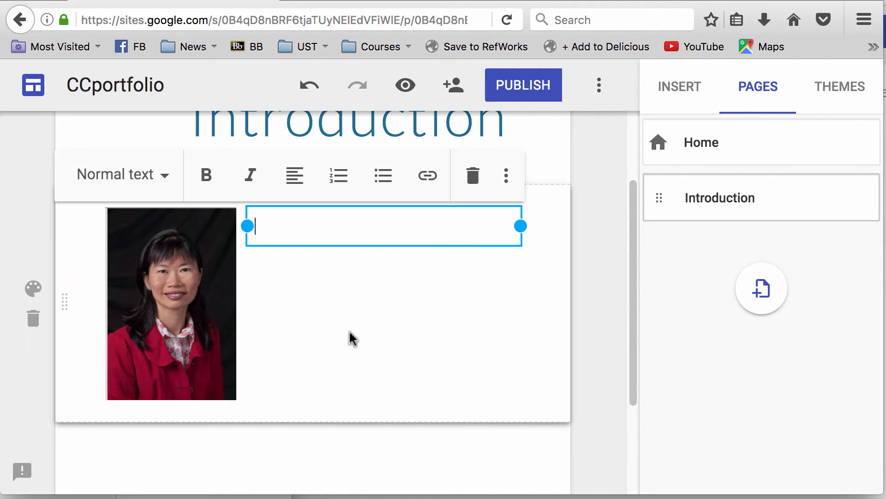
pyautogui.moveTo(346, 329)
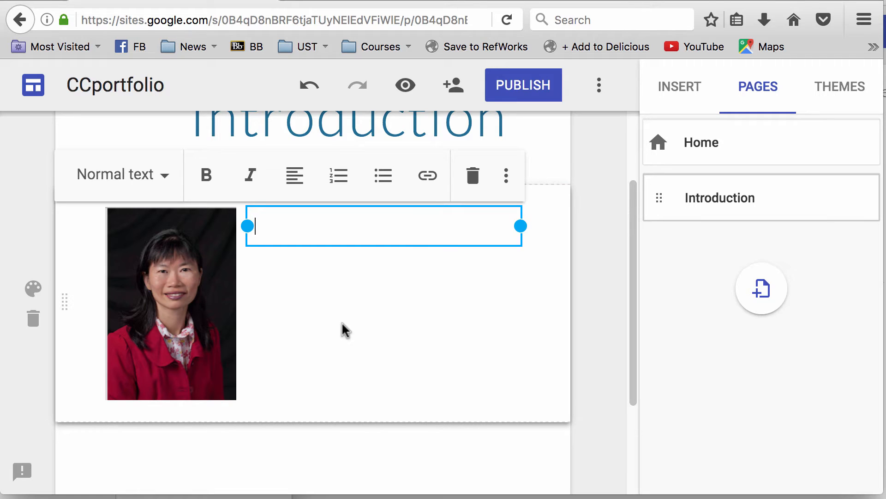
# - Copy the biography paragraph from the old site's About page into the text box beside the photo
pyautogui.write('I a')
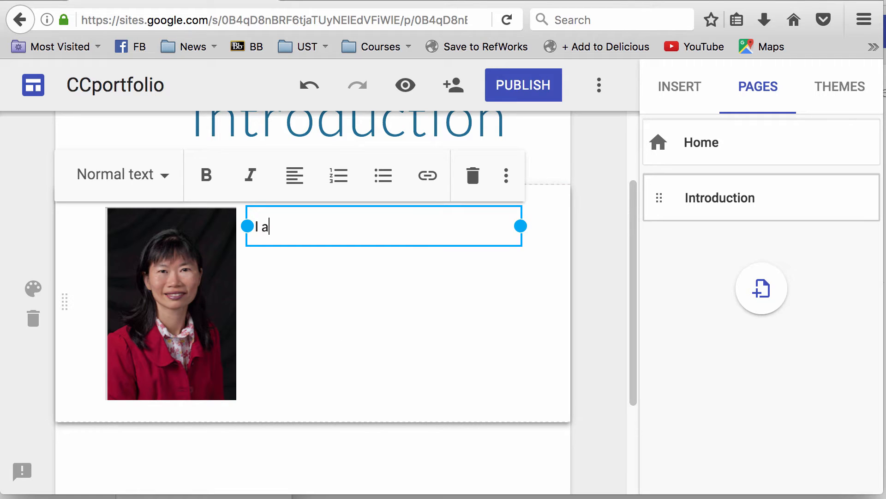
pyautogui.write('m a prof')
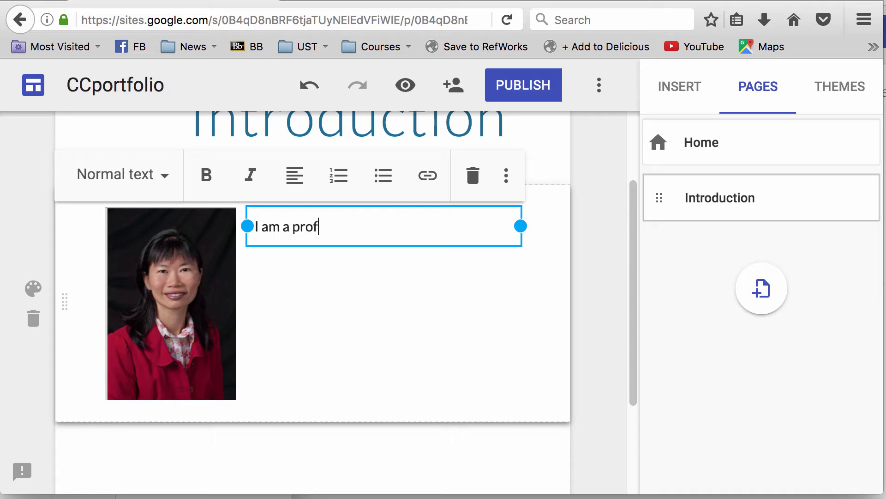
pyautogui.press('BackSpace')
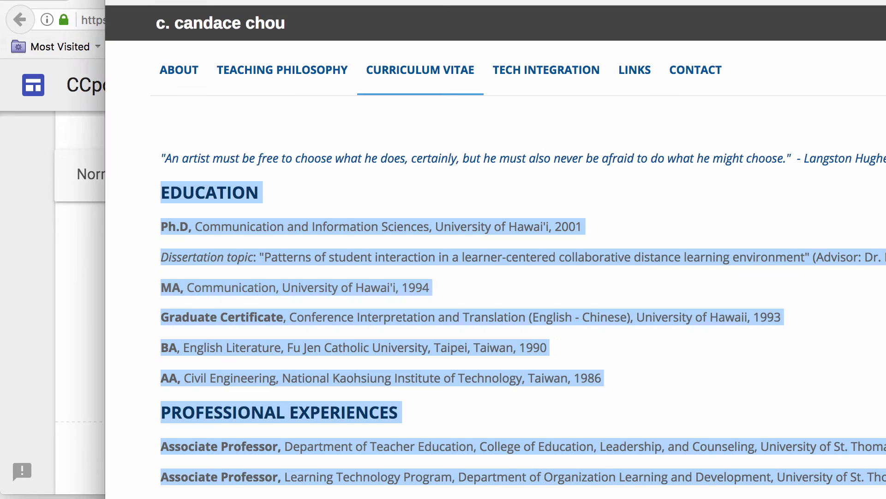
pyautogui.click(179, 71)
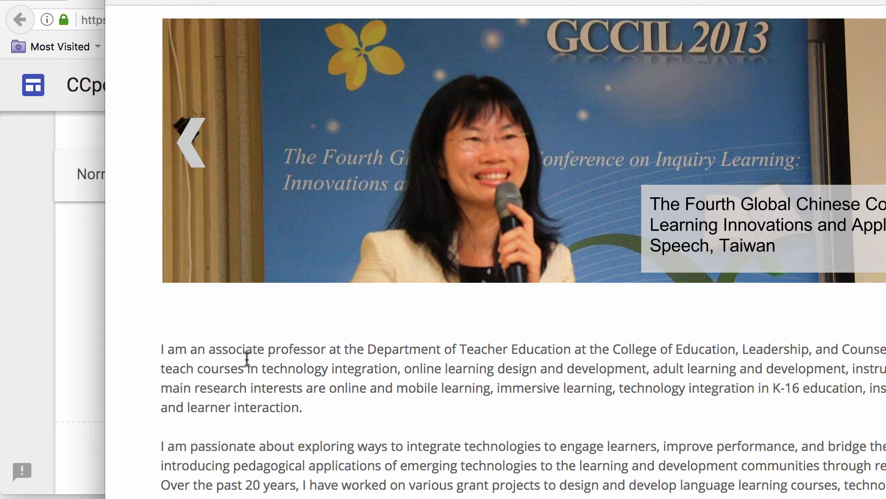
pyautogui.moveTo(160, 349); pyautogui.dragTo(311, 407)
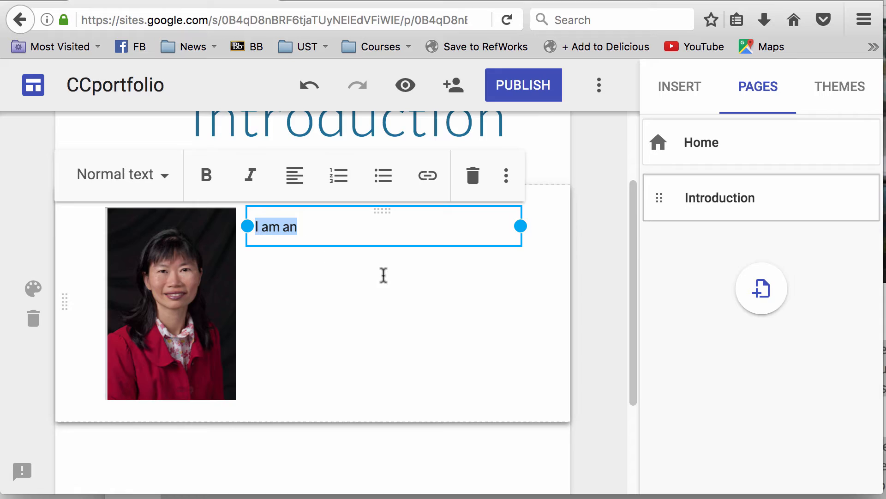
pyautogui.scroll(-3)
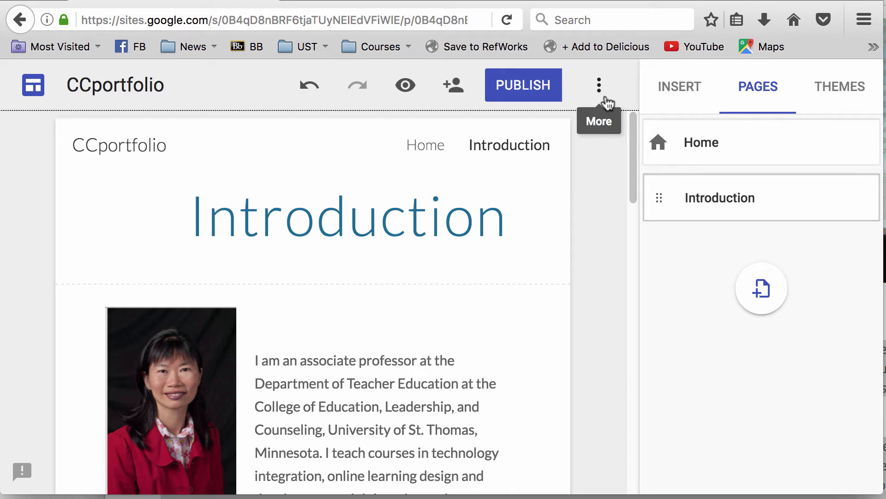
# - Publish the site at the available address ending 'ccchouportfolio' after the first address was taken
pyautogui.click(521, 85)
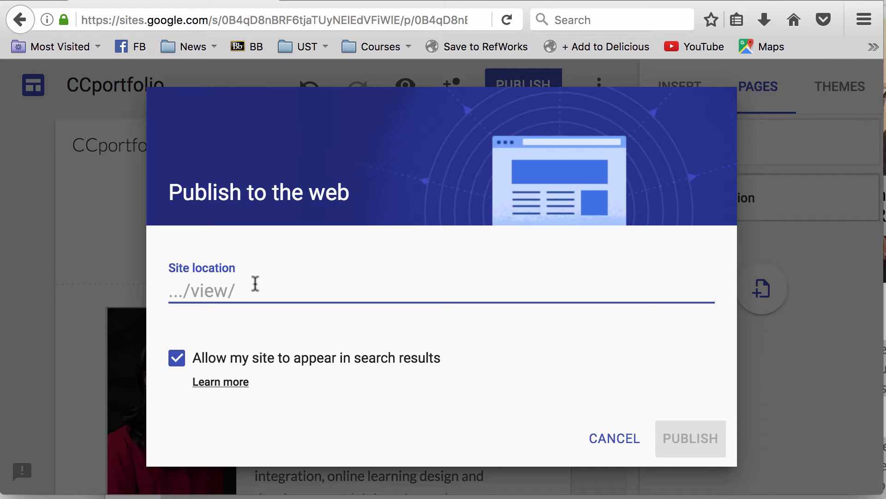
pyautogui.click(234, 290)
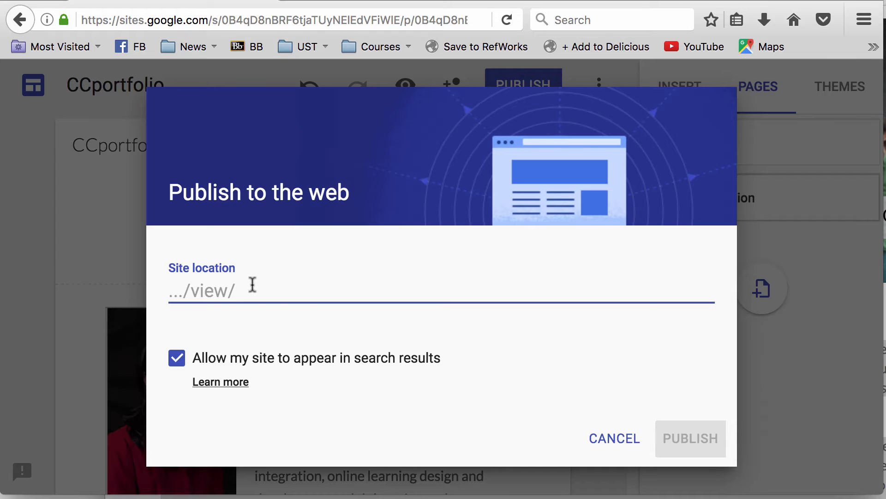
pyautogui.write('ccporto')
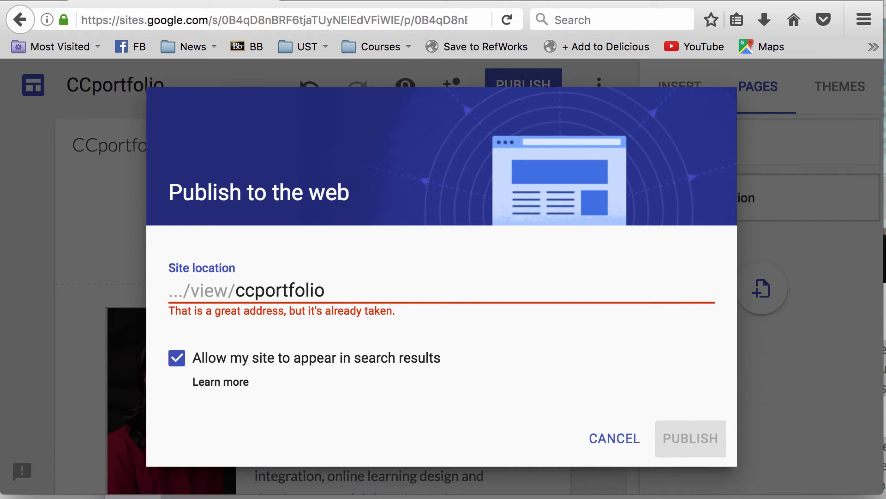
pyautogui.click(277, 290)
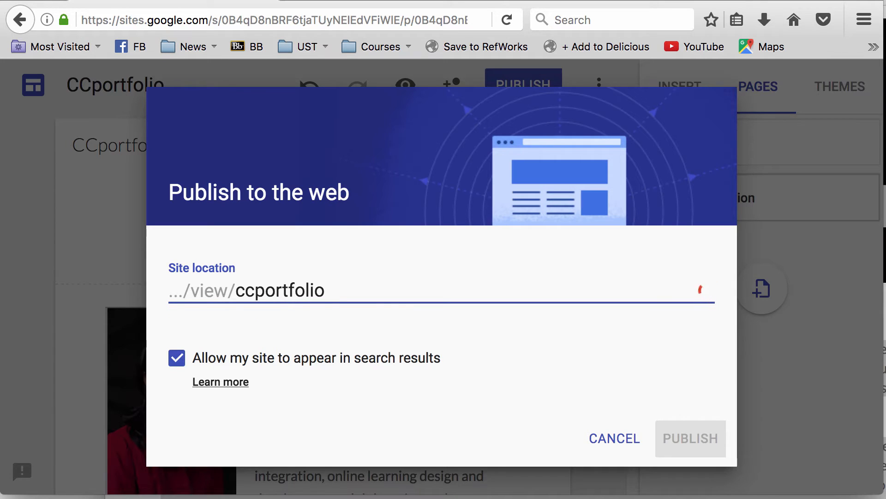
pyautogui.write('cchou')
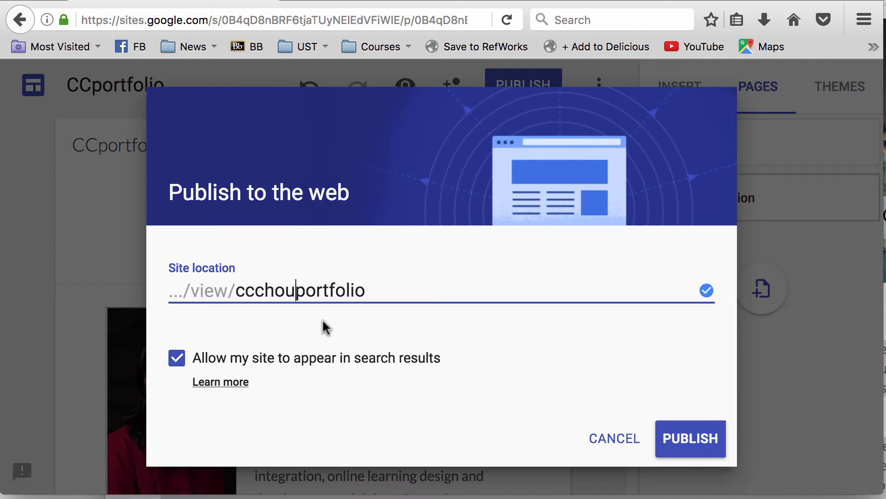
pyautogui.click(690, 438)
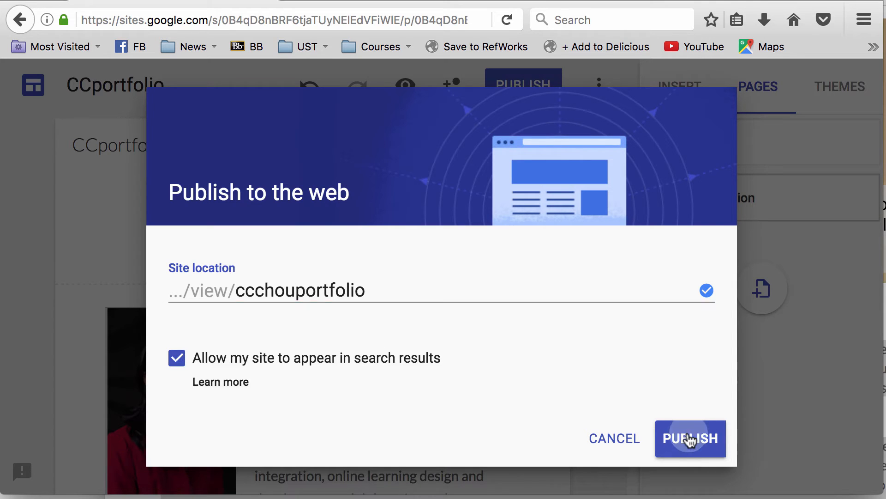
pyautogui.click(690, 438)
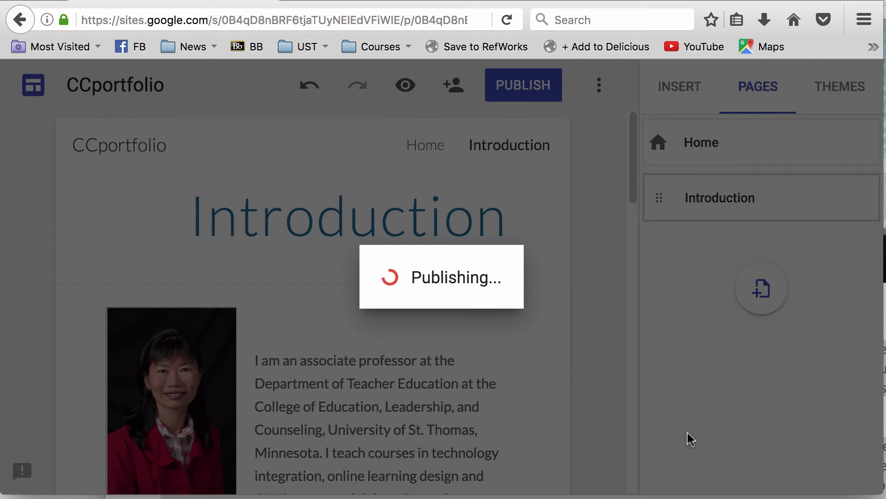
pyautogui.click(522, 85)
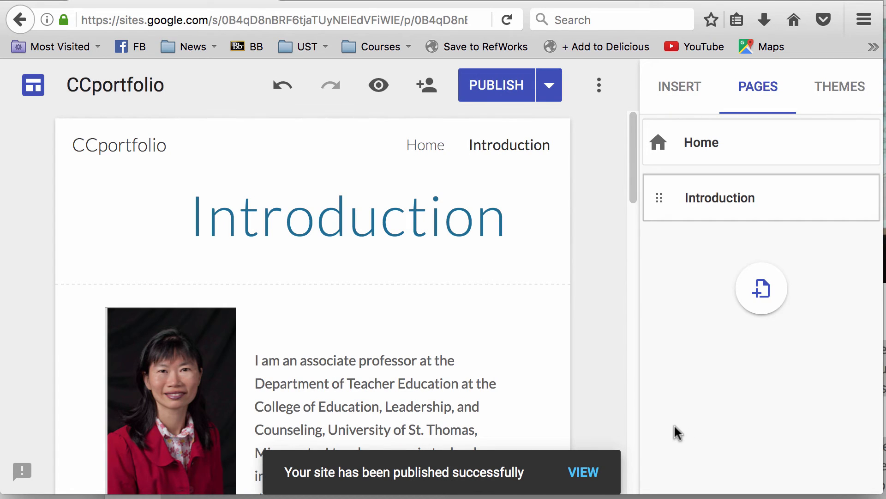
pyautogui.moveTo(549, 85)
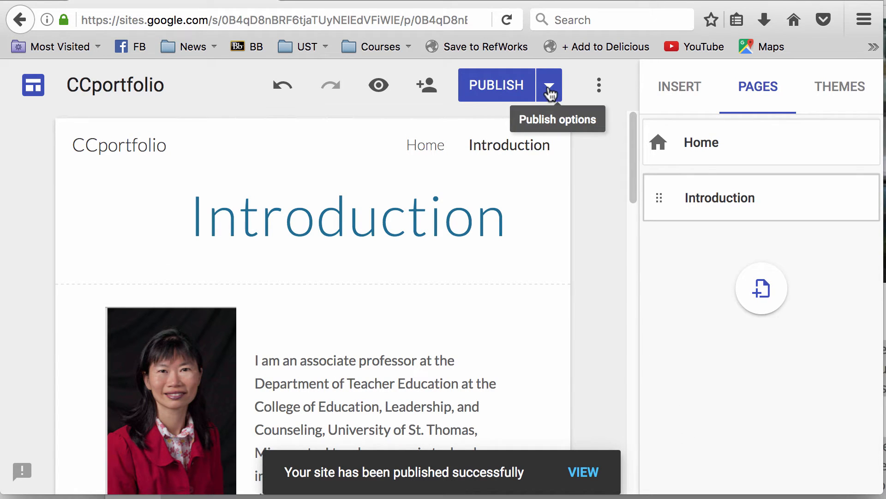
pyautogui.click(549, 85)
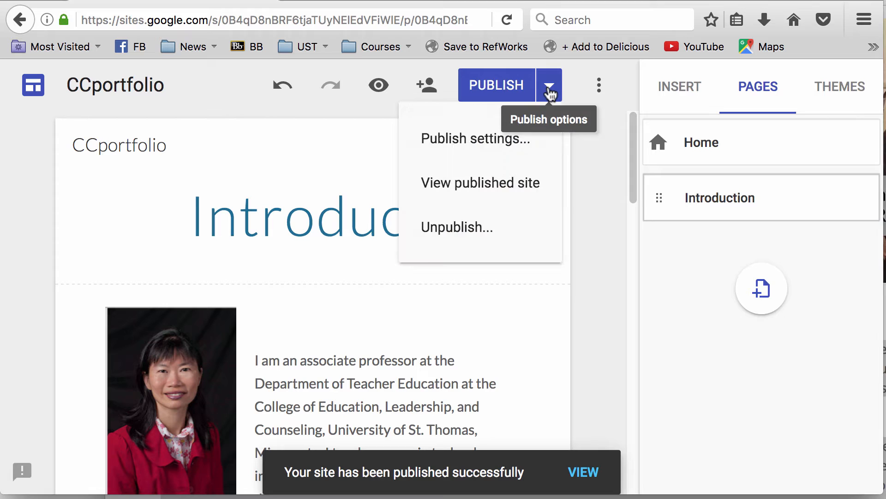
pyautogui.click(480, 182)
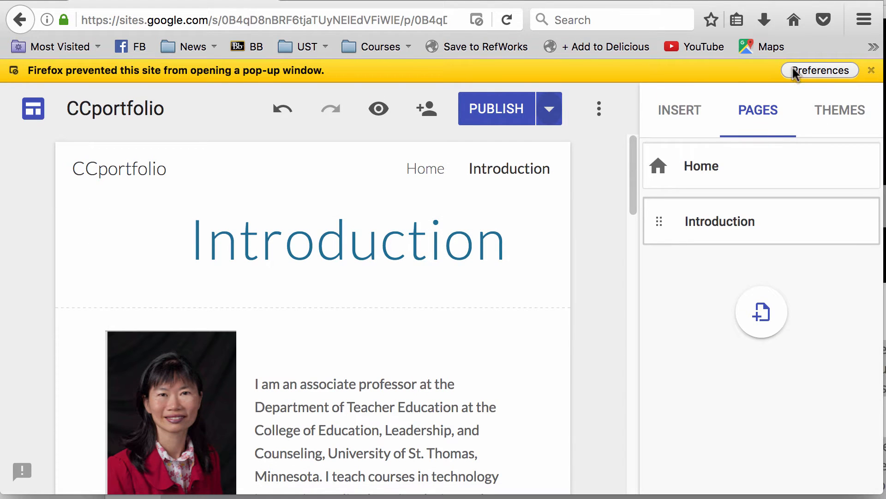
pyautogui.click(820, 70)
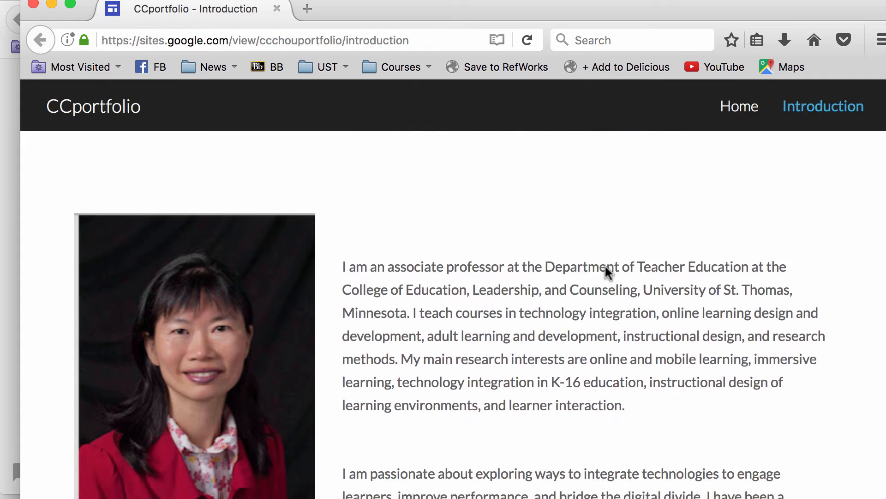
pyautogui.scroll(-3)
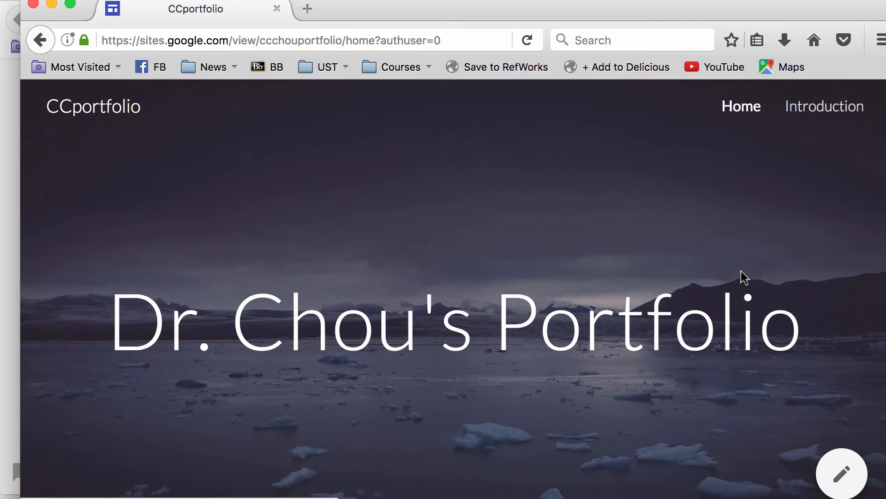
pyautogui.scroll(-3)
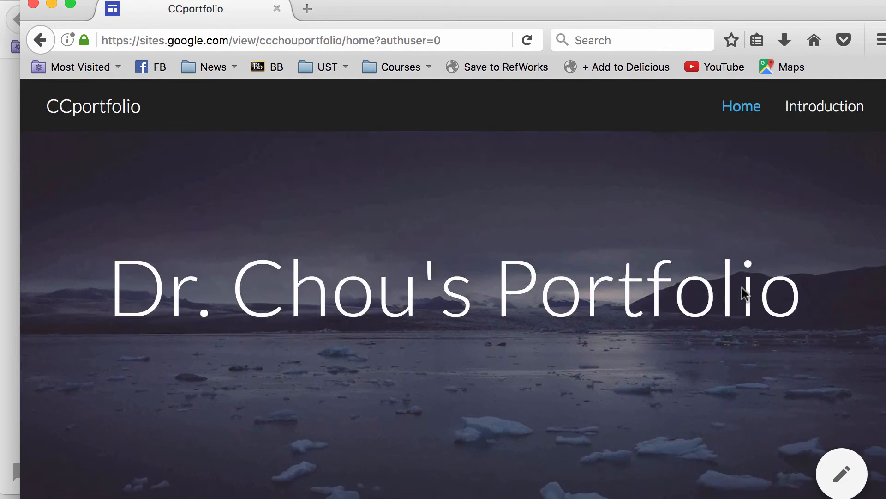
pyautogui.click(824, 106)
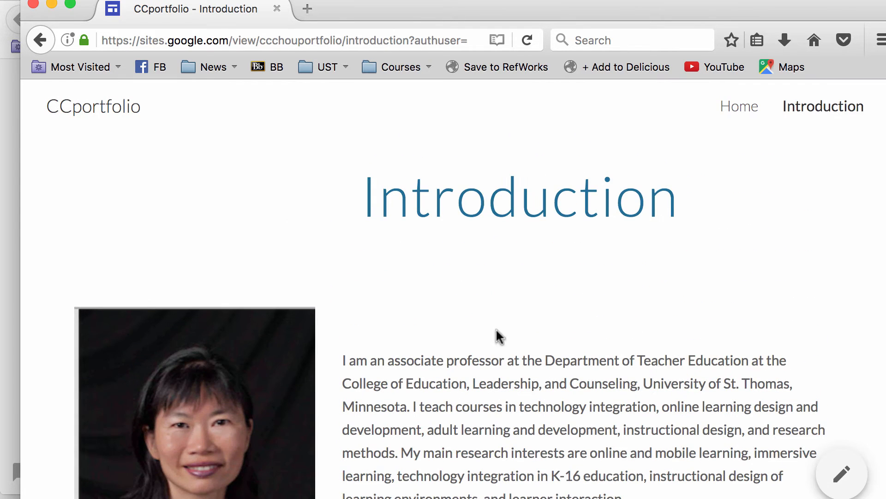
pyautogui.click(842, 474)
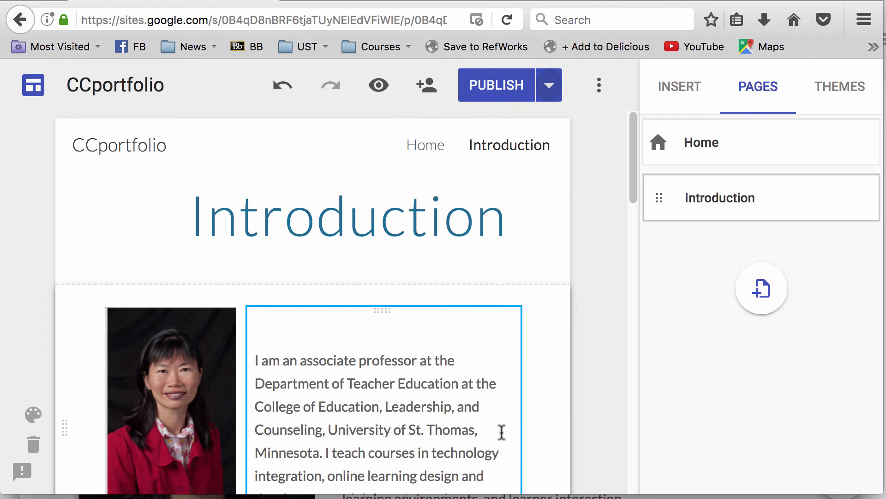
pyautogui.moveTo(404, 375)
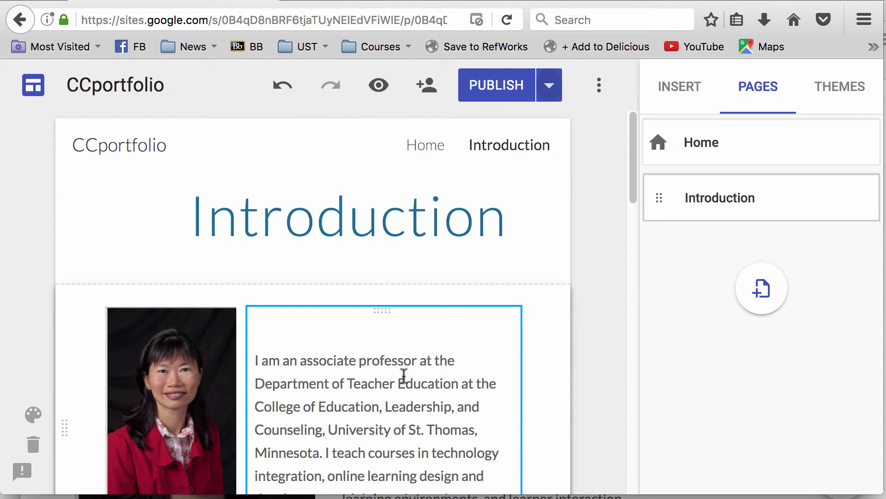
# - Add a new page named 'Teaching Philosophy' after Introduction
pyautogui.scroll(-3)
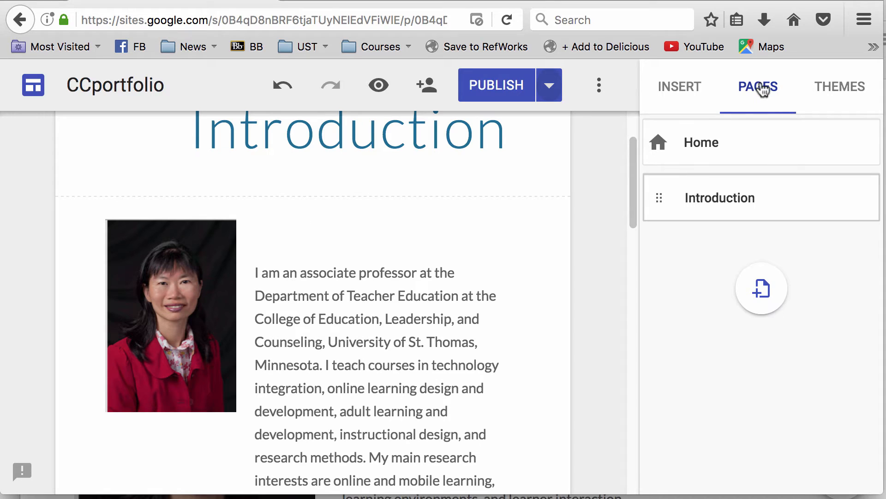
pyautogui.moveTo(761, 288)
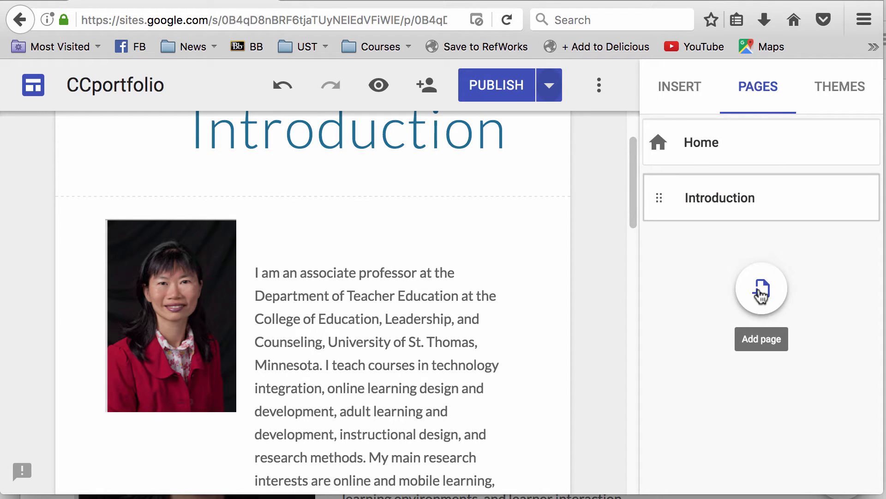
pyautogui.click(761, 288)
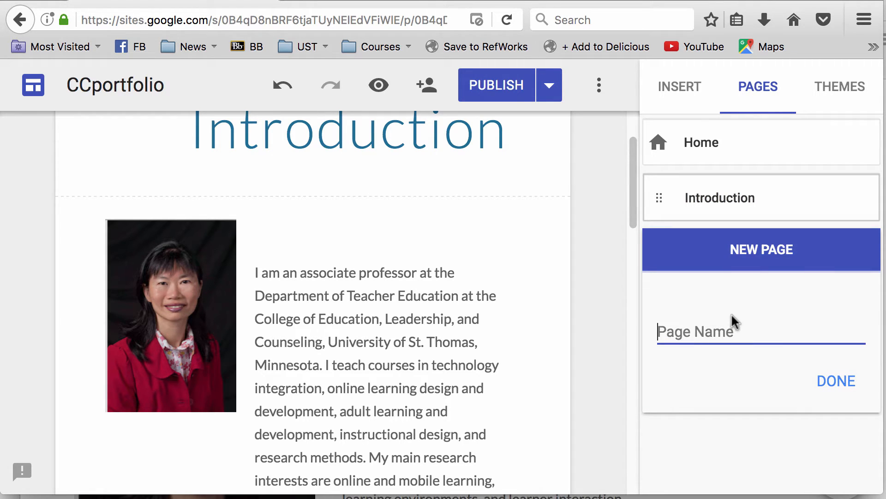
pyautogui.write('Teaching P')
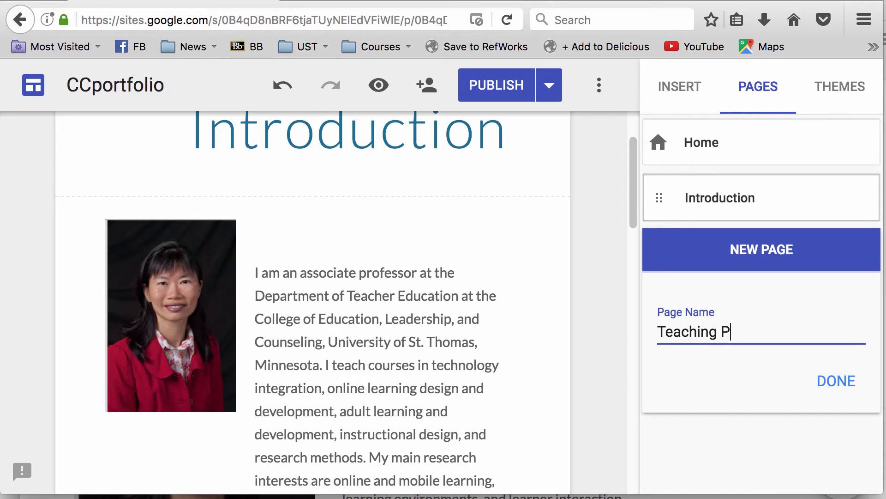
pyautogui.write('hilosop')
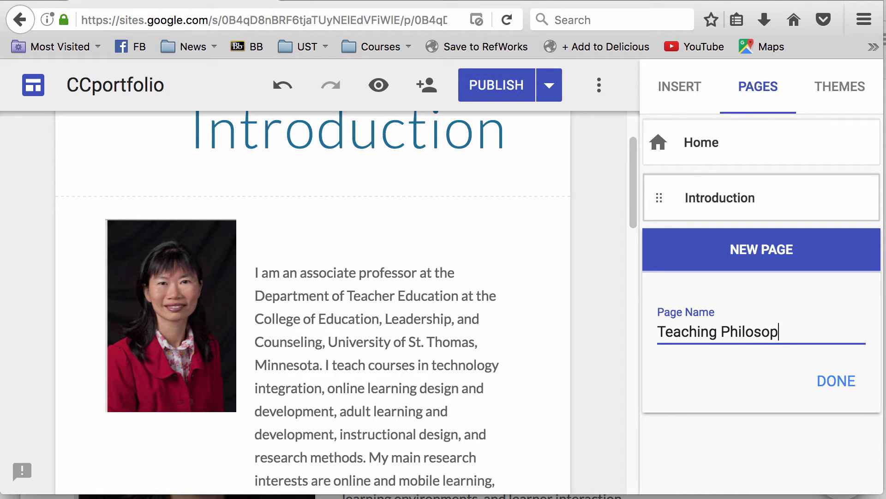
pyautogui.write('hy')
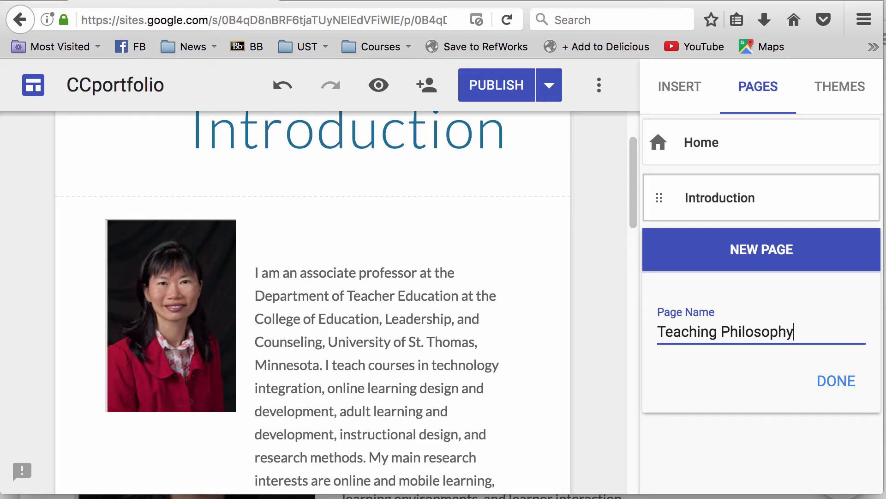
pyautogui.click(836, 380)
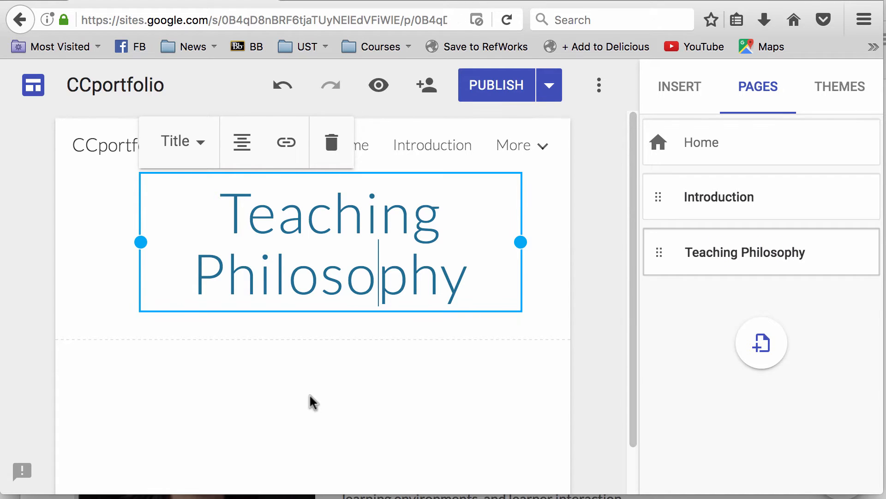
# - Bring the Emerson quote and constructivist paragraph over from the old site's teaching philosophy page
pyautogui.click(311, 402)
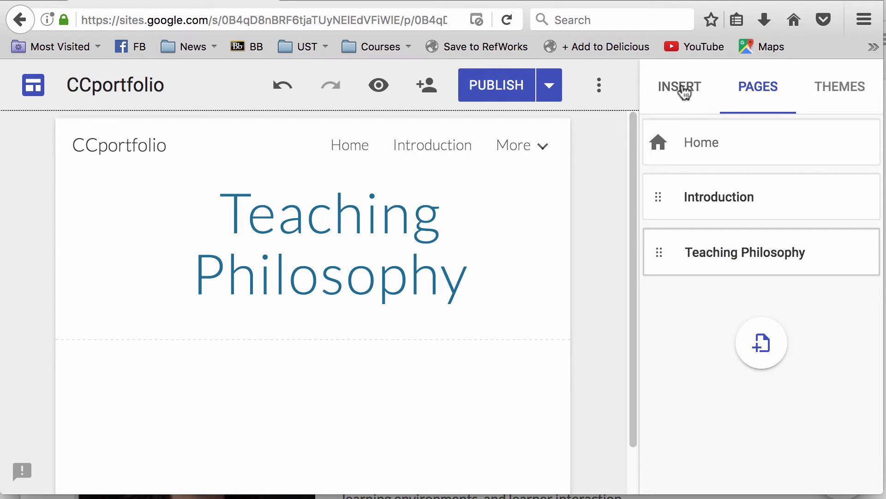
pyautogui.click(679, 86)
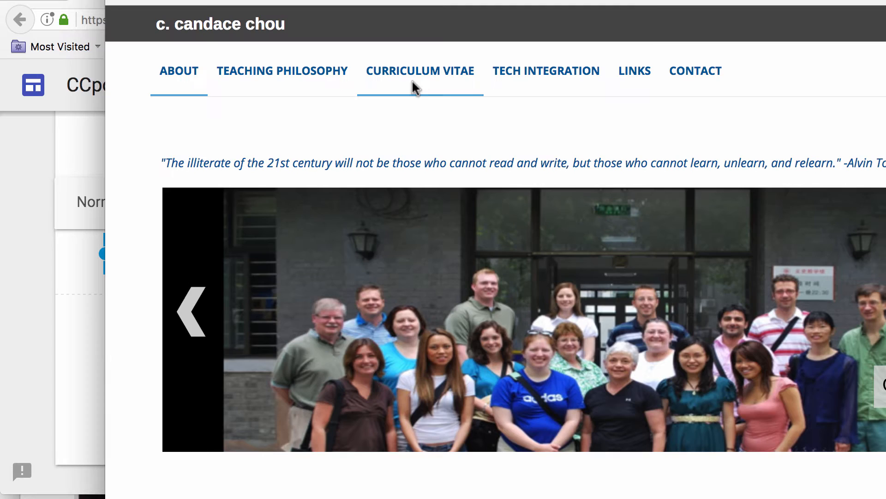
pyautogui.click(281, 71)
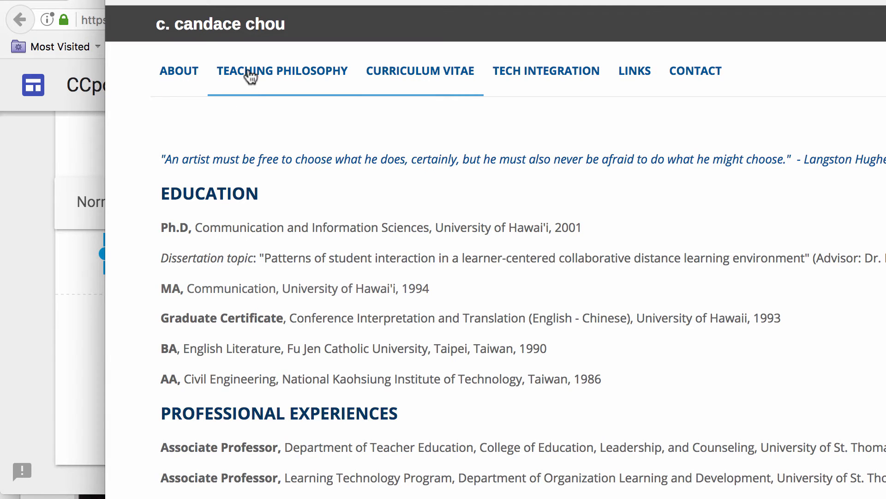
pyautogui.click(282, 71)
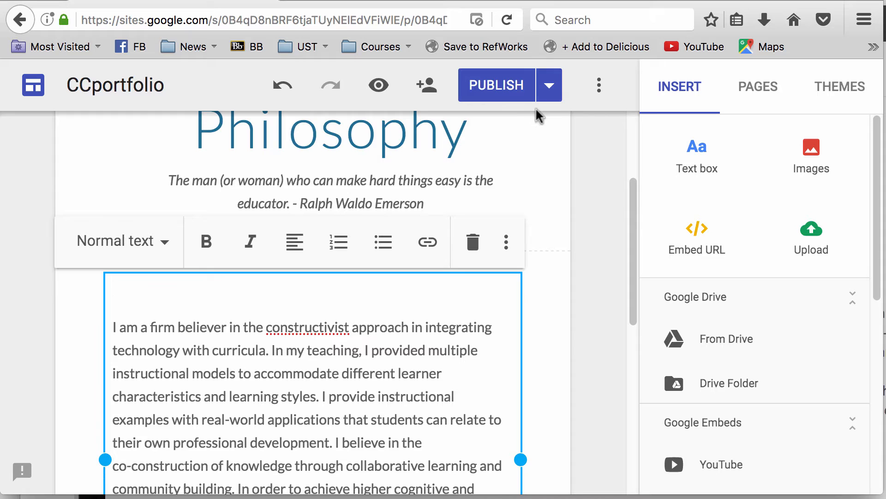
# - Republish the site and check the live Teaching Philosophy and Introduction pages before returning to the editor
pyautogui.click(495, 85)
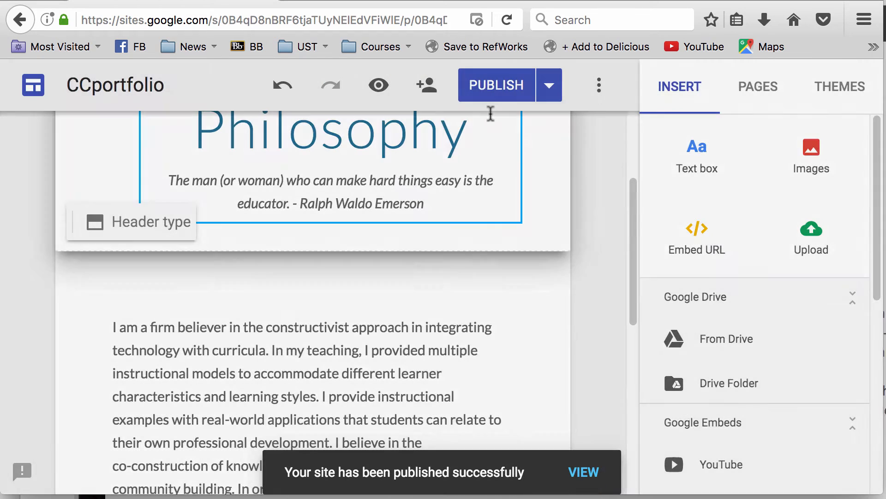
pyautogui.click(547, 85)
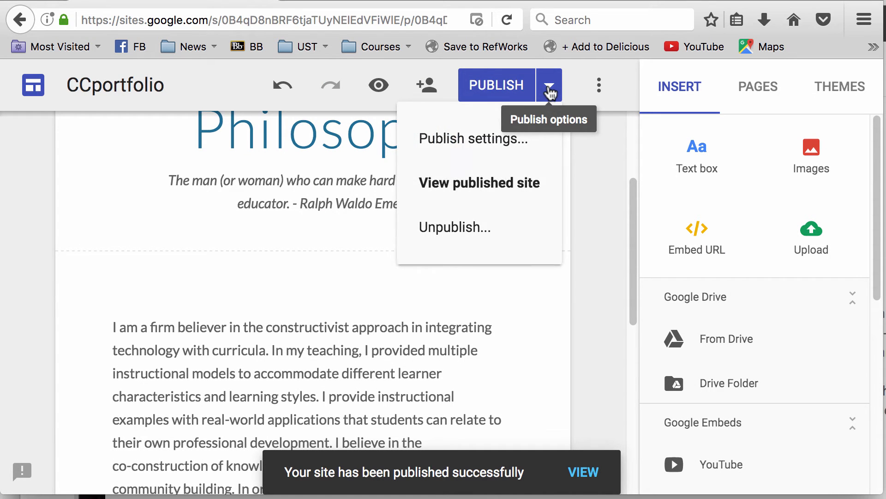
pyautogui.click(479, 182)
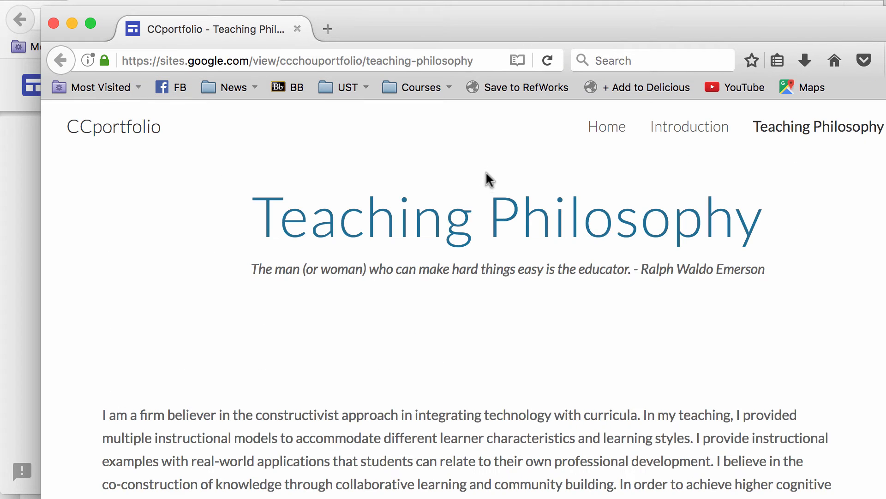
pyautogui.scroll(-3)
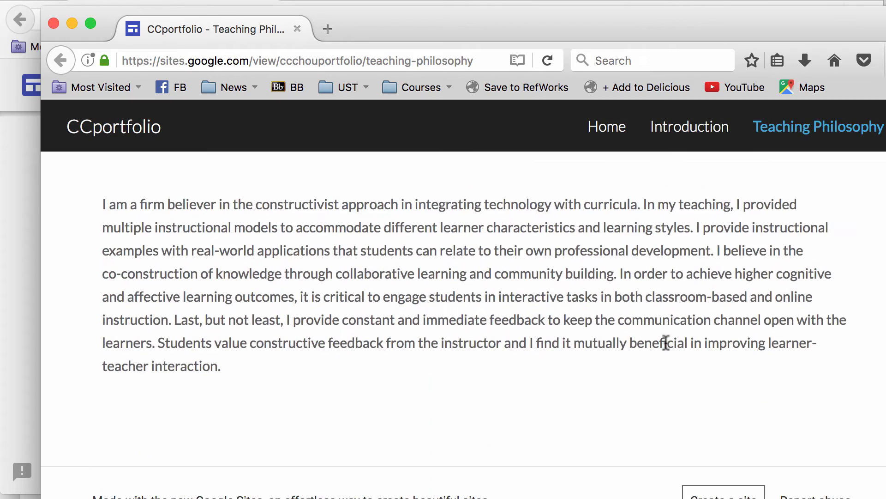
pyautogui.click(689, 126)
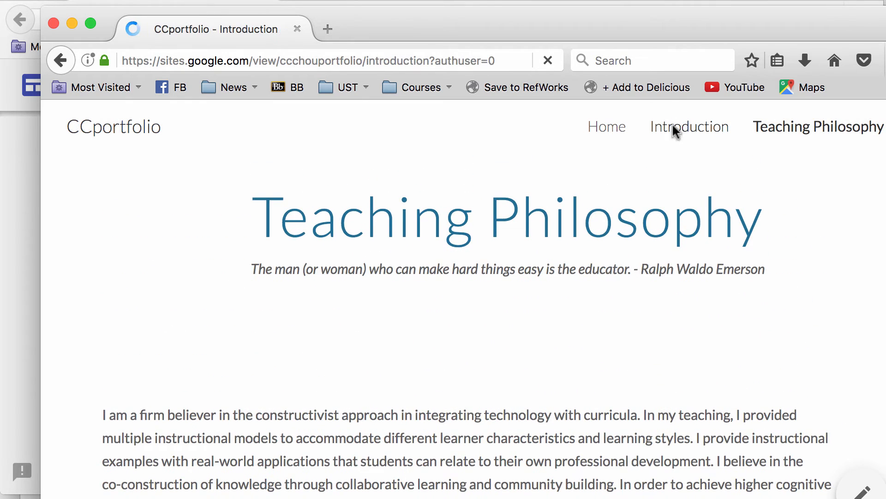
pyautogui.click(610, 126)
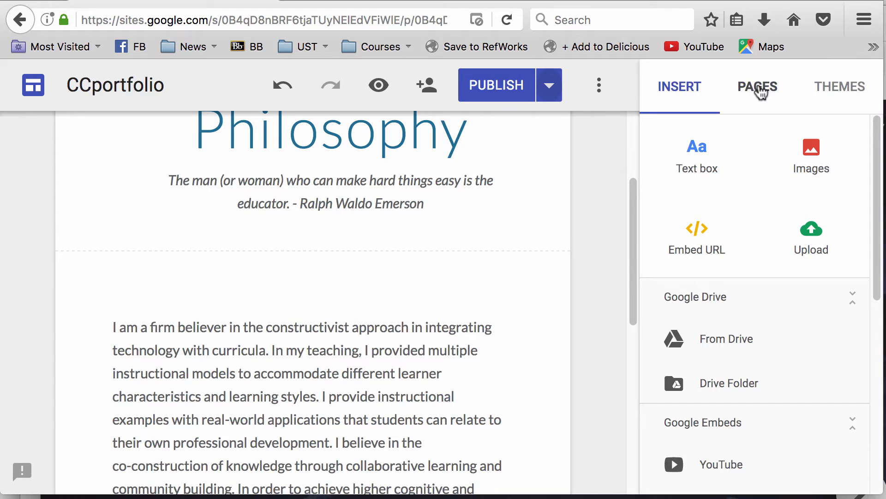
# - Add a new page named 'Resume' from the Pages panel
pyautogui.click(757, 87)
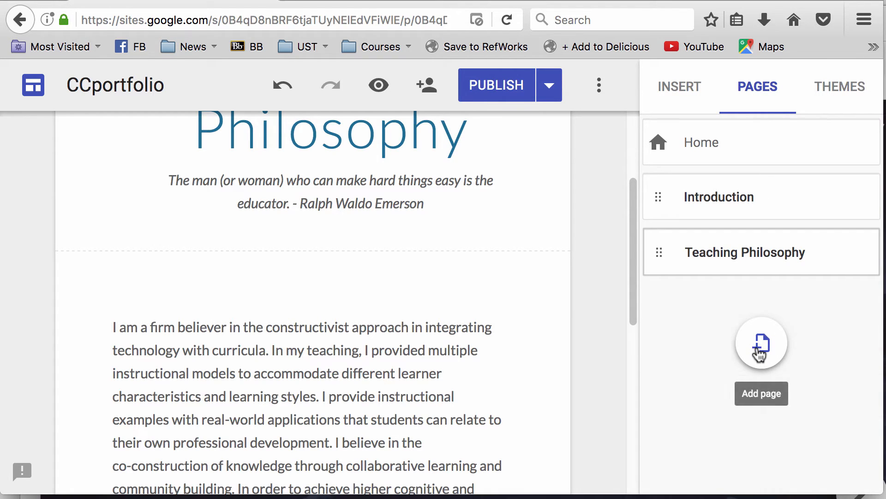
pyautogui.click(761, 344)
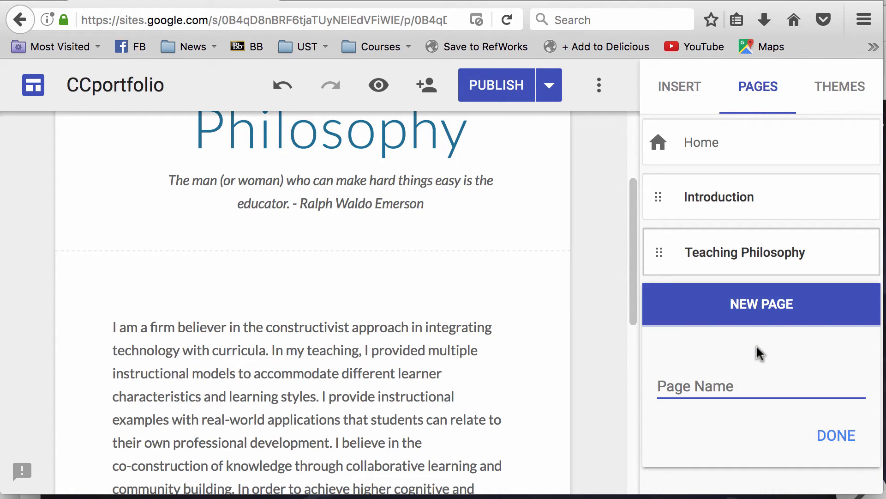
pyautogui.write('R')
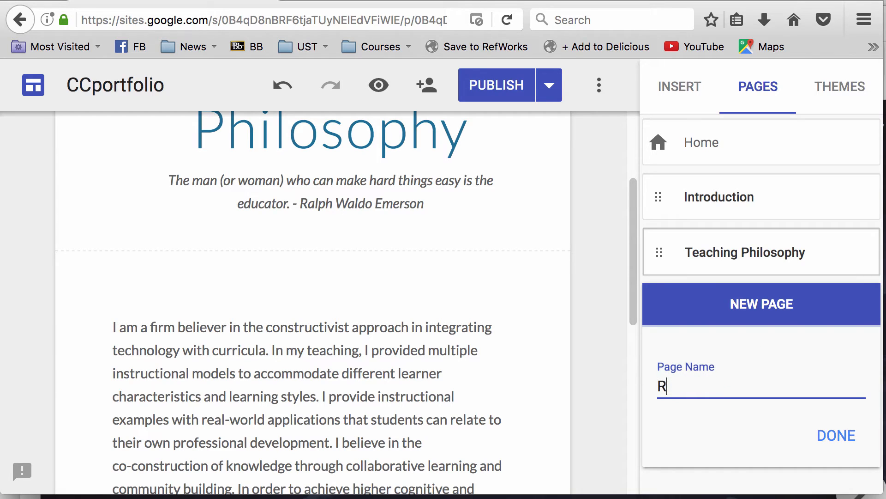
pyautogui.write('esume')
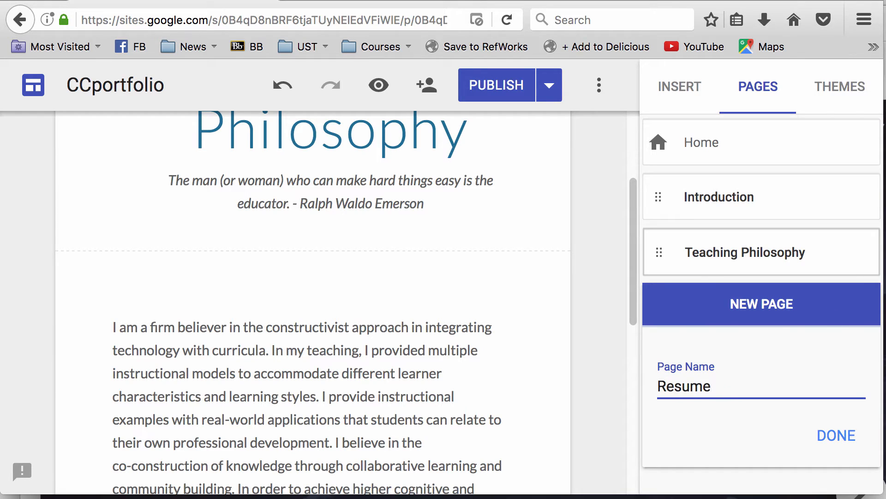
pyautogui.click(837, 435)
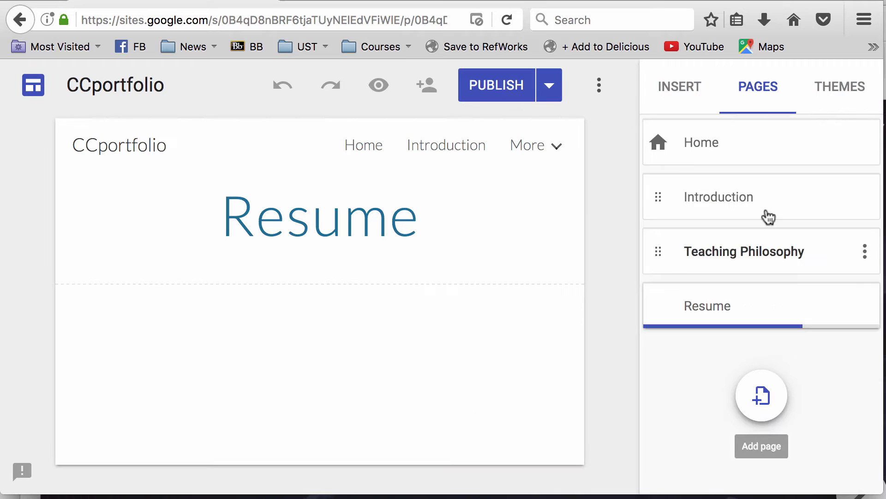
# - Add a 'Technology Integration' page and open Resume for editing
pyautogui.click(761, 395)
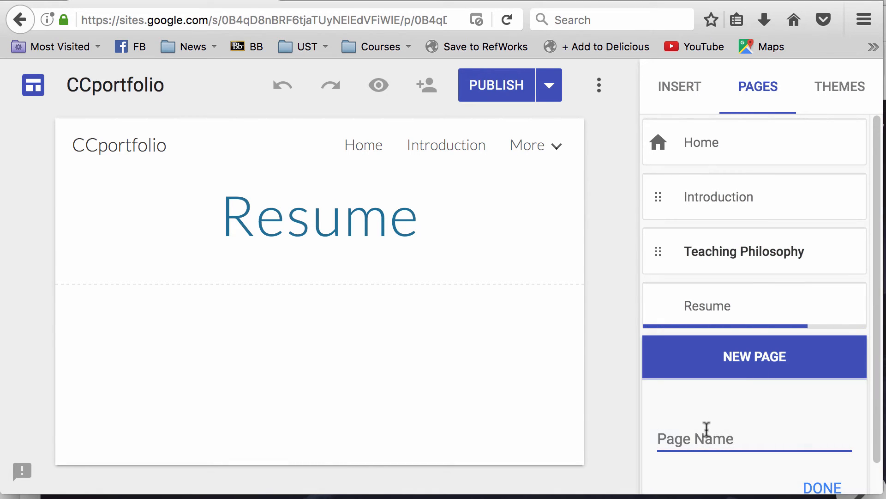
pyautogui.write('Technology Integration')
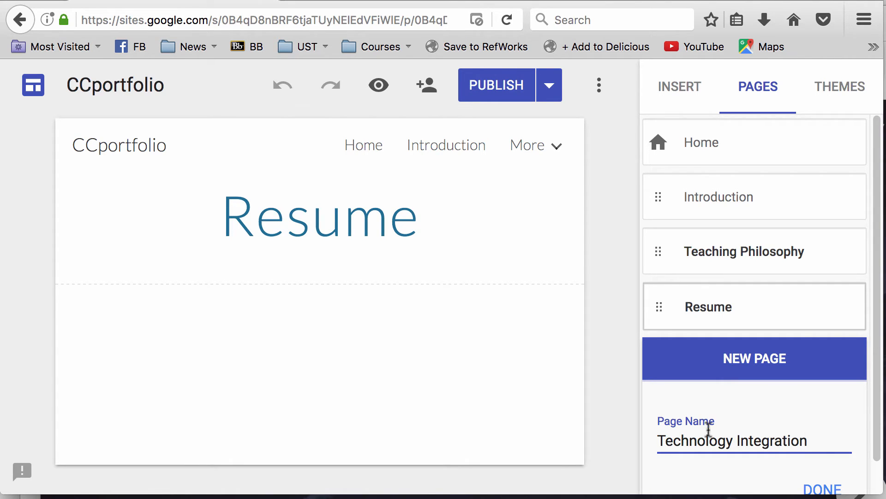
pyautogui.click(821, 487)
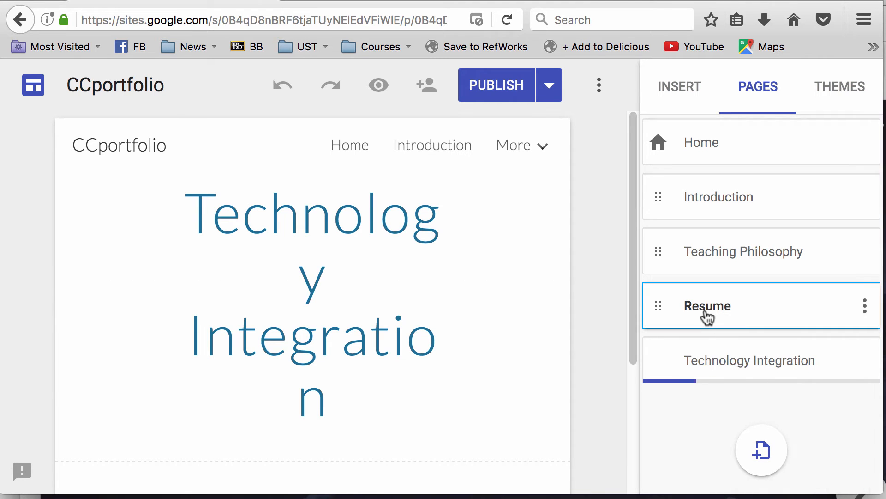
pyautogui.click(706, 306)
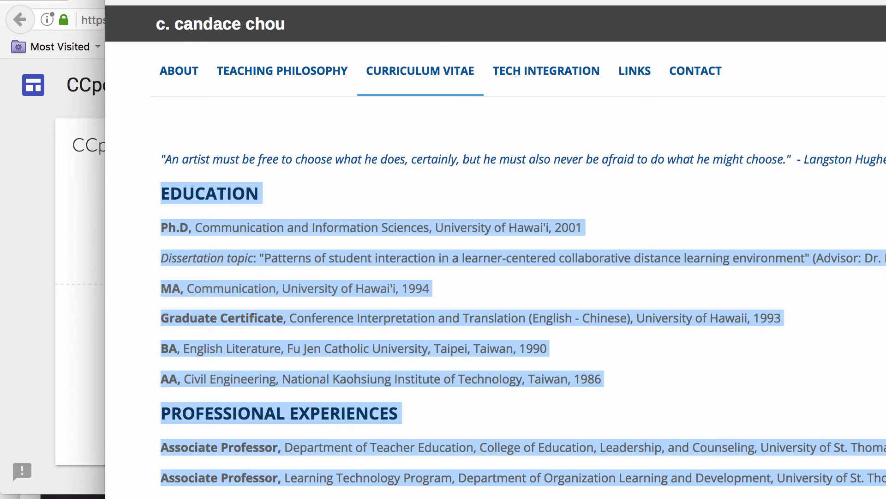
# - Paste the old site's CV text, starting with Education, into the Resume page body
pyautogui.scroll(-3)
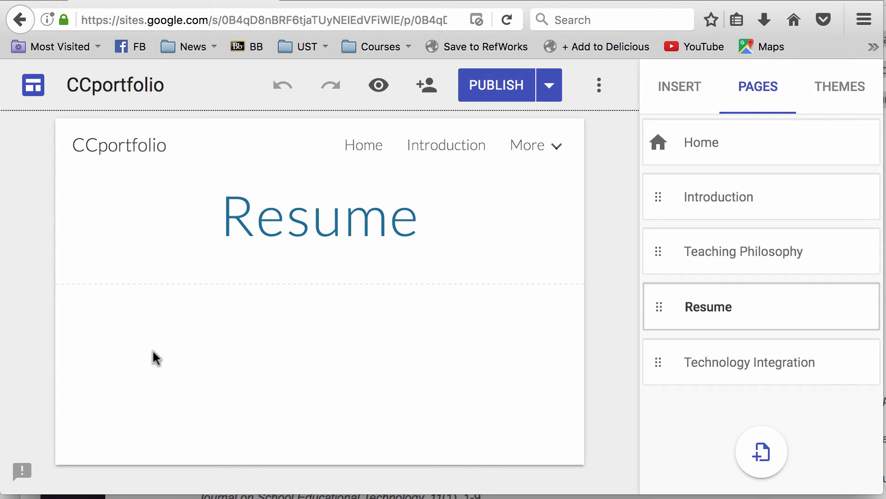
pyautogui.click(311, 366)
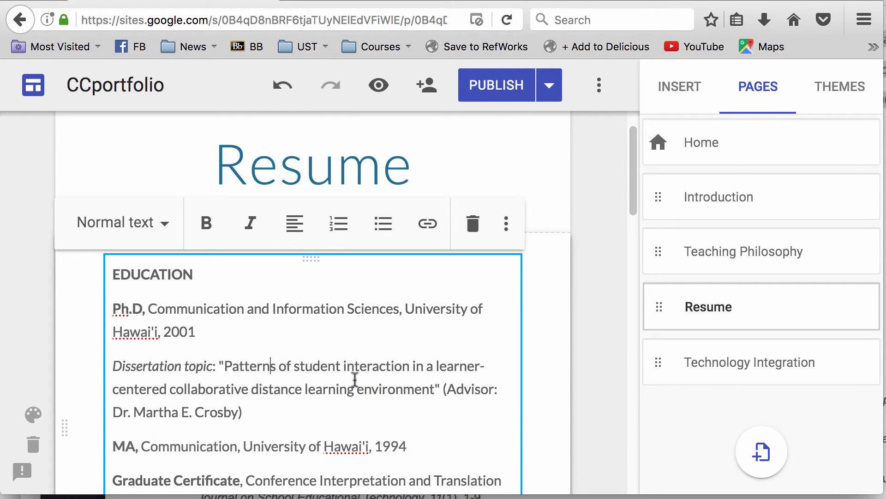
pyautogui.scroll(-3)
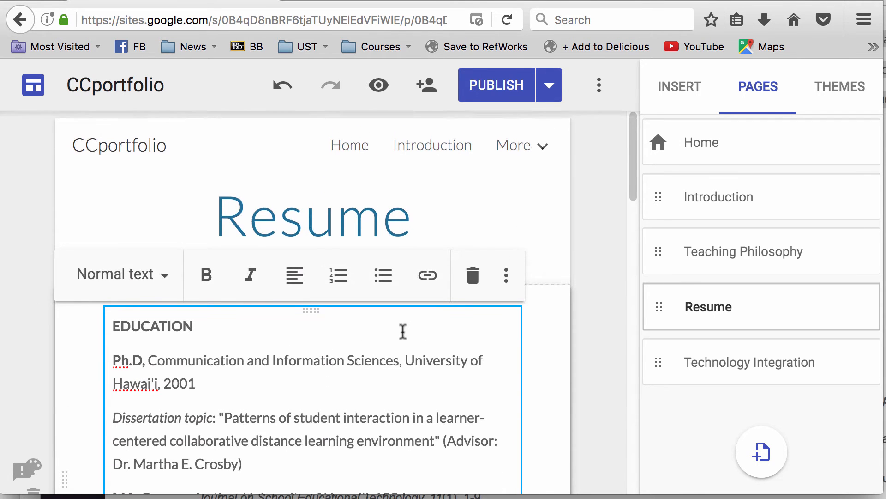
pyautogui.click(751, 361)
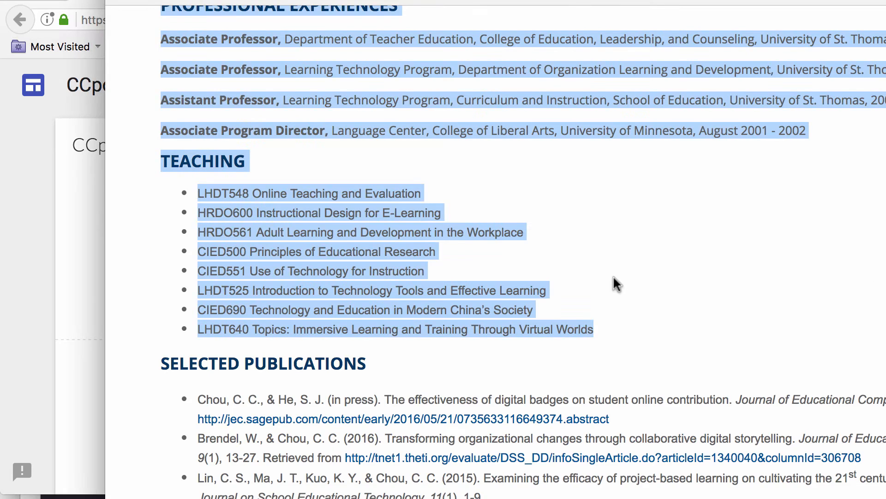
# - Review the old site's Tech Integration page with its ISTE NETS table and YouTube narrative
pyautogui.click(546, 71)
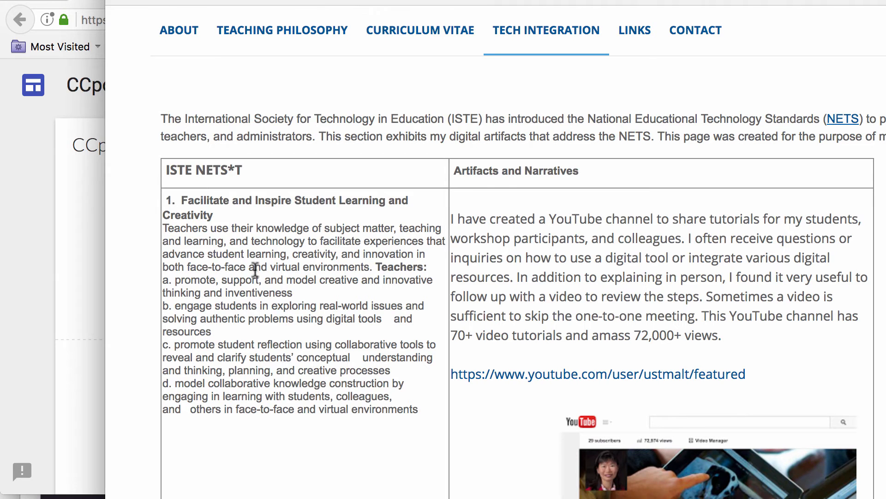
pyautogui.scroll(-3)
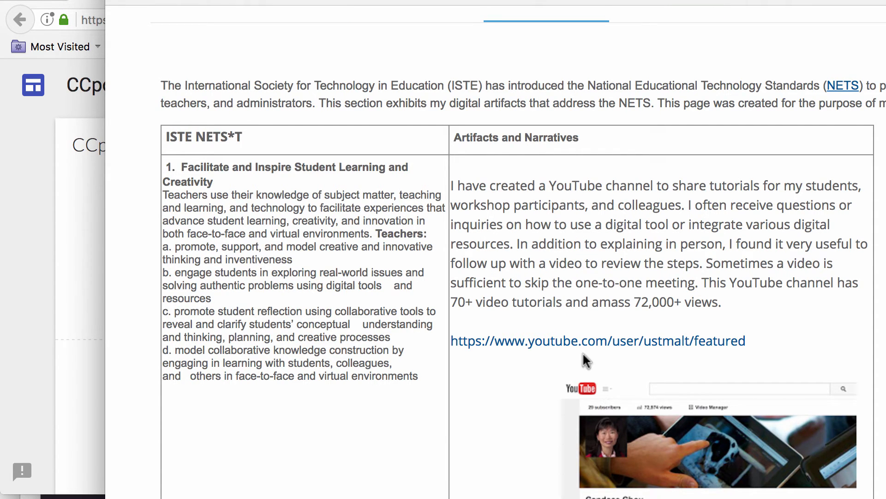
pyautogui.moveTo(536, 187)
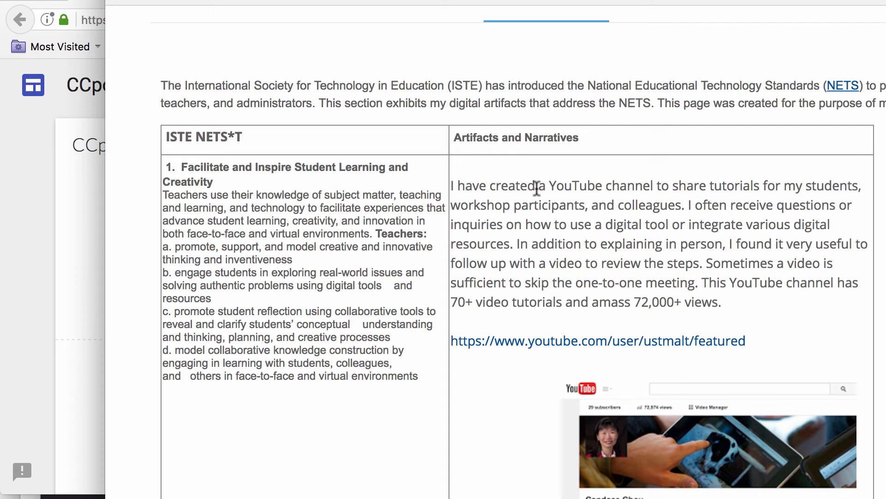
pyautogui.scroll(-3)
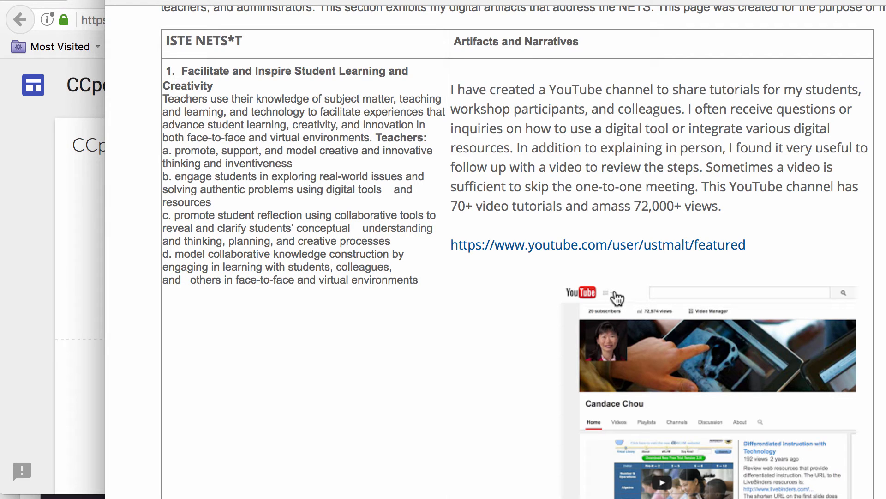
pyautogui.moveTo(615, 299)
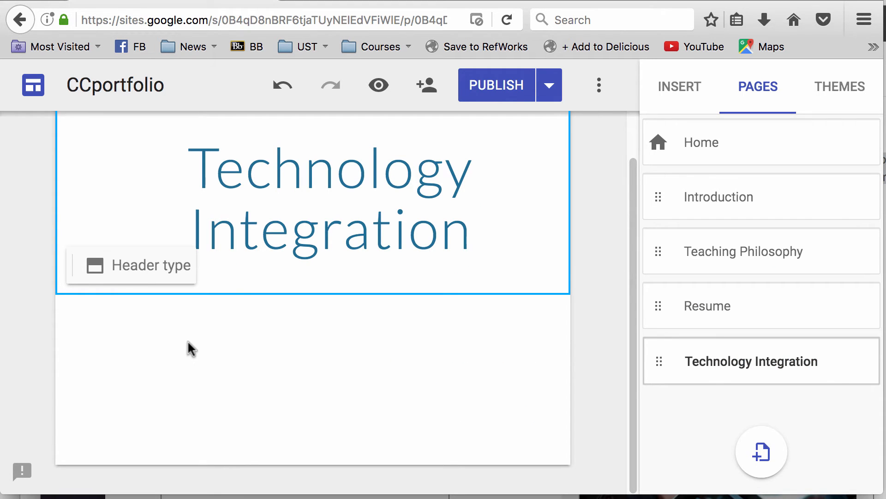
# - Add a text box with the ISTE/NETS introduction paragraph on the Technology Integration page
pyautogui.click(189, 348)
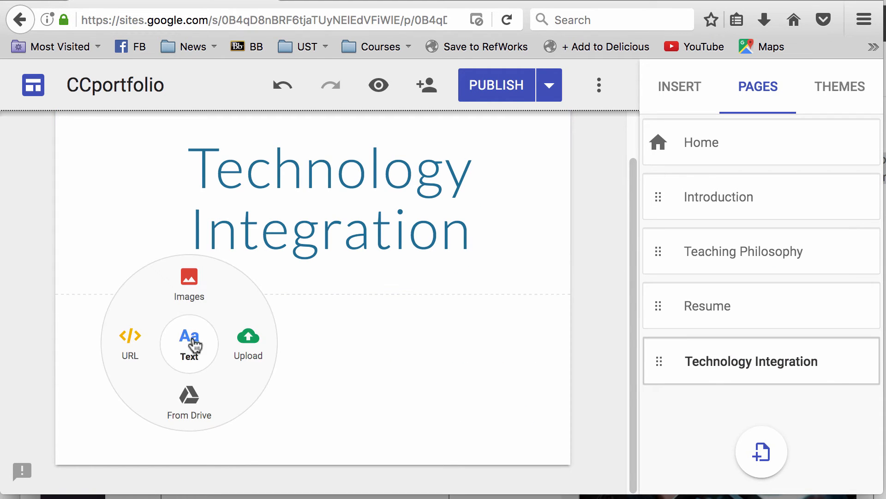
pyautogui.click(189, 343)
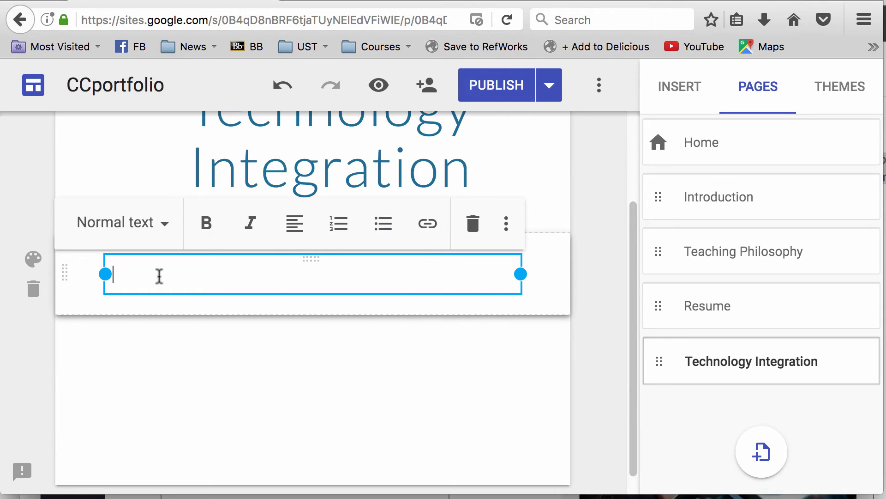
pyautogui.write('The International Society for Technology in Education (ISTE) has introduced the National Educational Technology Standards (NETS) to promote proficient use of technology by students, teachers, and administrators. This section exhibits my digital artifacts that address the NETS. This page was created for the purpose of modeling for my students.')
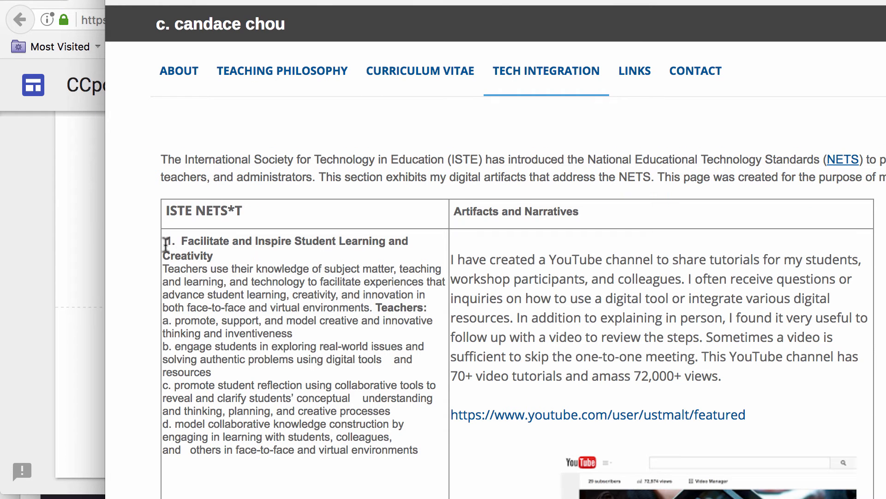
# - Copy the first standard's description with items a–d from the old site
pyautogui.moveTo(164, 241); pyautogui.dragTo(220, 299)
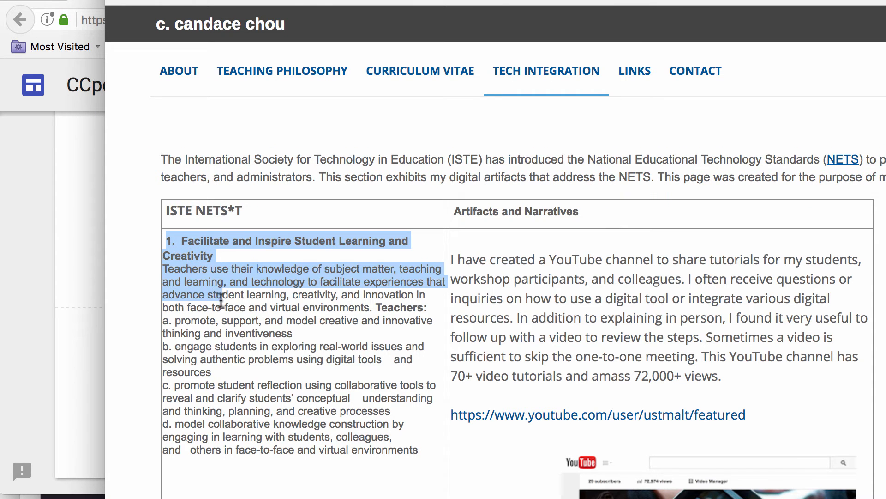
pyautogui.moveTo(221, 299); pyautogui.dragTo(430, 451)
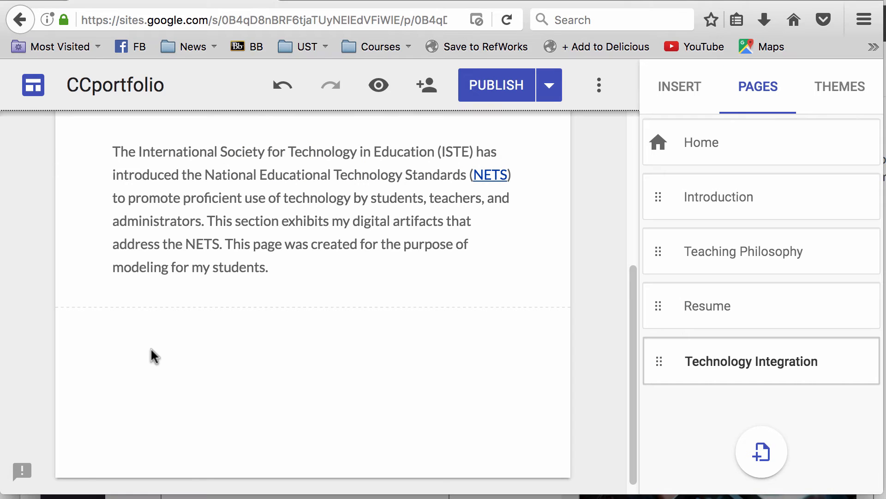
pyautogui.moveTo(136, 356)
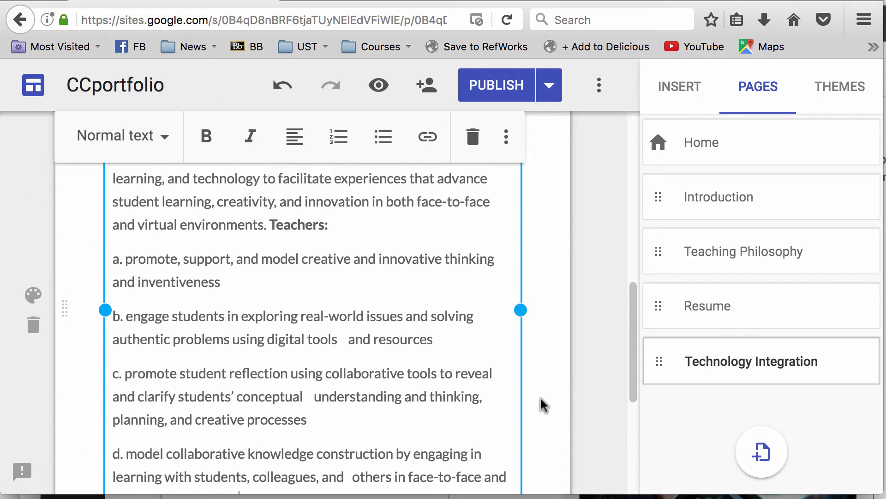
pyautogui.scroll(-3)
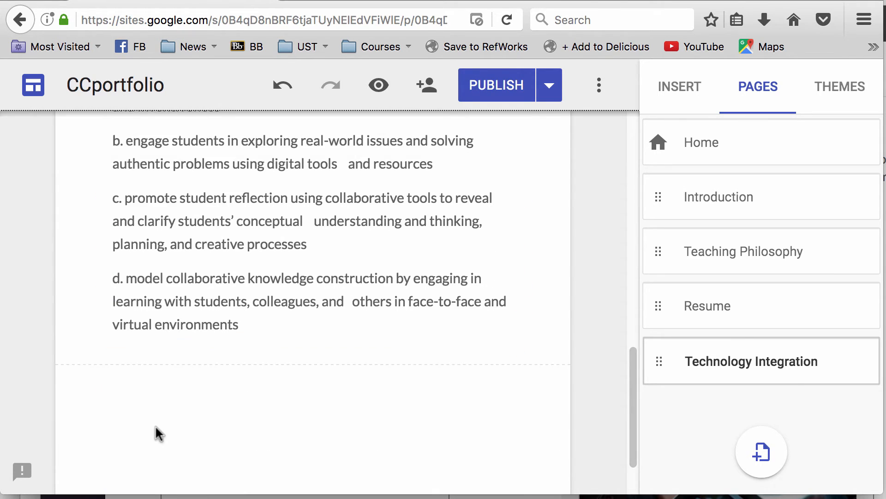
# - Add a text box below the standards holding the YouTube channel narrative and link
pyautogui.click(379, 85)
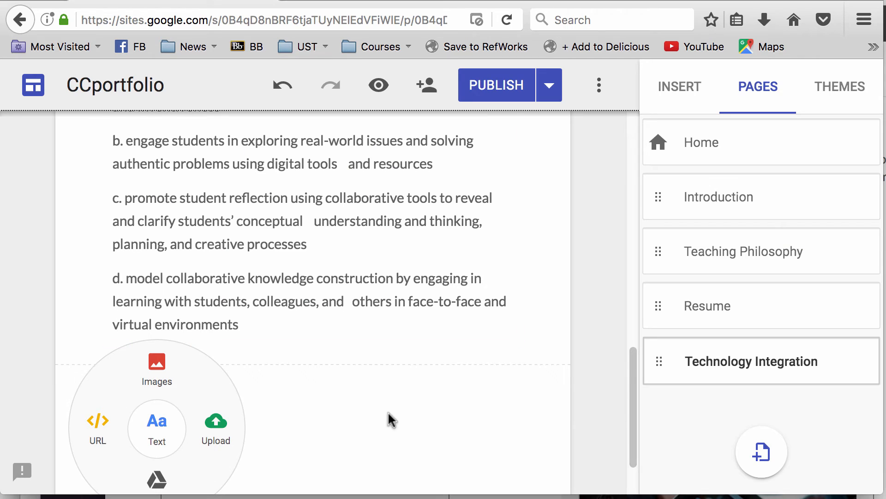
pyautogui.click(157, 421)
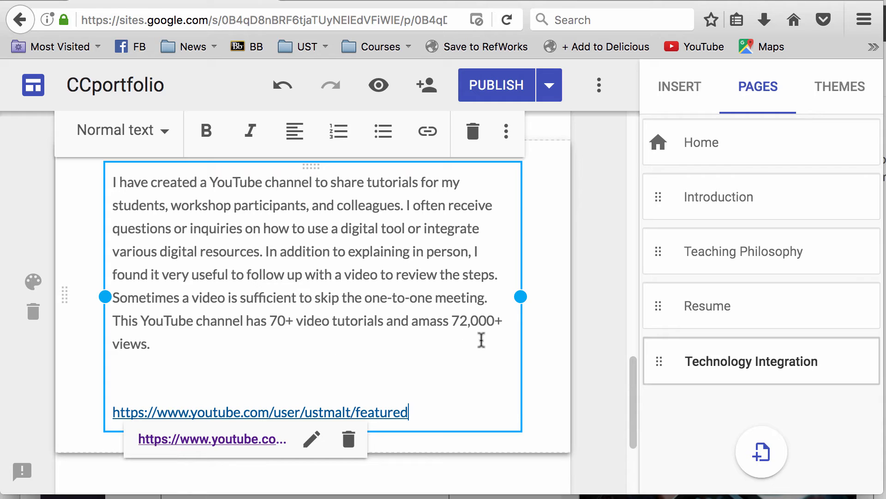
pyautogui.moveTo(466, 402)
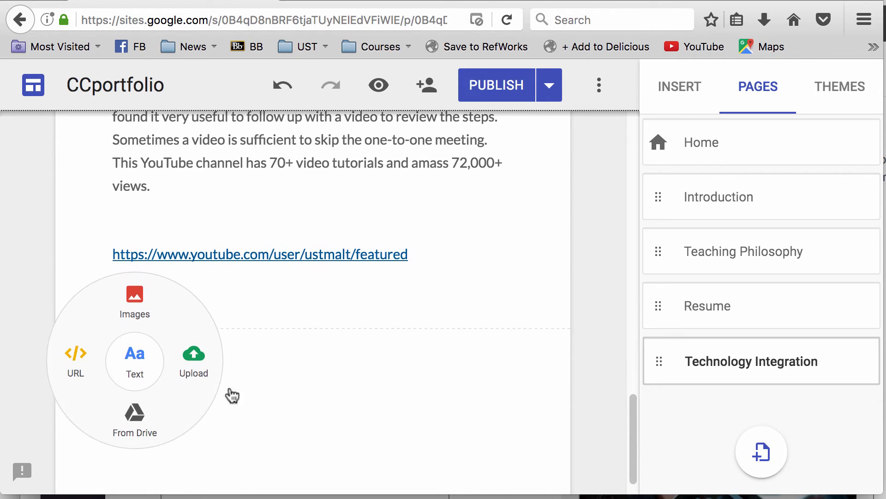
# - Upload YouTube.png from the Desktop as an image below the channel link
pyautogui.click(135, 295)
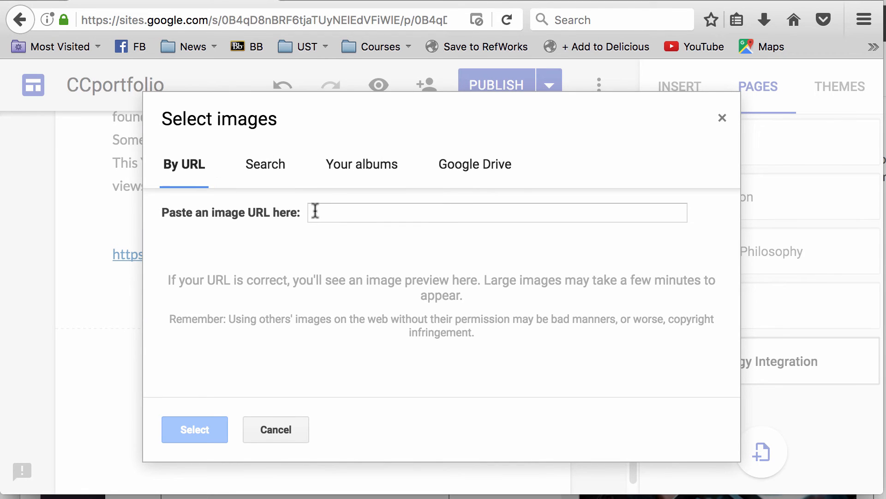
pyautogui.moveTo(322, 212)
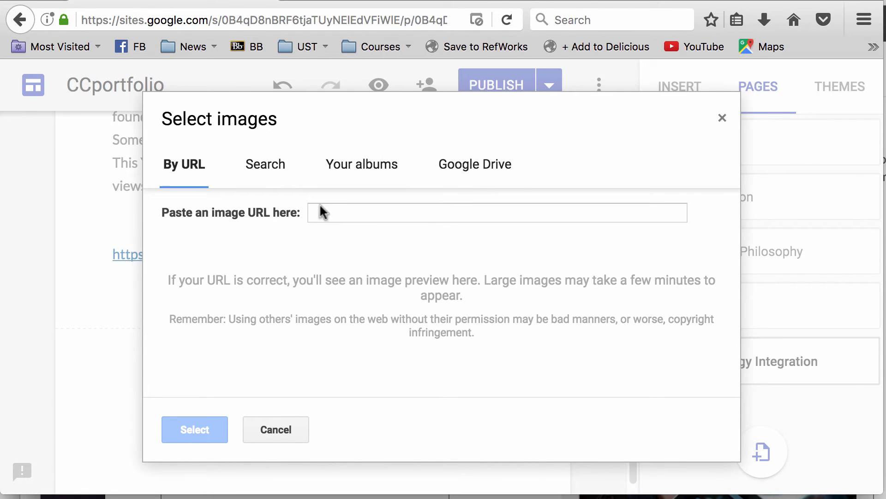
pyautogui.click(265, 164)
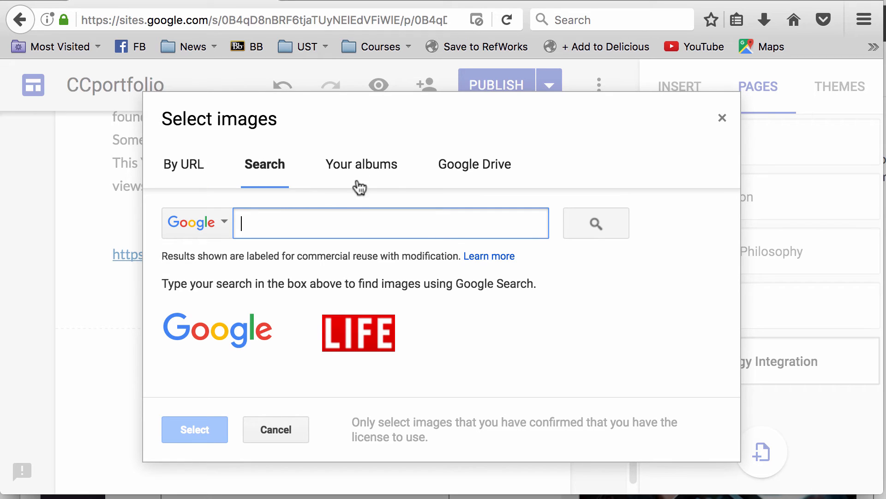
pyautogui.click(475, 165)
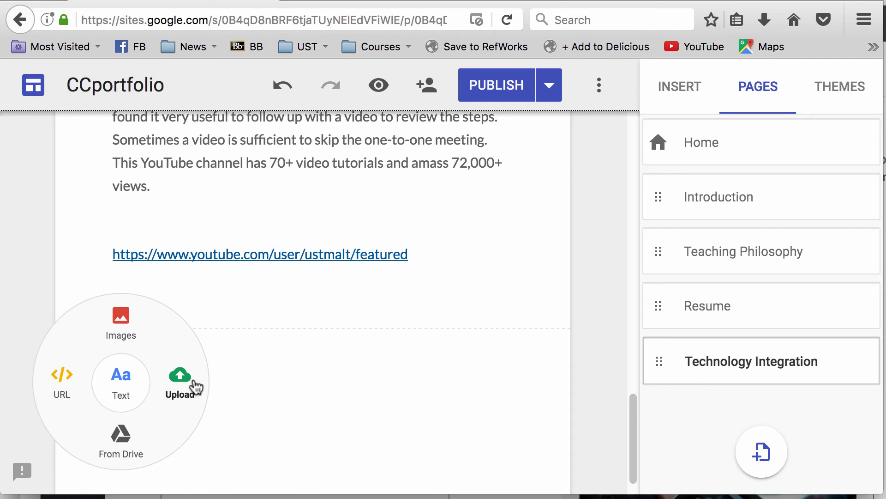
pyautogui.click(179, 381)
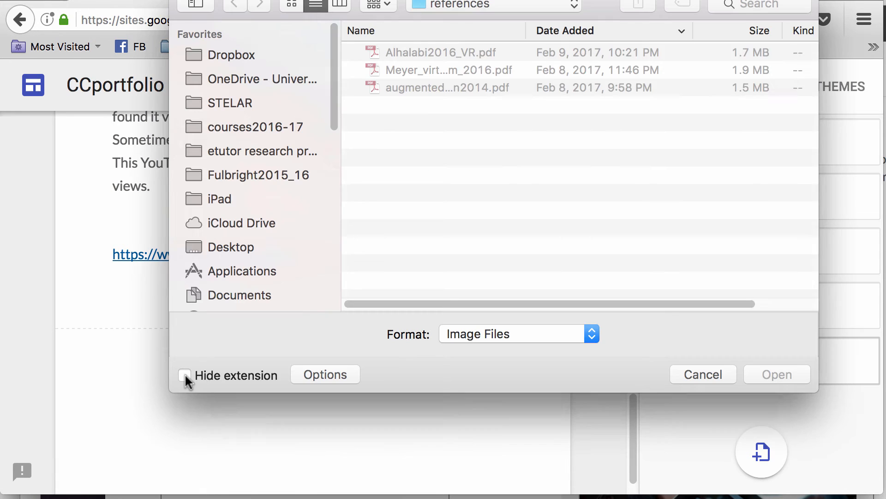
pyautogui.click(231, 248)
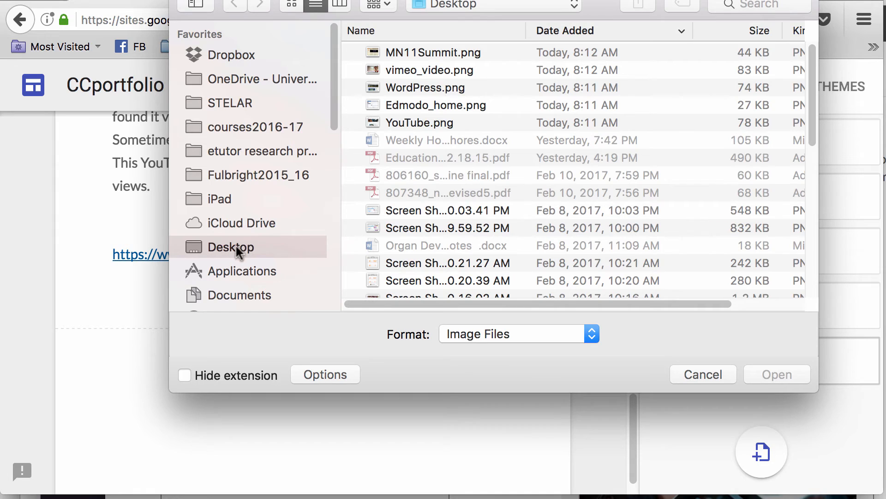
pyautogui.moveTo(453, 132)
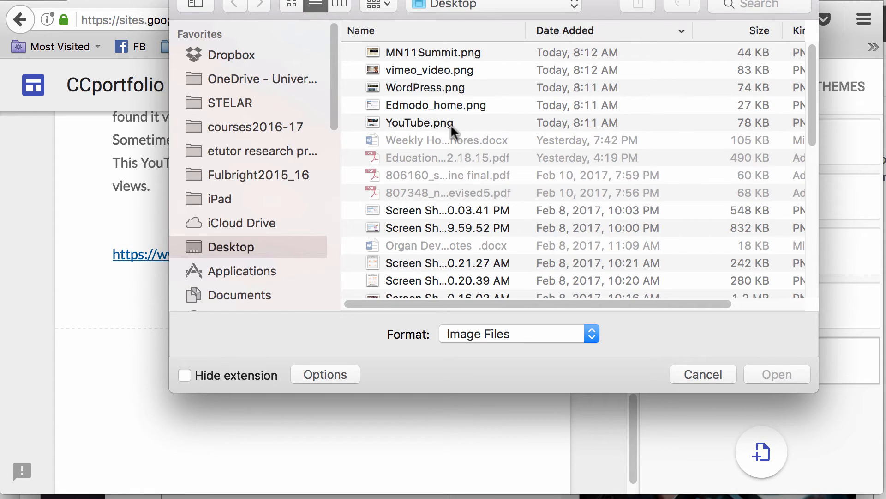
pyautogui.click(419, 123)
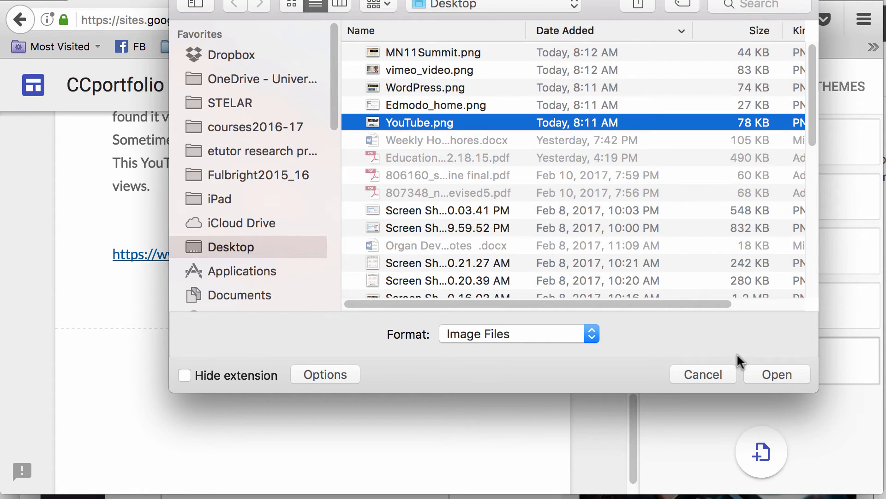
pyautogui.click(777, 374)
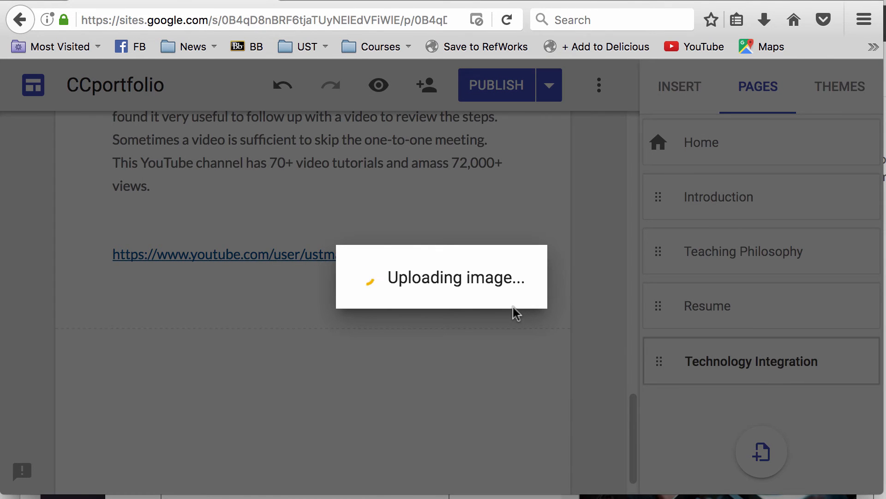
pyautogui.moveTo(172, 345)
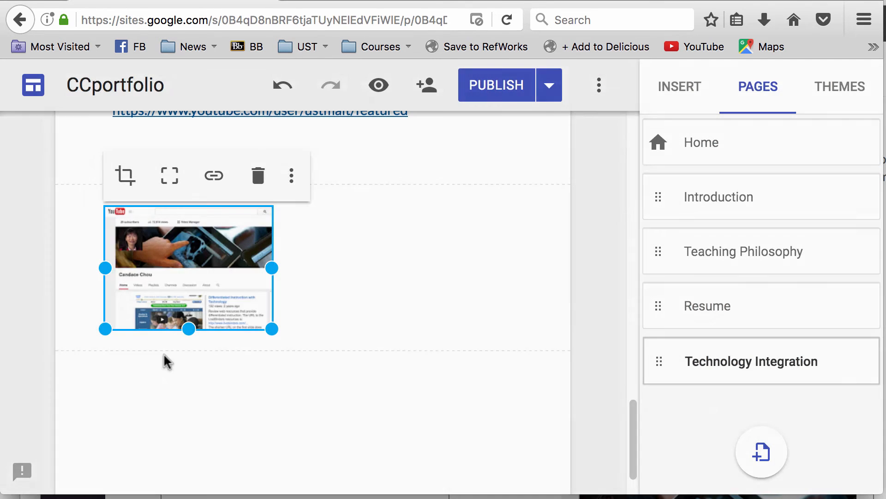
# - Place the YouTube screenshot beside the channel paragraph and link and check its placement
pyautogui.scroll(-3)
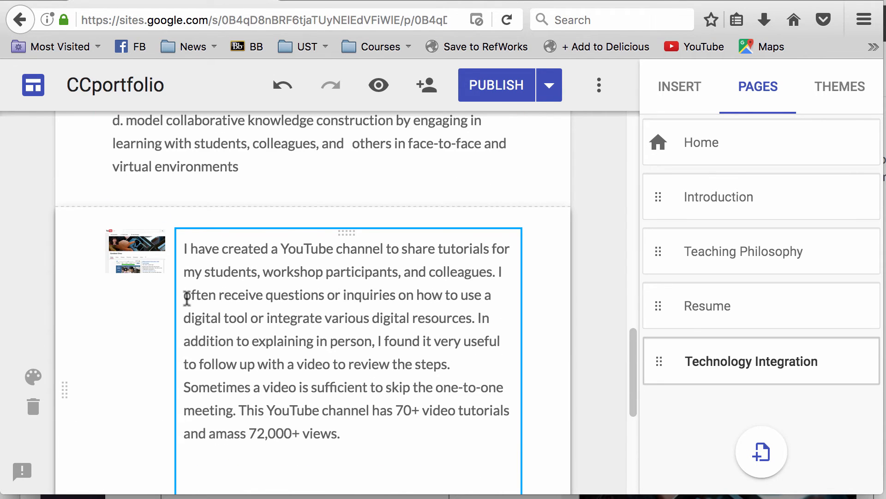
pyautogui.click(135, 250)
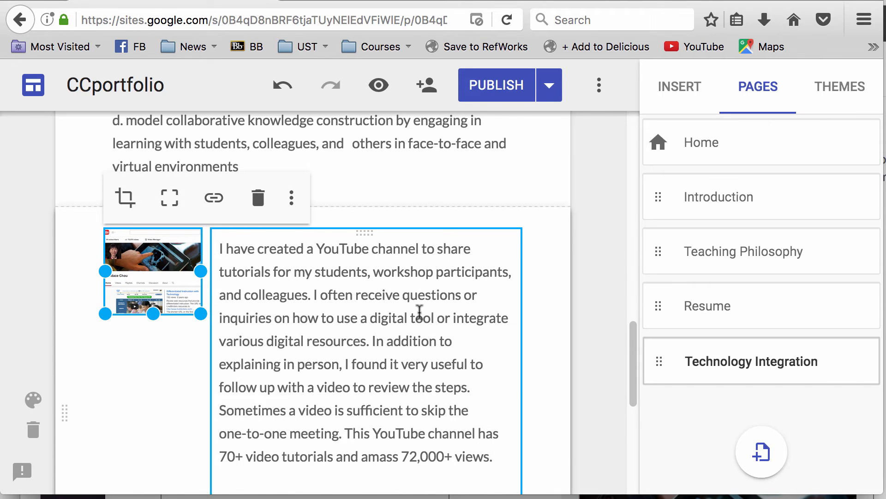
pyautogui.scroll(-3)
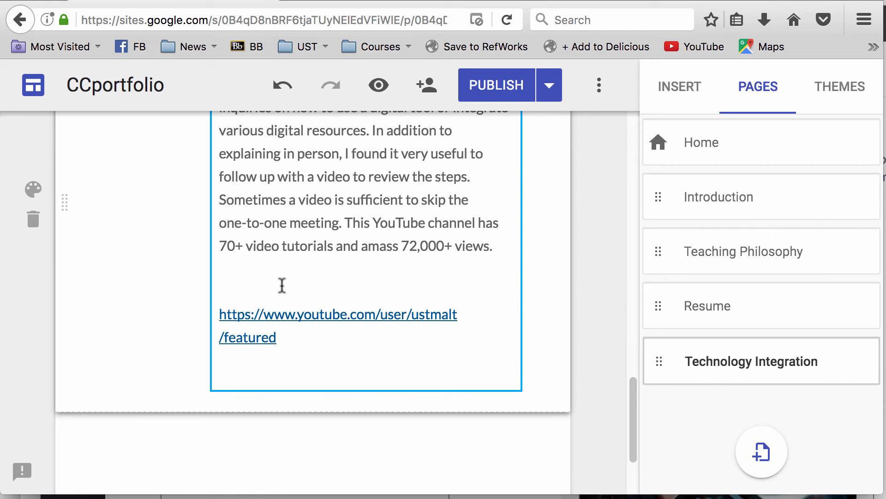
pyautogui.moveTo(469, 129)
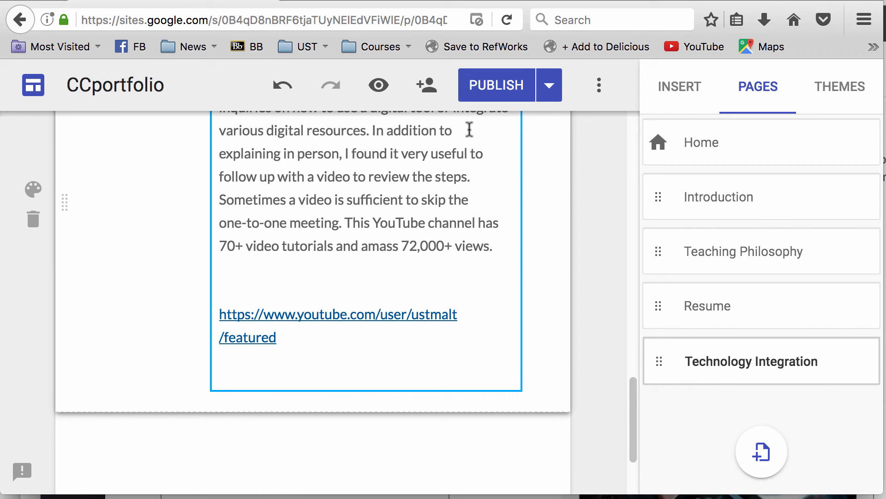
# - Publish CCportfolio and scroll the live Technology Integration page showing the screenshot beside the YouTube paragraph
pyautogui.click(496, 85)
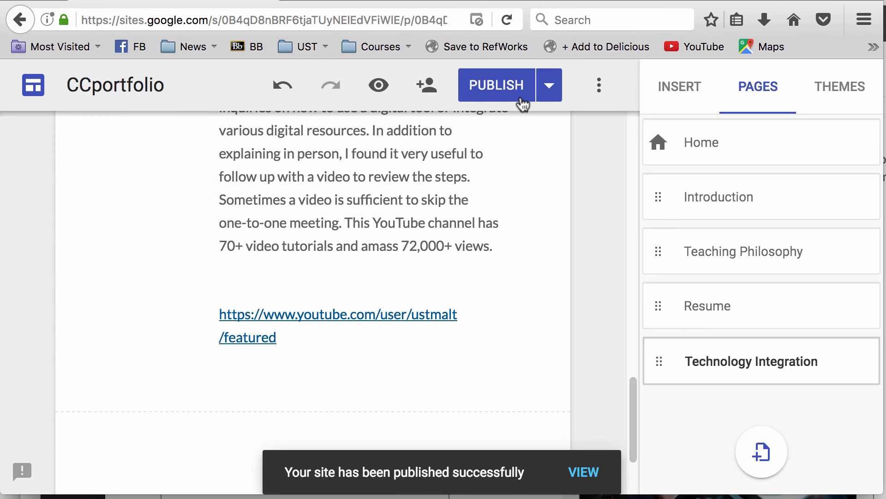
pyautogui.click(584, 472)
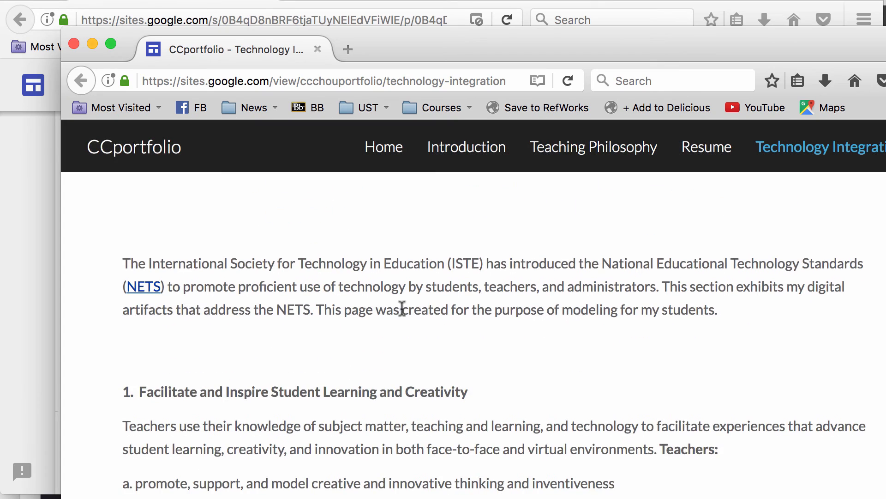
pyautogui.scroll(-3)
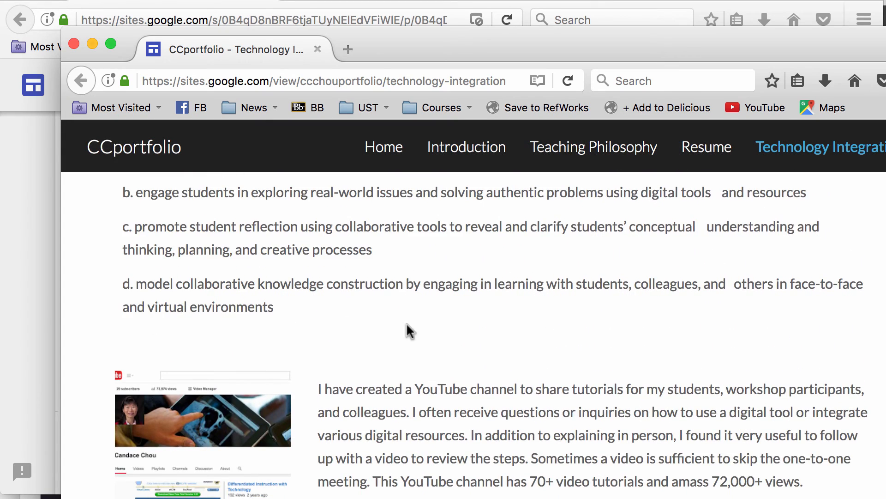
pyautogui.scroll(-3)
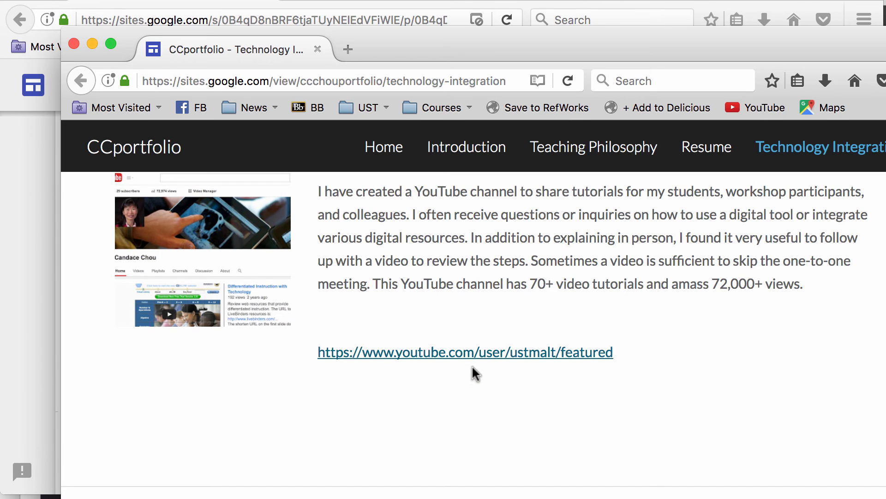
pyautogui.scroll(3)
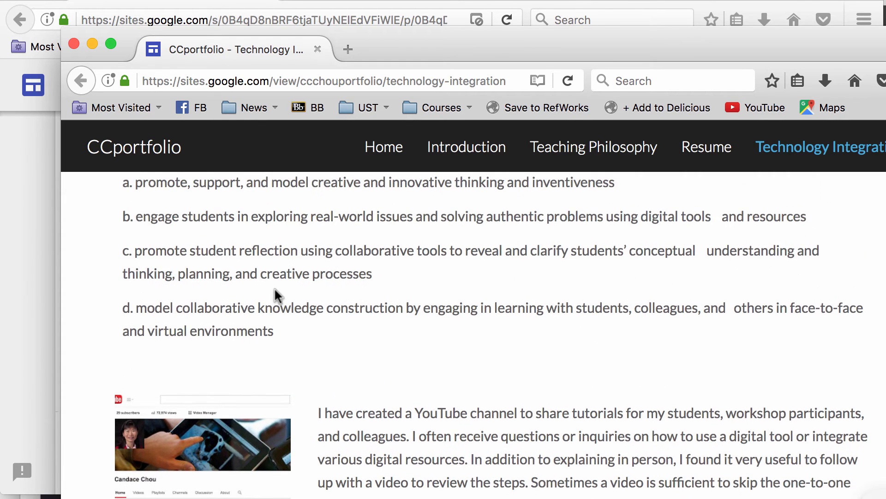
pyautogui.scroll(-3)
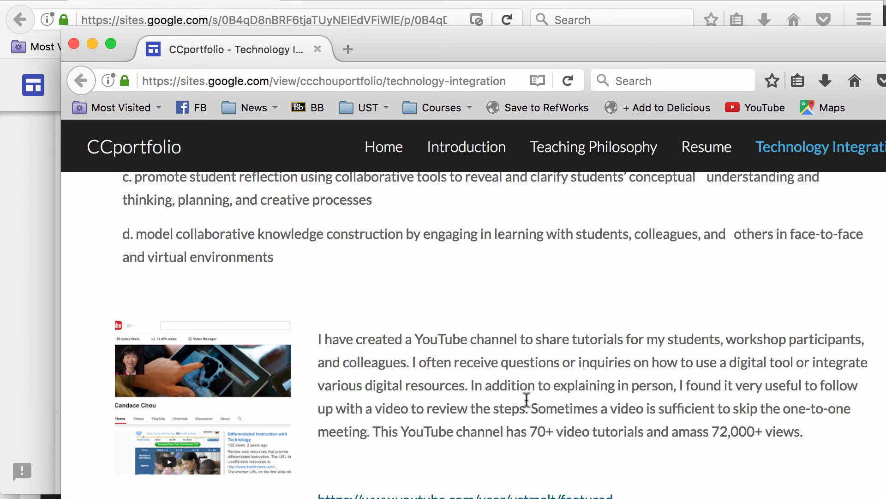
pyautogui.moveTo(313, 134)
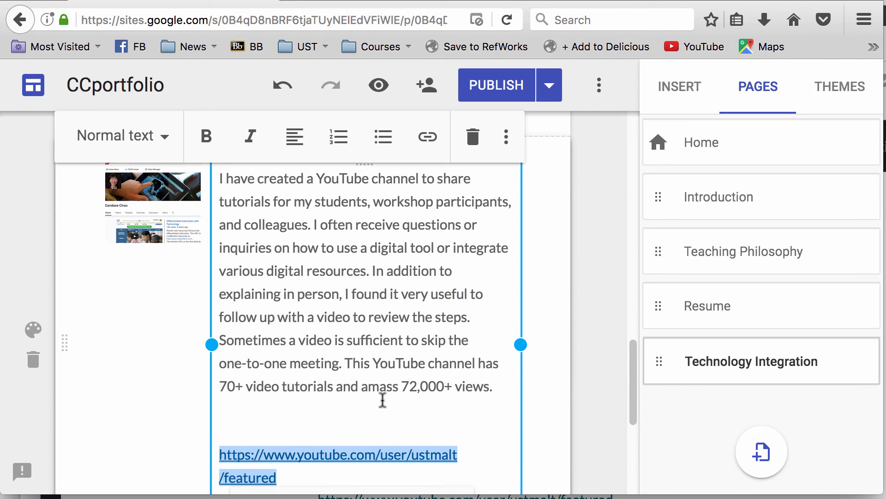
# - Start linking the YouTube screenshot to the channel address from the image toolbar
pyautogui.scroll(-3)
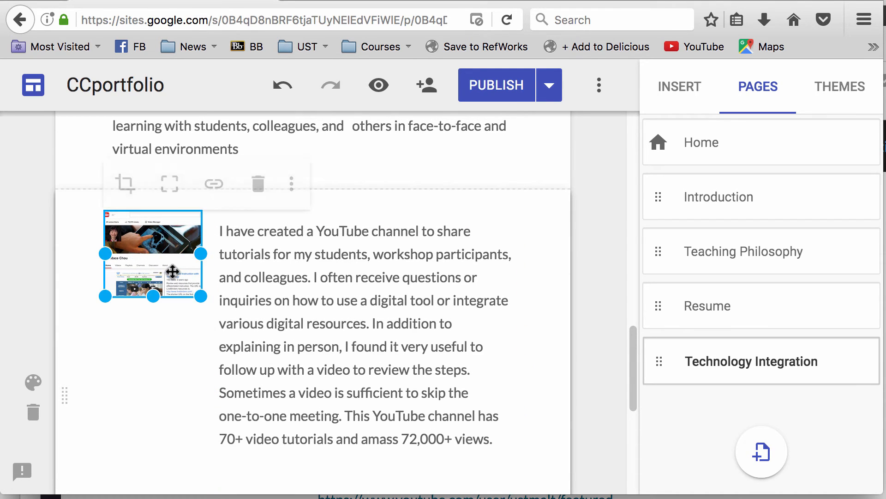
pyautogui.moveTo(213, 180)
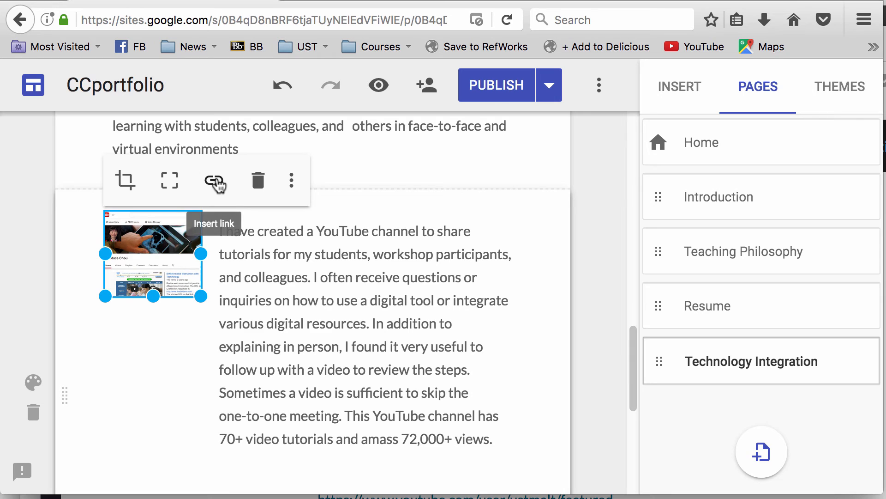
pyautogui.click(214, 180)
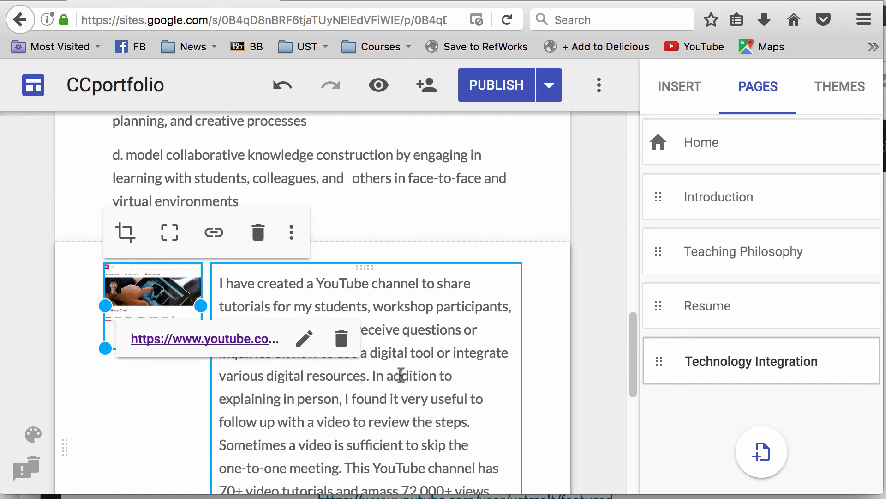
pyautogui.moveTo(184, 407)
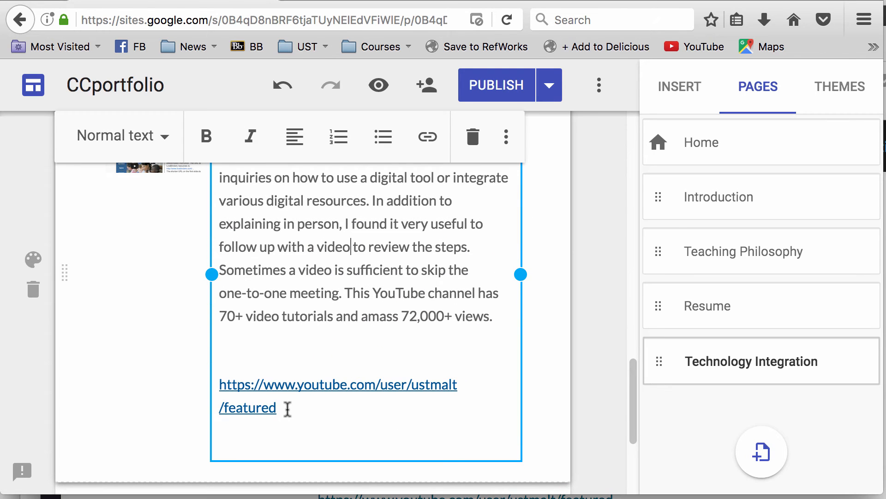
# - Link the phrase 'a YouTube channel' to youtube.com/user/ustmalt/featured and republish the site
pyautogui.click(338, 384)
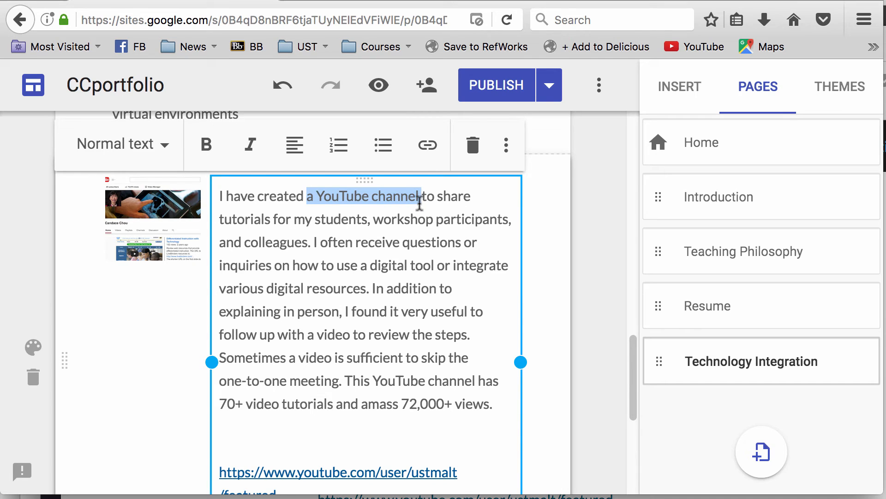
pyautogui.moveTo(428, 144)
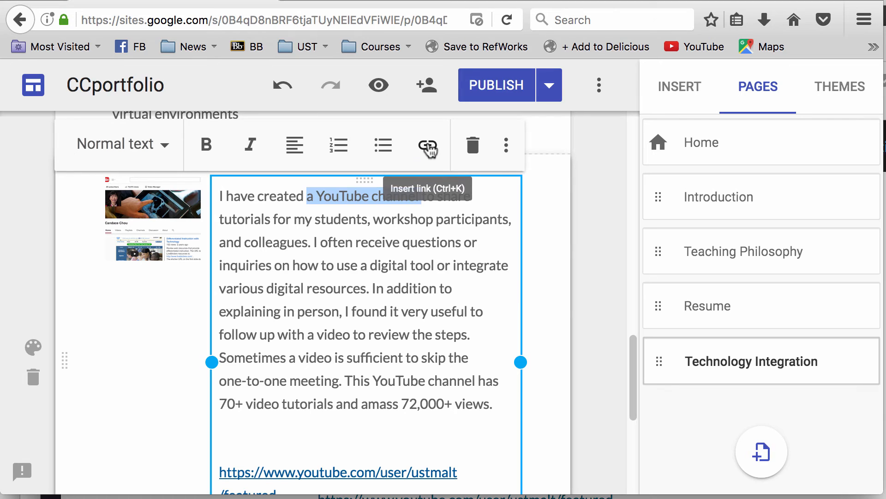
pyautogui.click(428, 145)
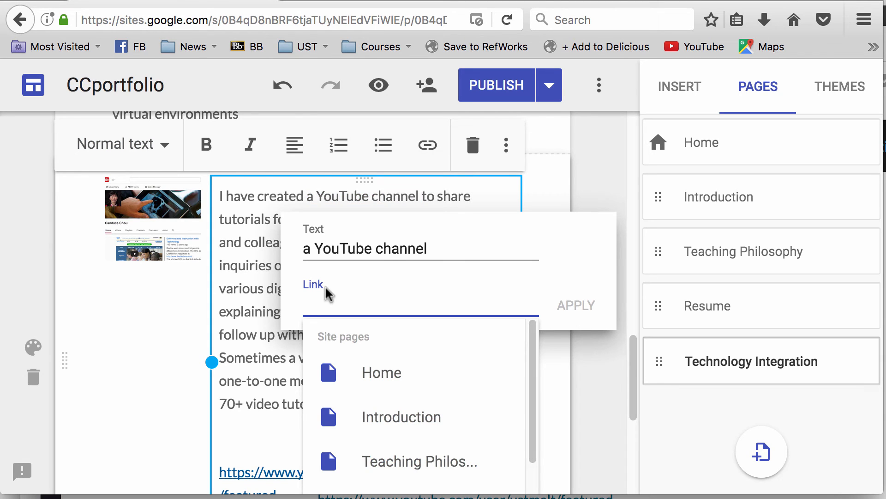
pyautogui.write('youtube.com/user/ustmalt/featured')
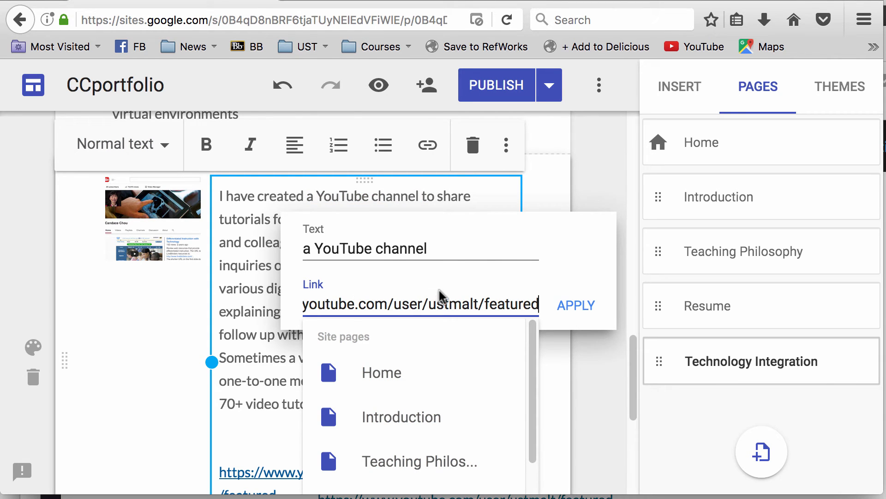
pyautogui.click(576, 305)
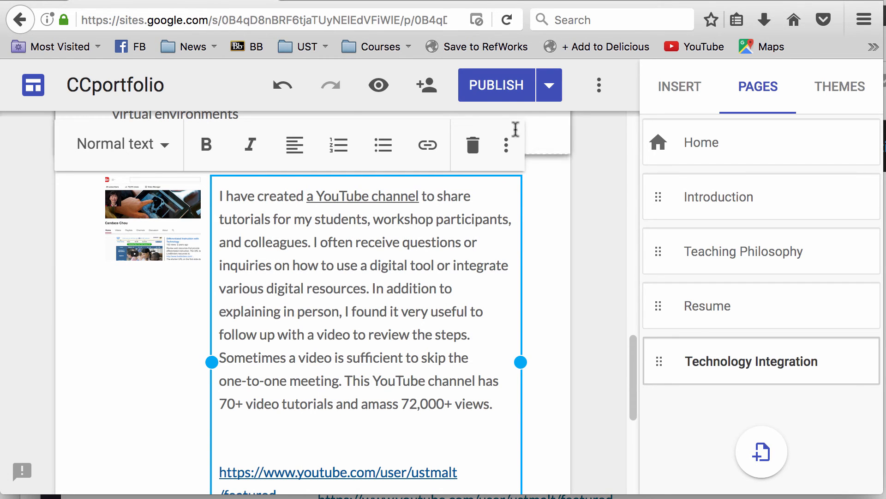
pyautogui.click(496, 85)
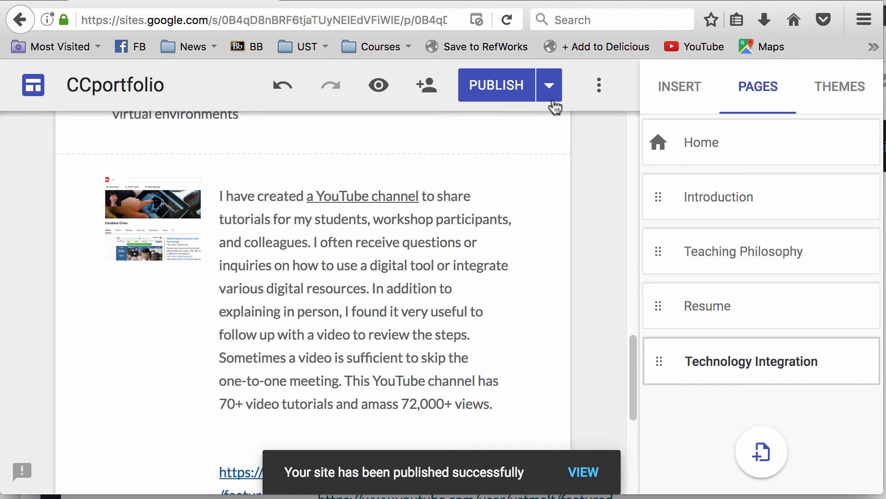
# - View the published Technology Integration page and test the 'a YouTube channel' link
pyautogui.click(547, 85)
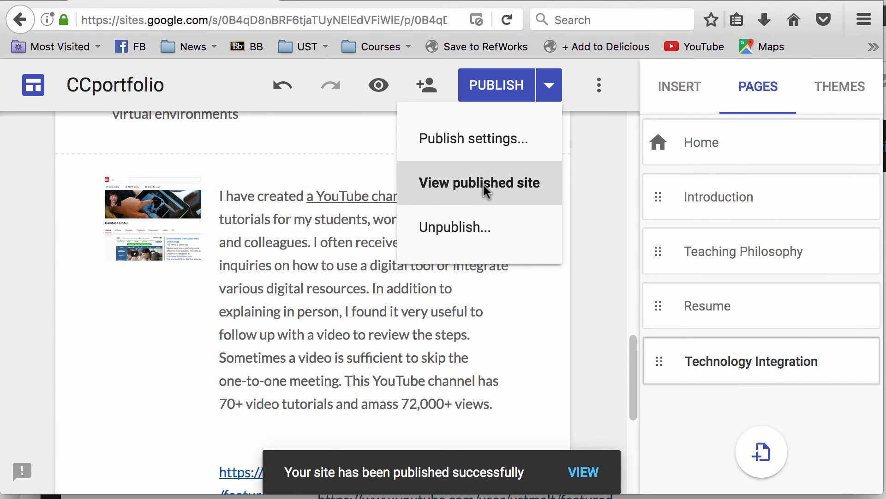
pyautogui.click(479, 181)
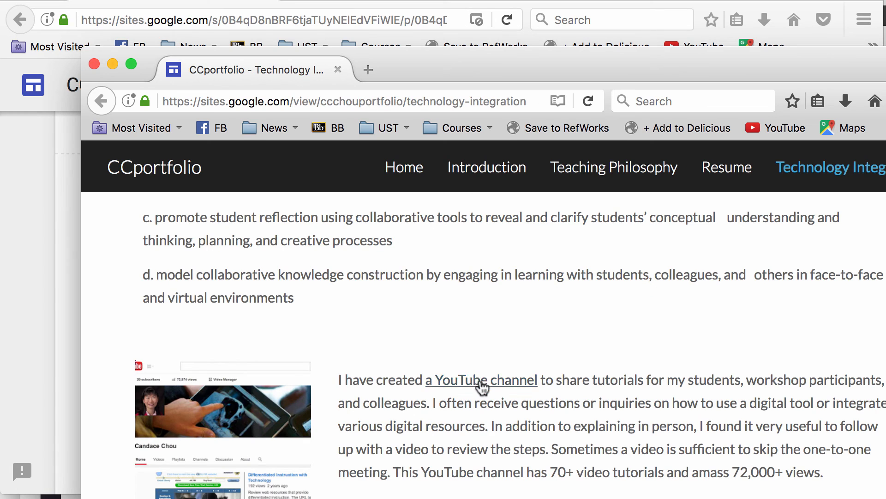
pyautogui.click(482, 380)
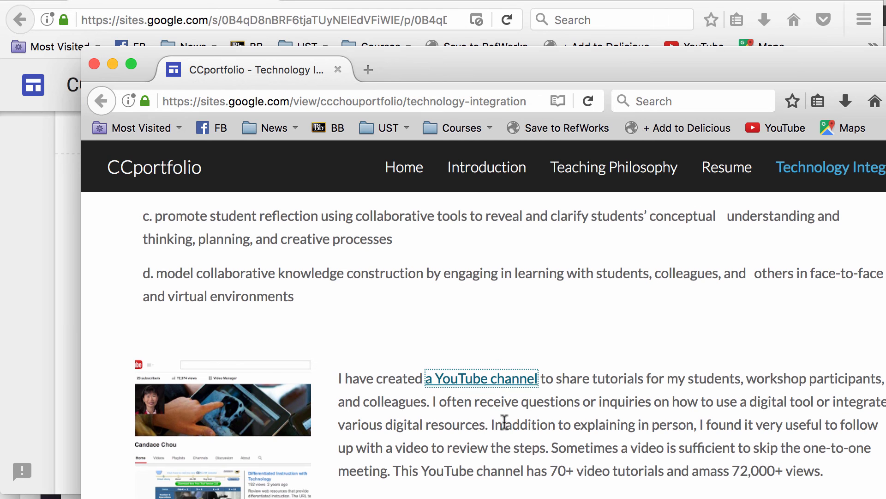
pyautogui.click(482, 379)
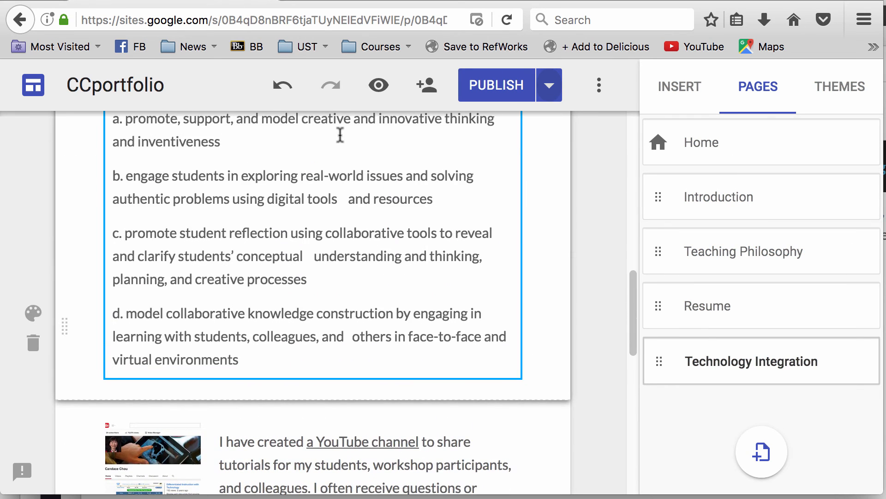
# - Return to the Home page with the Dr. Chou's Portfolio banner in the editor
pyautogui.click(701, 142)
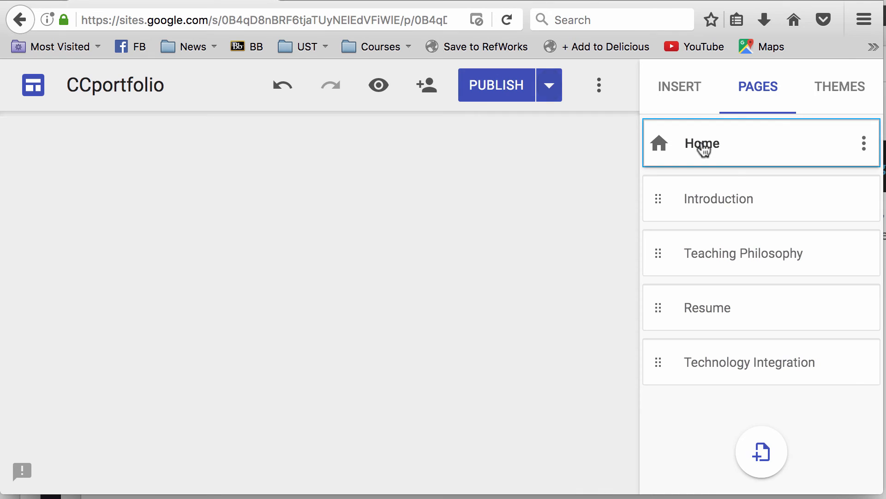
pyautogui.click(702, 143)
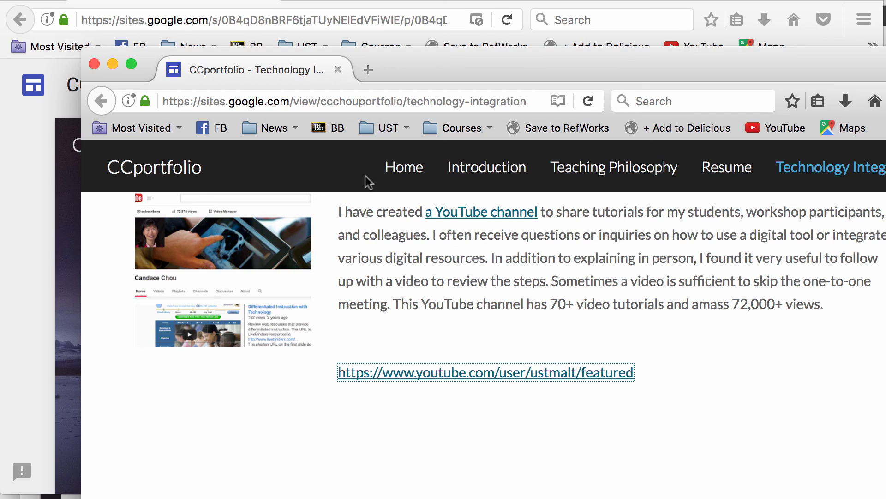
pyautogui.click(404, 167)
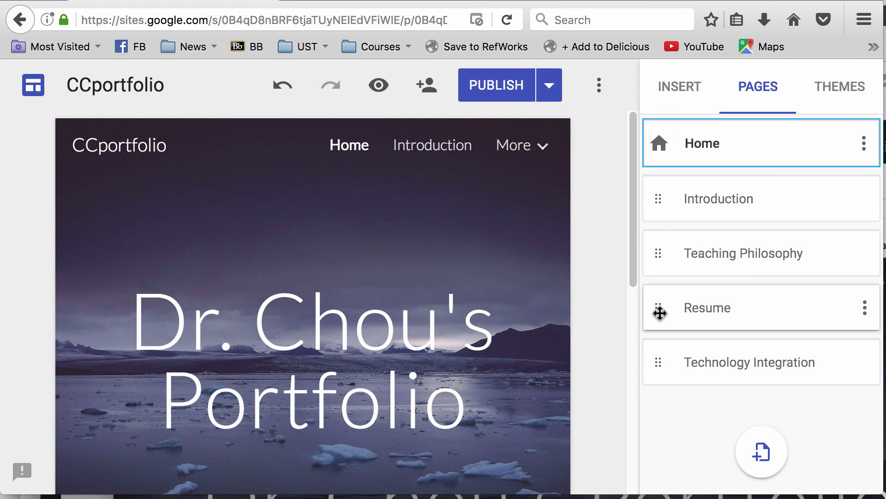
# - Move Resume above Teaching Philosophy in the Pages panel and publish the new order
pyautogui.moveTo(706, 308); pyautogui.dragTo(707, 253)
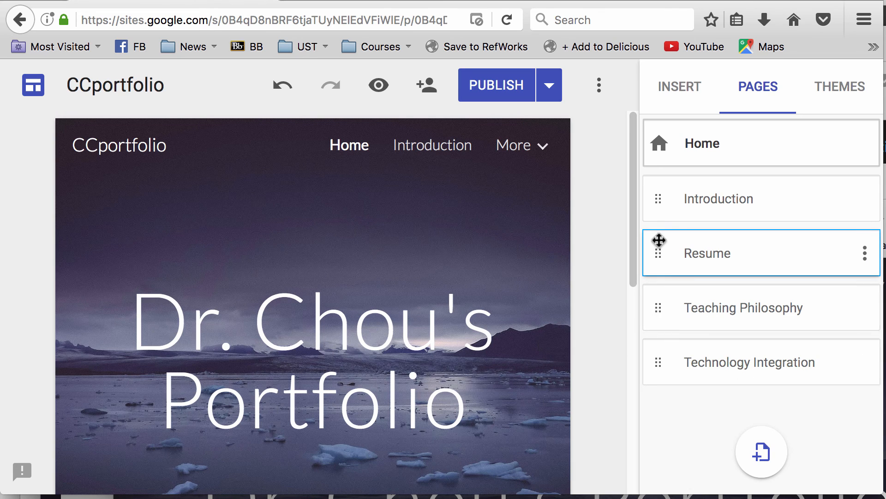
pyautogui.moveTo(770, 358)
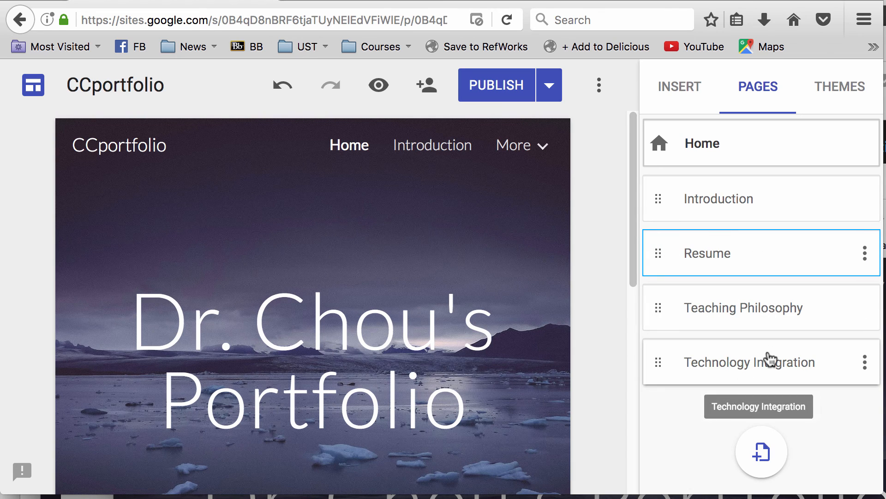
pyautogui.moveTo(807, 421)
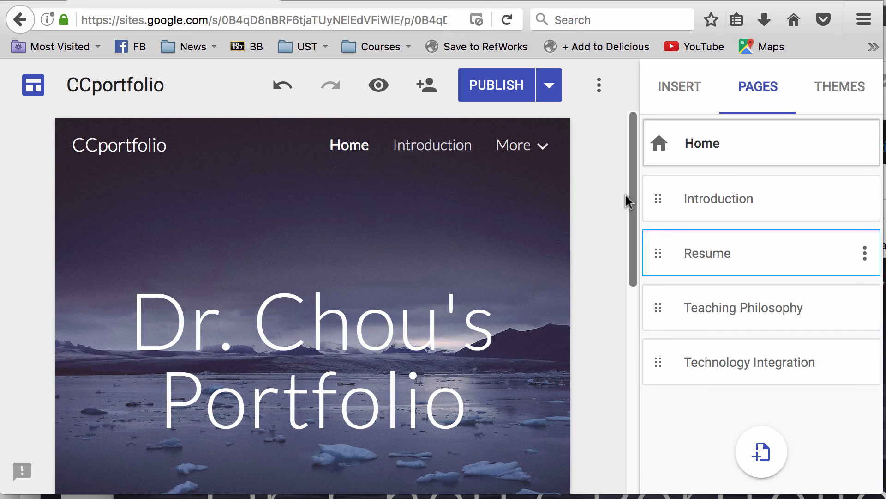
pyautogui.moveTo(496, 85)
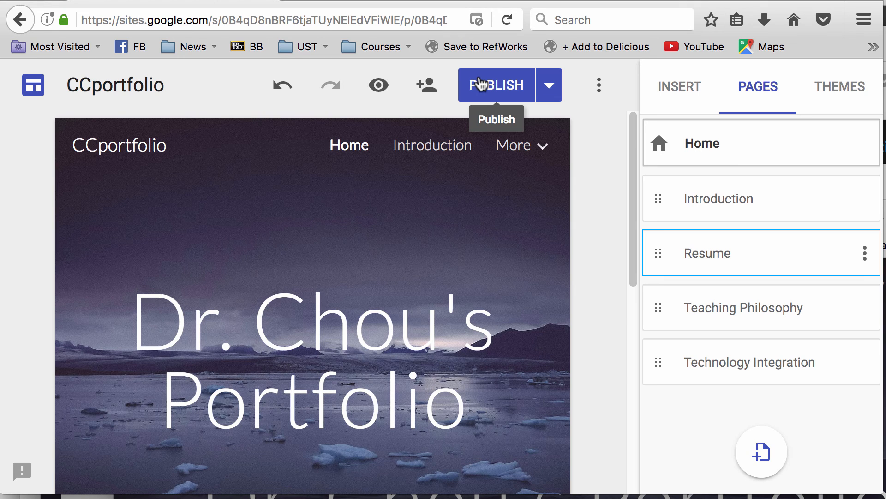
pyautogui.click(496, 85)
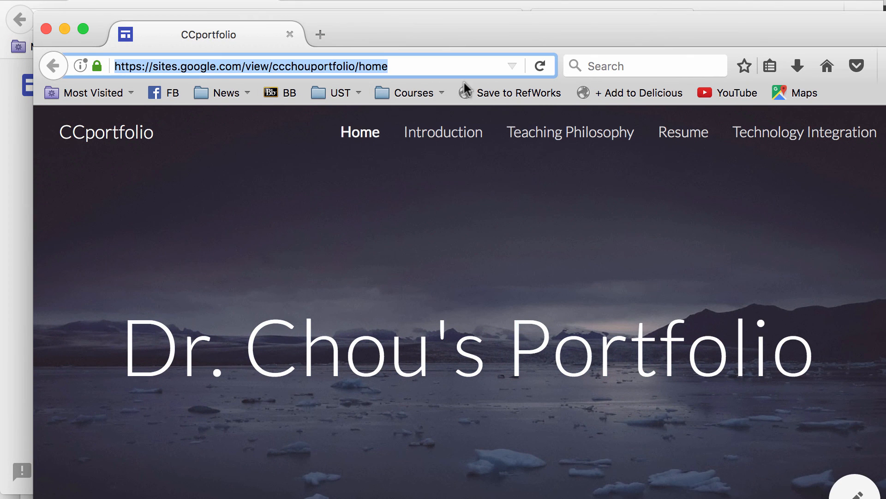
pyautogui.moveTo(186, 81)
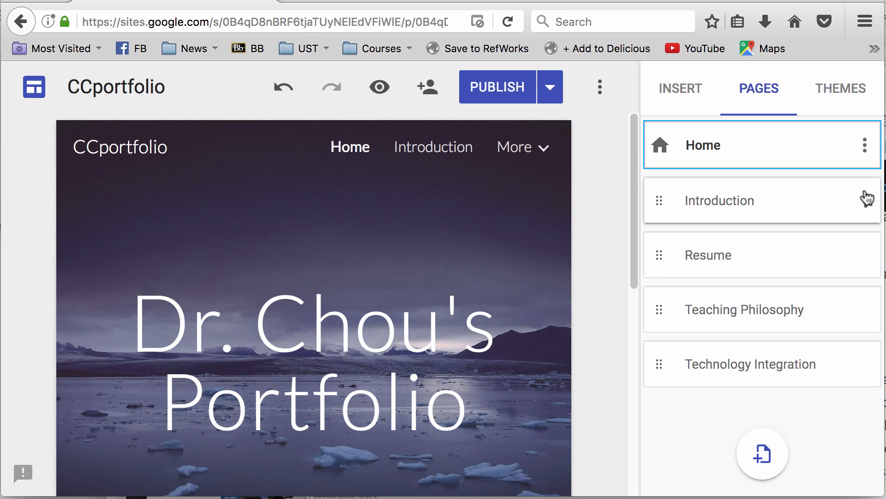
# - Set Introduction as the site's home page from its page options
pyautogui.click(720, 200)
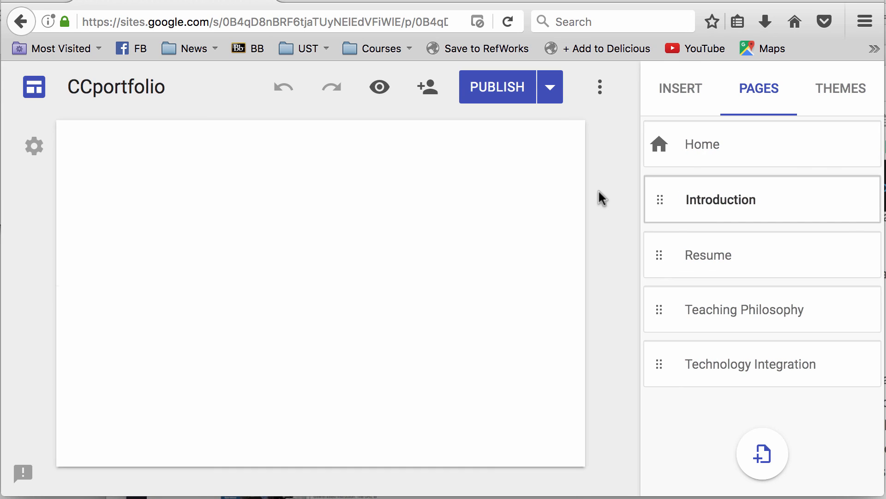
pyautogui.click(720, 200)
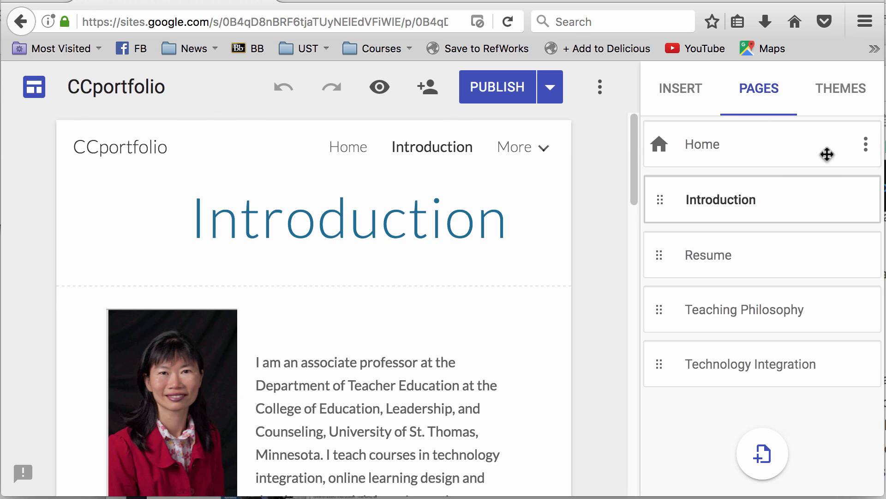
pyautogui.moveTo(866, 199)
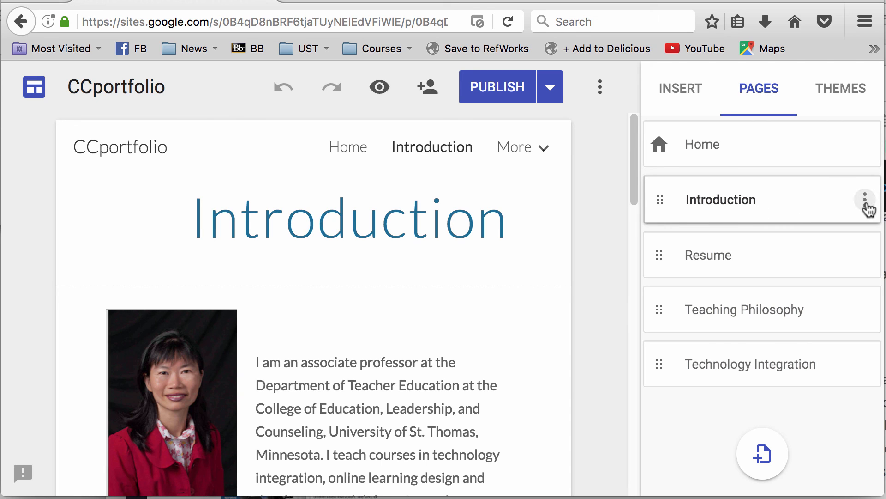
pyautogui.click(867, 199)
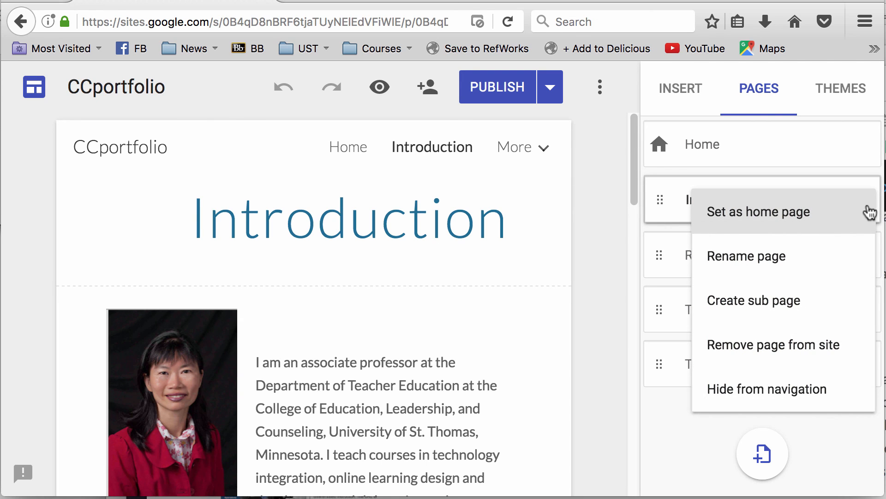
pyautogui.click(759, 211)
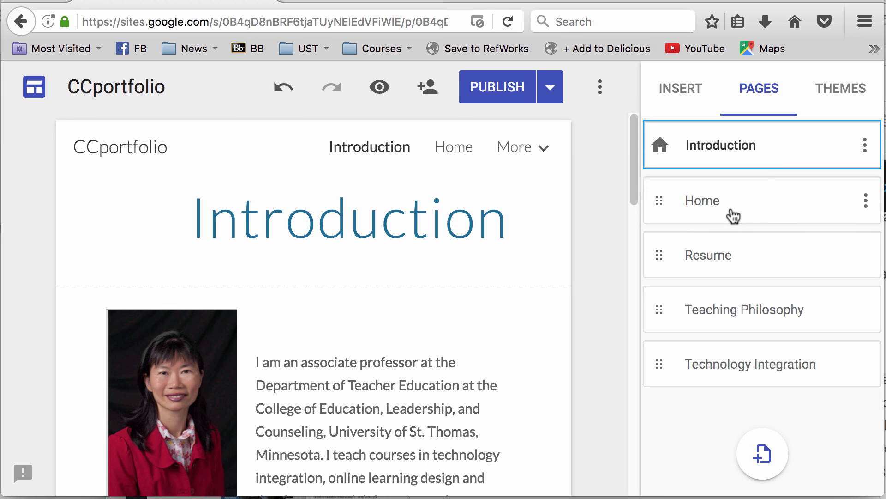
pyautogui.moveTo(718, 146)
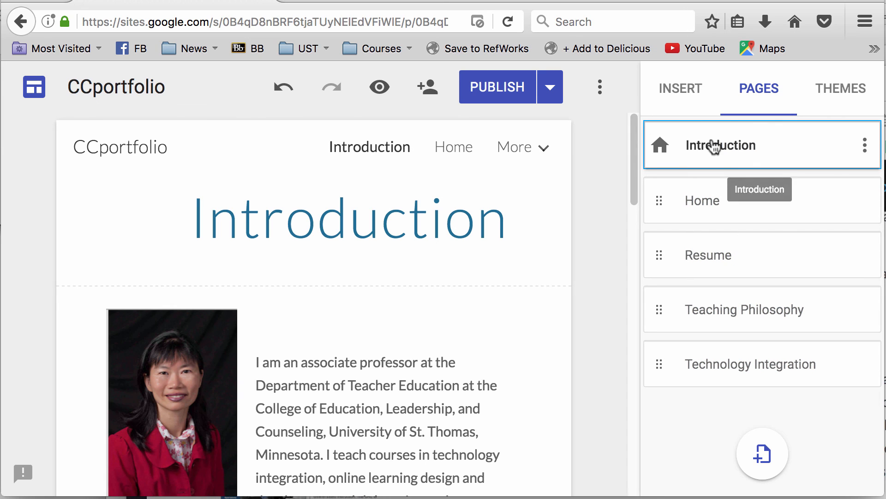
# - Remove the old Home page from the site and start previewing it at phone size
pyautogui.click(703, 199)
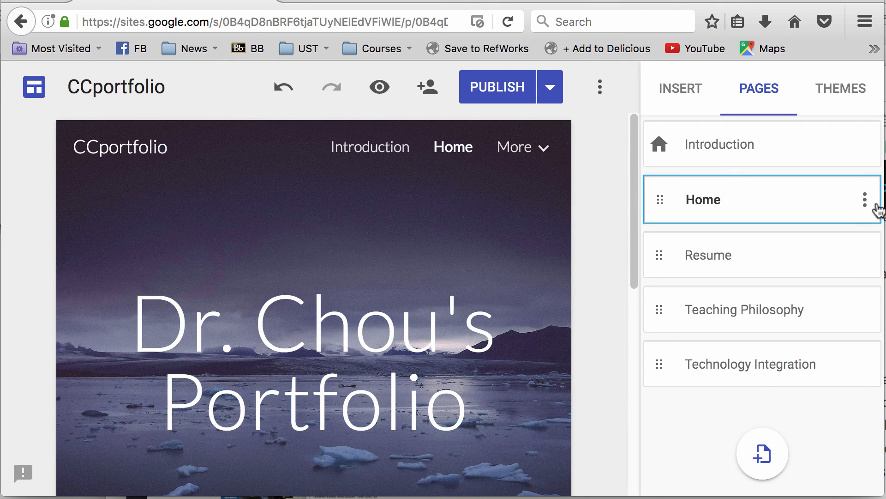
pyautogui.click(867, 200)
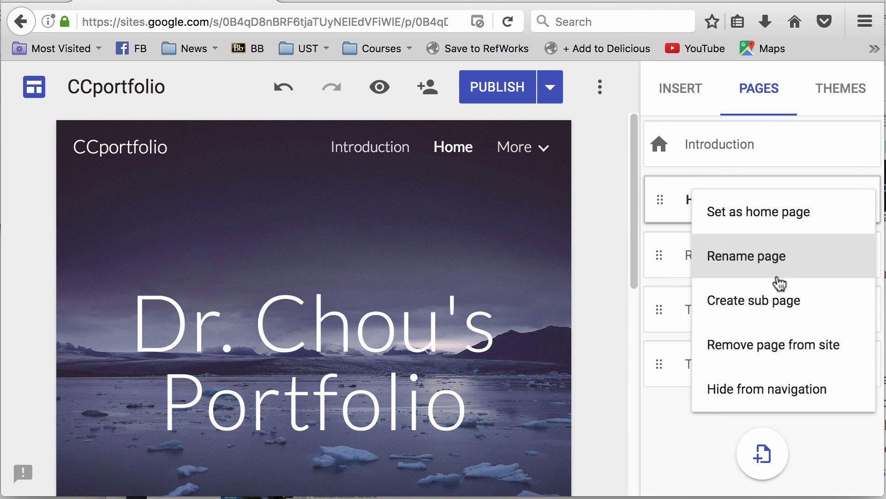
pyautogui.click(773, 345)
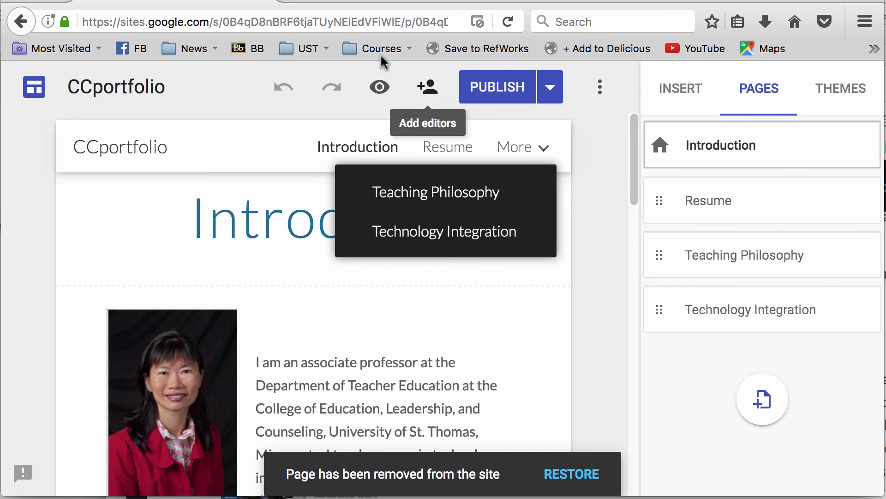
pyautogui.click(379, 87)
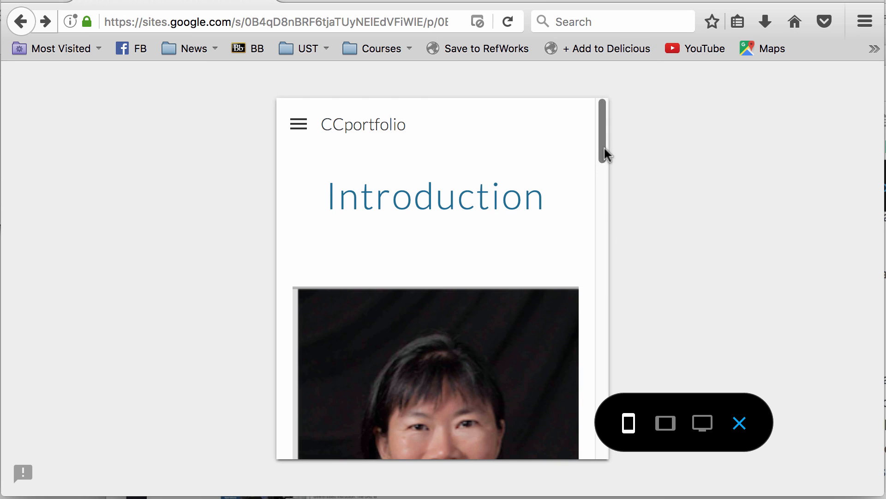
# - Preview the site at desktop size, scroll it, and exit the preview
pyautogui.click(666, 423)
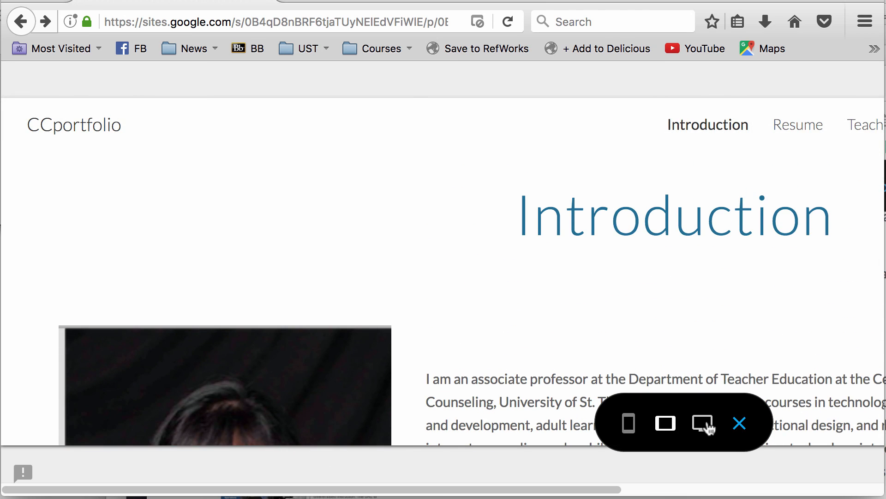
pyautogui.scroll(-3)
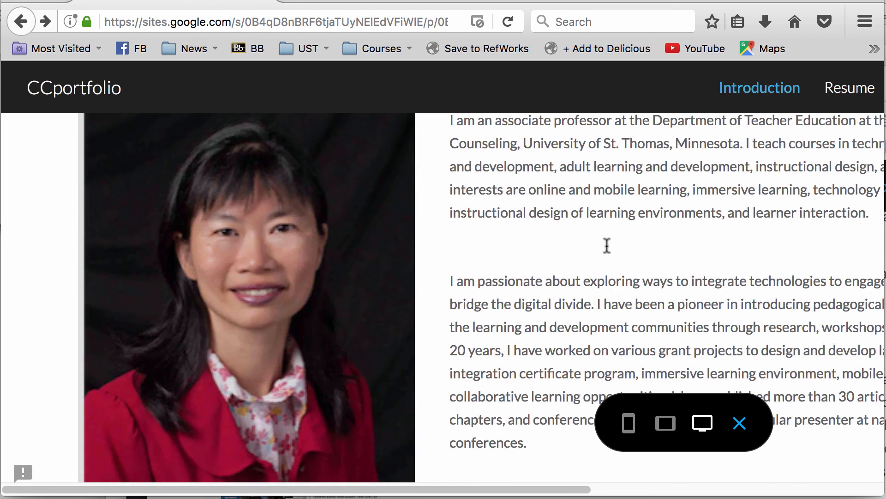
pyautogui.click(850, 87)
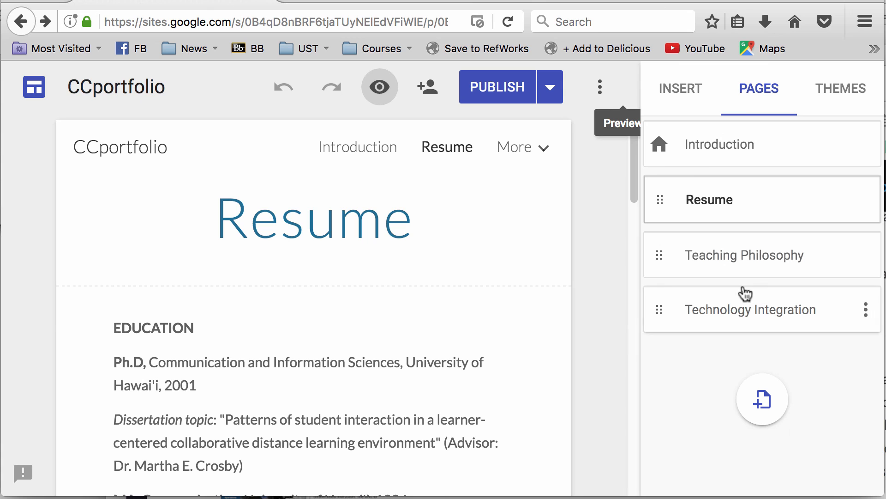
pyautogui.moveTo(734, 144)
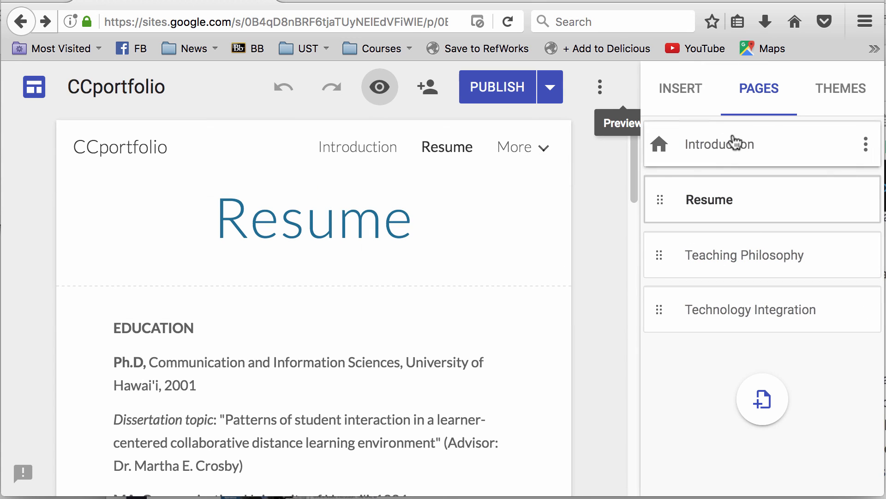
# - Reopen the Introduction home page and publish the reorganized four-page site
pyautogui.click(735, 145)
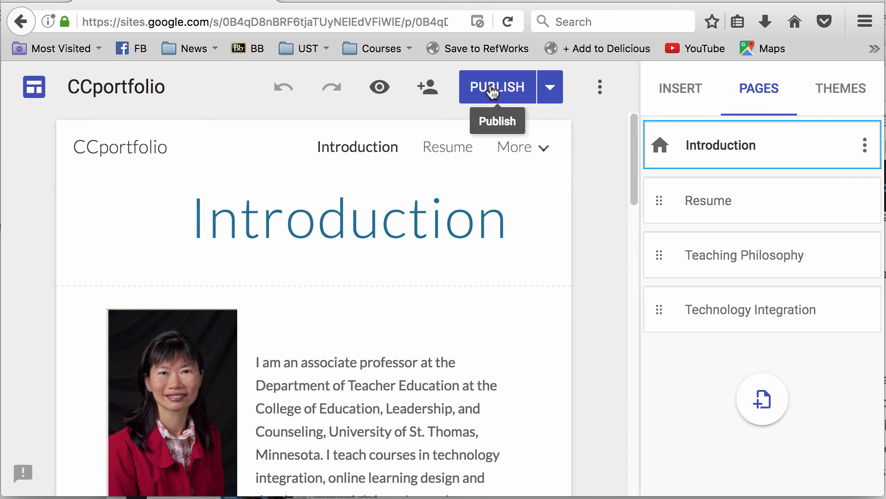
pyautogui.click(515, 147)
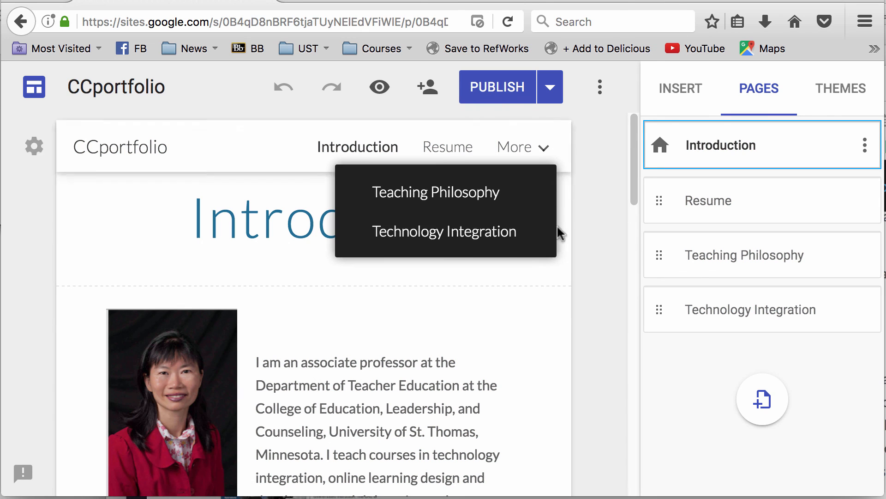